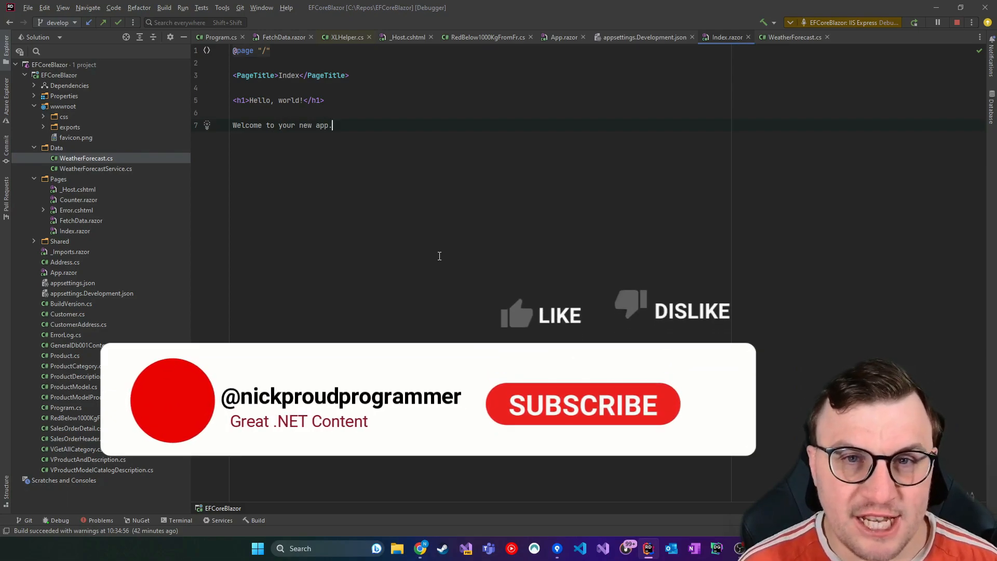
# - Insert an <EditForm> in Index.razor holding a <button type="submit">
pyautogui.click(583, 404)
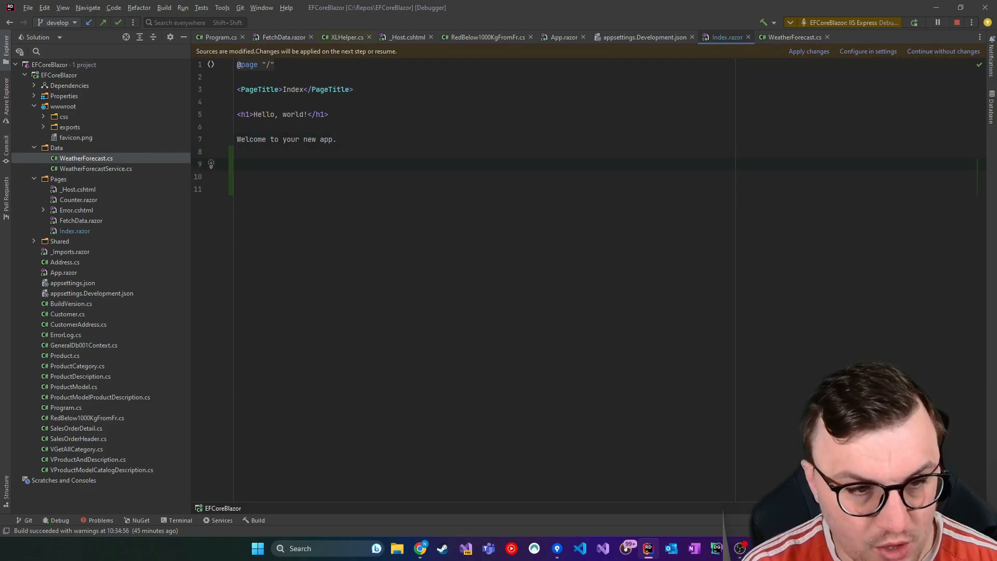
pyautogui.write('<')
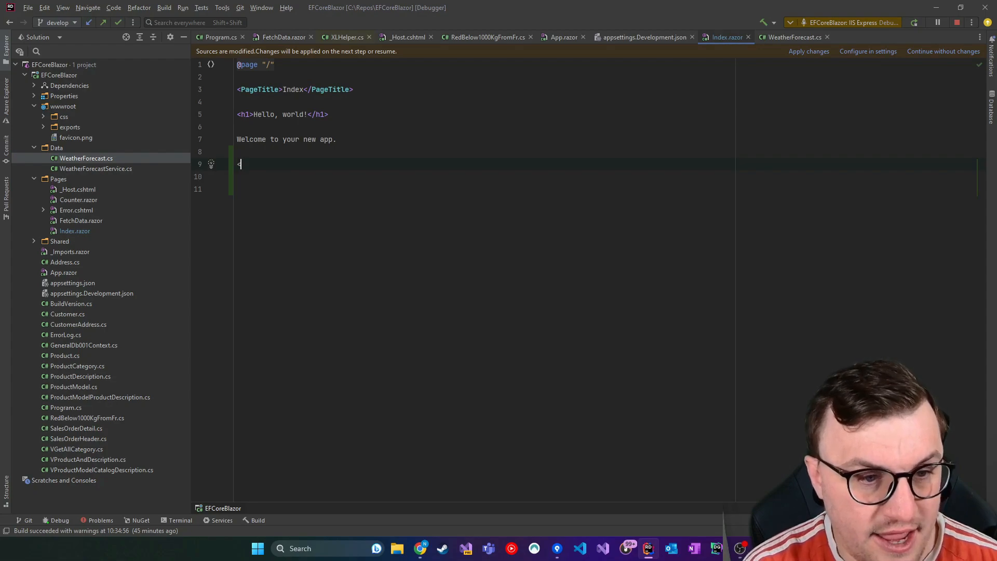
pyautogui.write('<EditForm>')
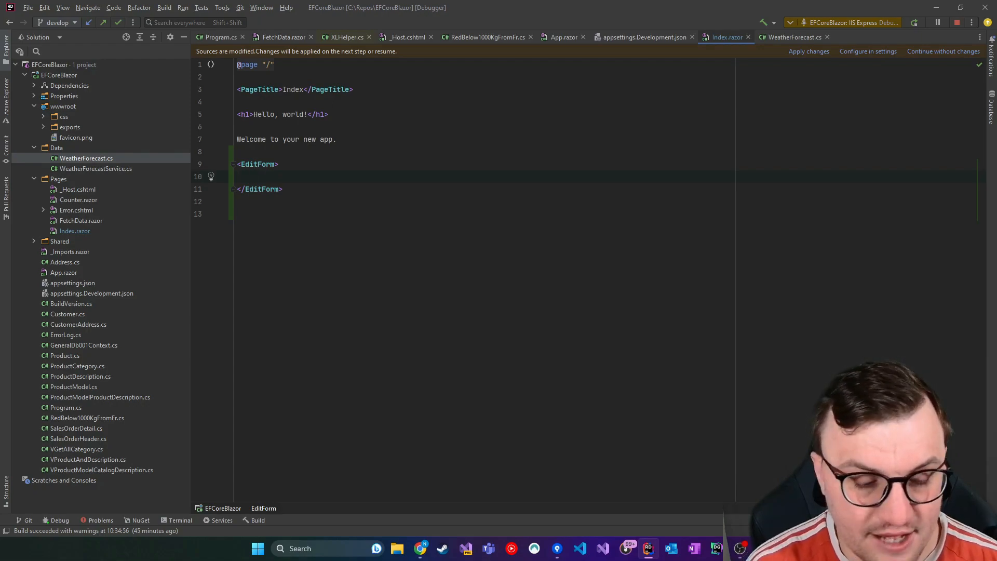
pyautogui.write('<')
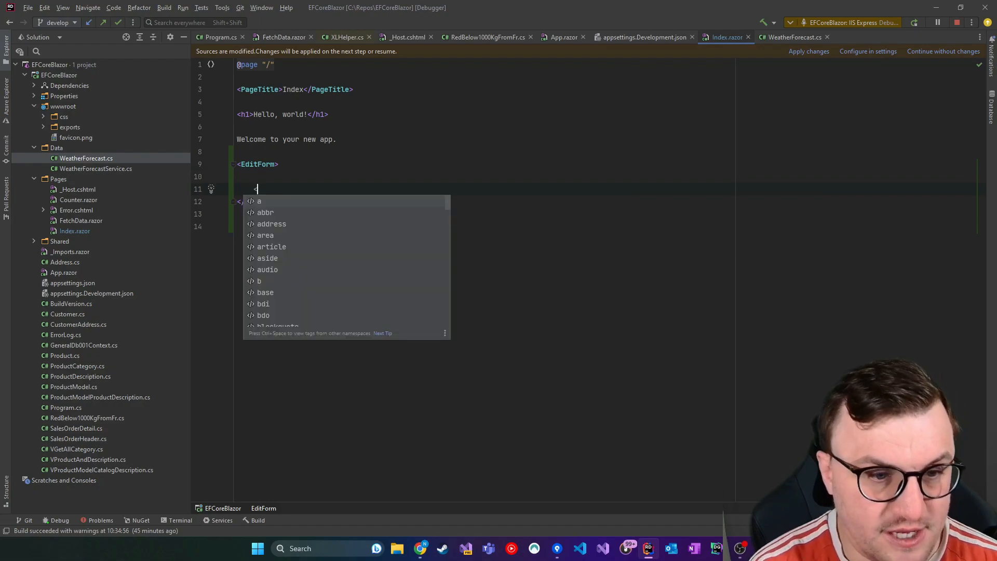
pyautogui.write('button')
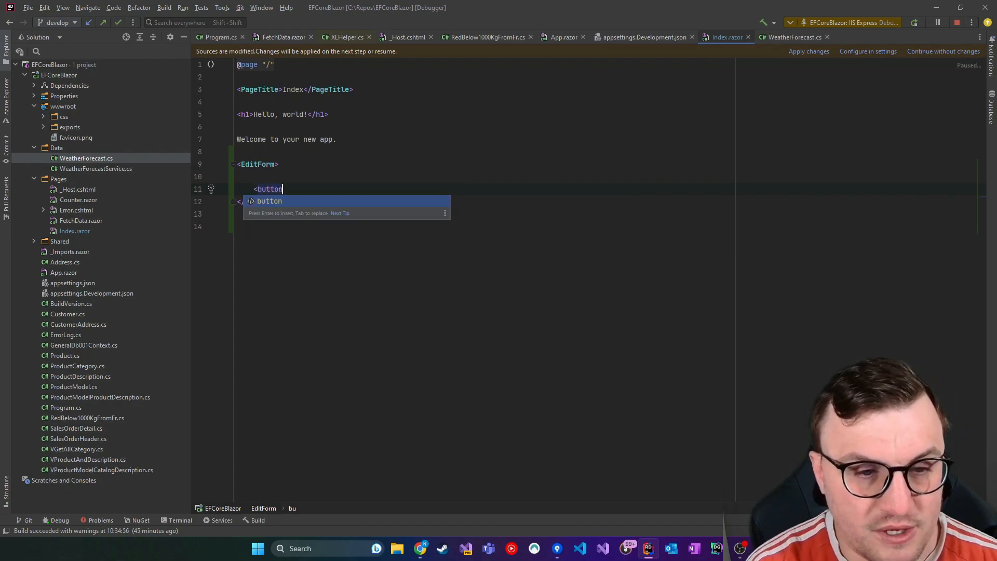
pyautogui.press('Tab')
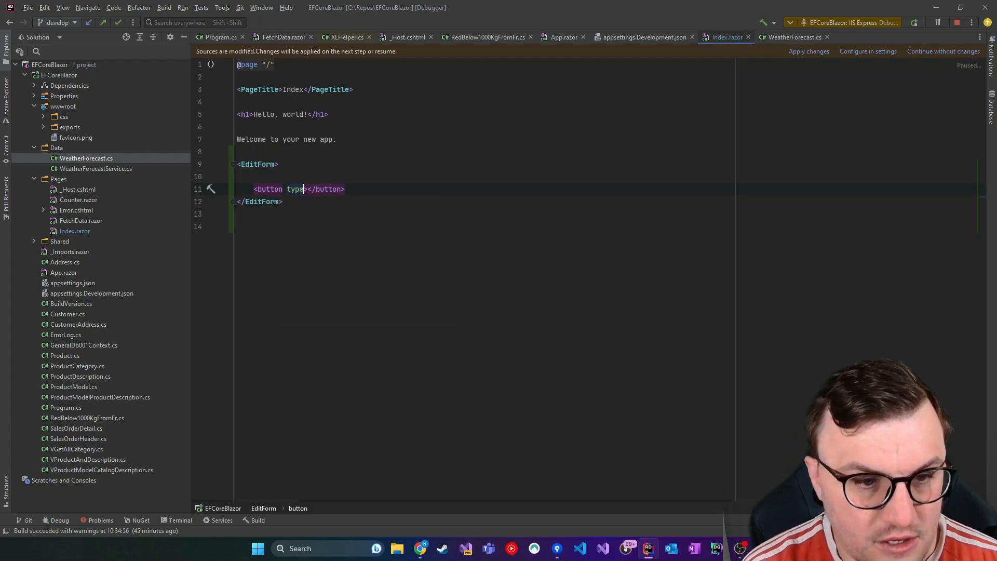
pyautogui.write('="sub')
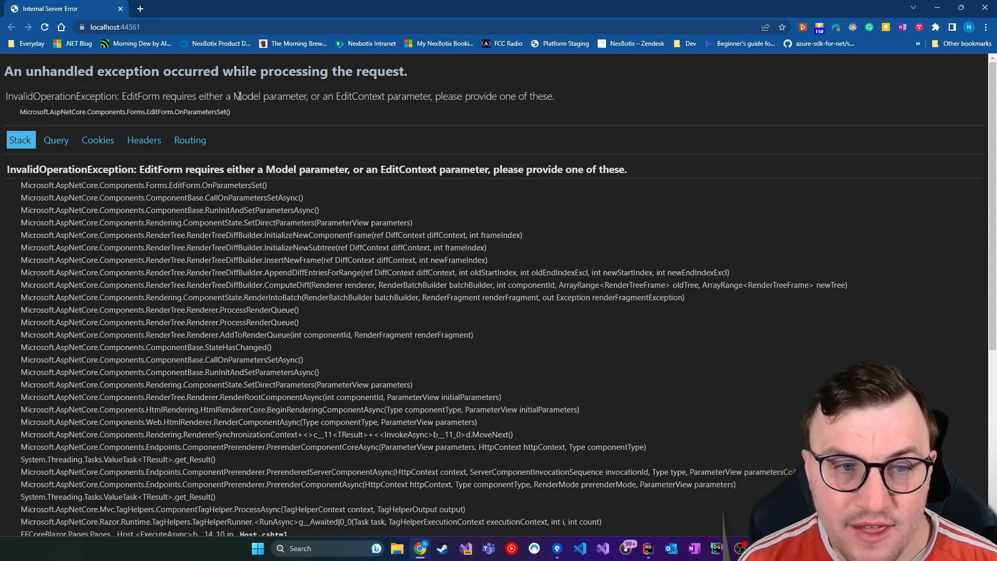
pyautogui.moveTo(363, 106)
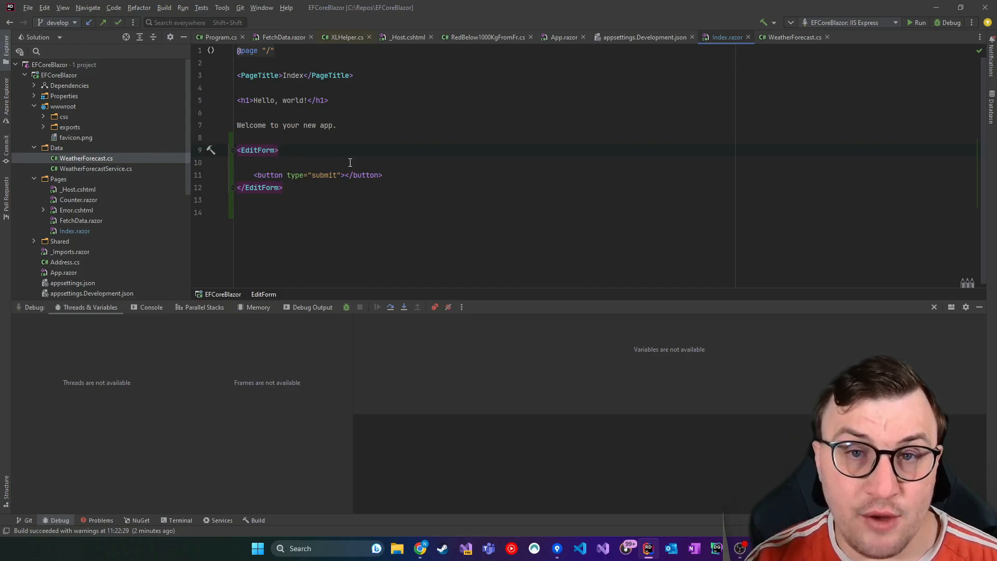
pyautogui.moveTo(380, 141)
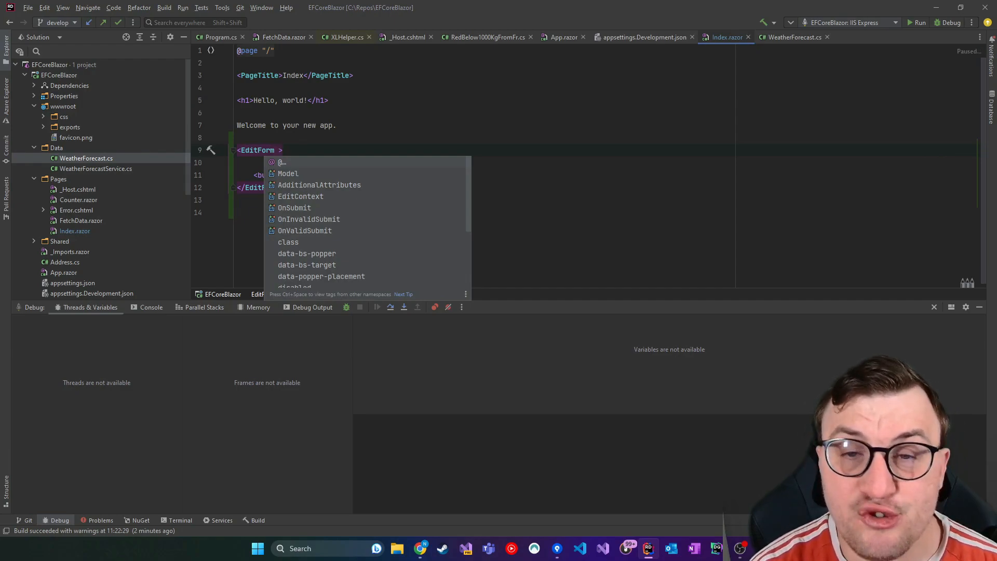
# - Start a Model="" attribute on the EditForm opening tag
pyautogui.write('Mode')
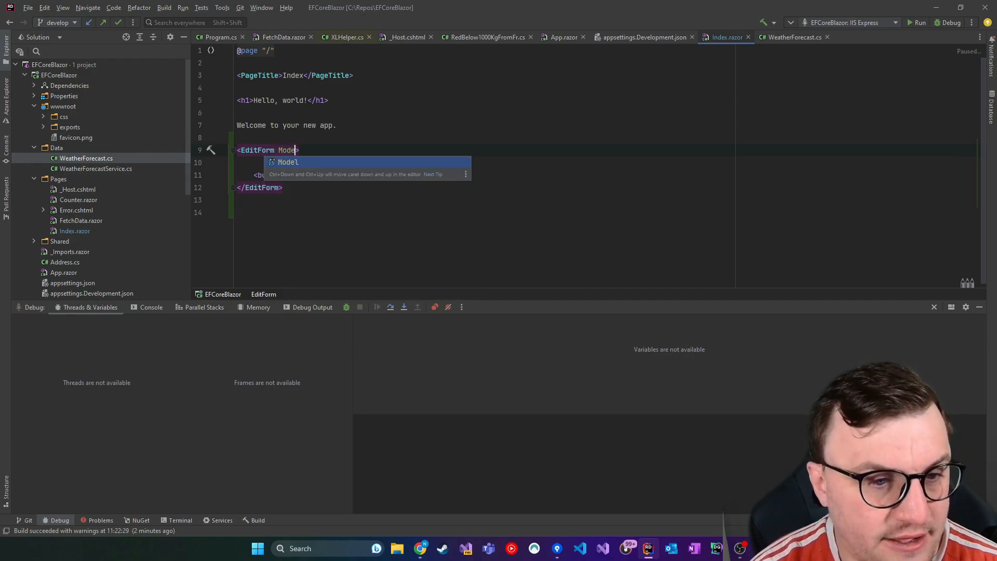
pyautogui.write('="')
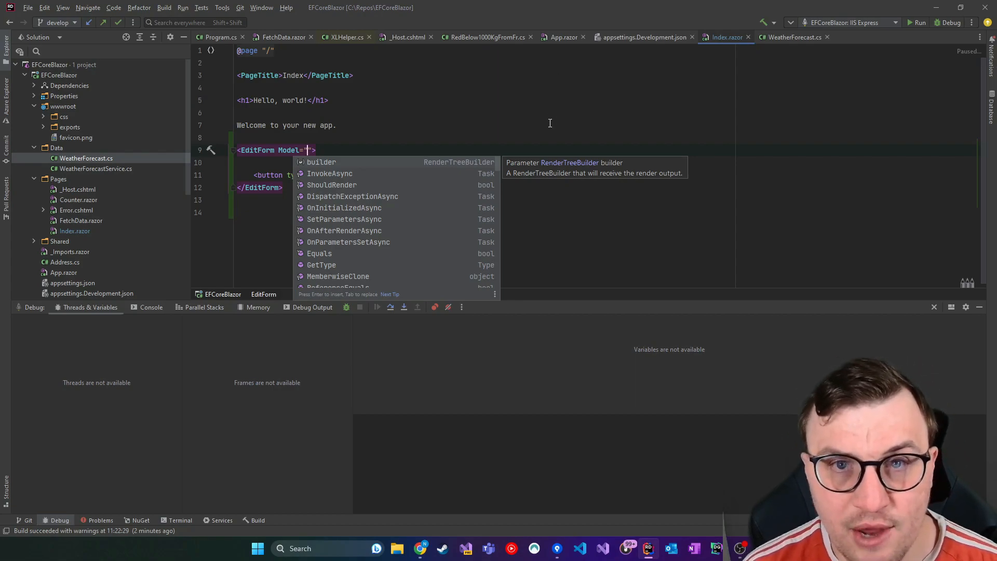
# - Create a new class named Registration inside the Data folder
pyautogui.rightClick(54, 147)
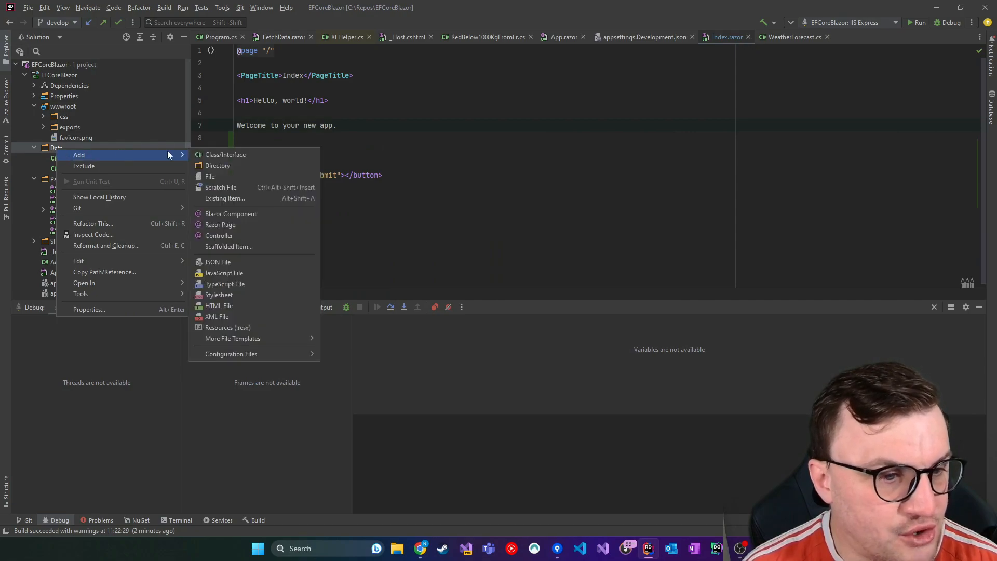
pyautogui.click(224, 154)
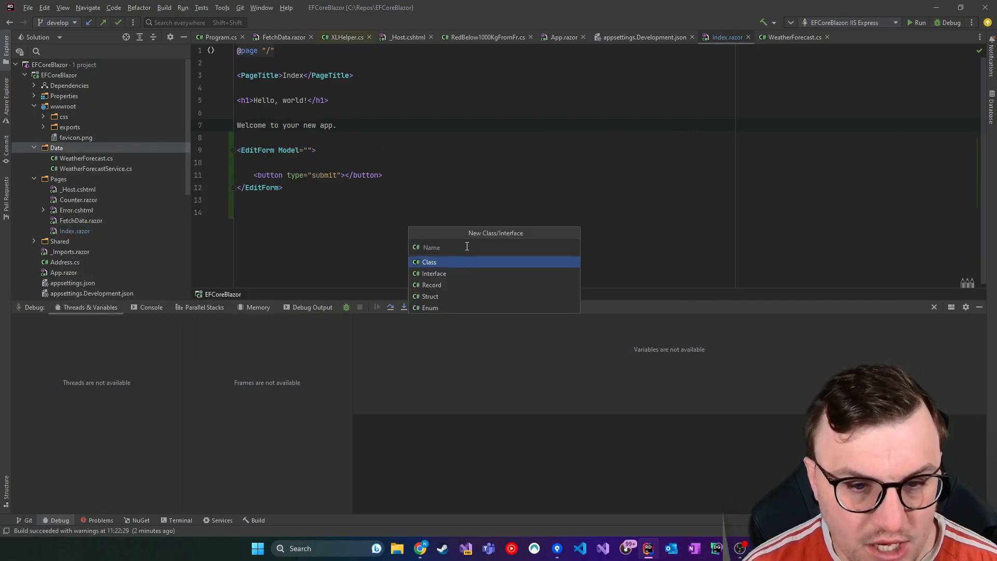
pyautogui.write('Registration')
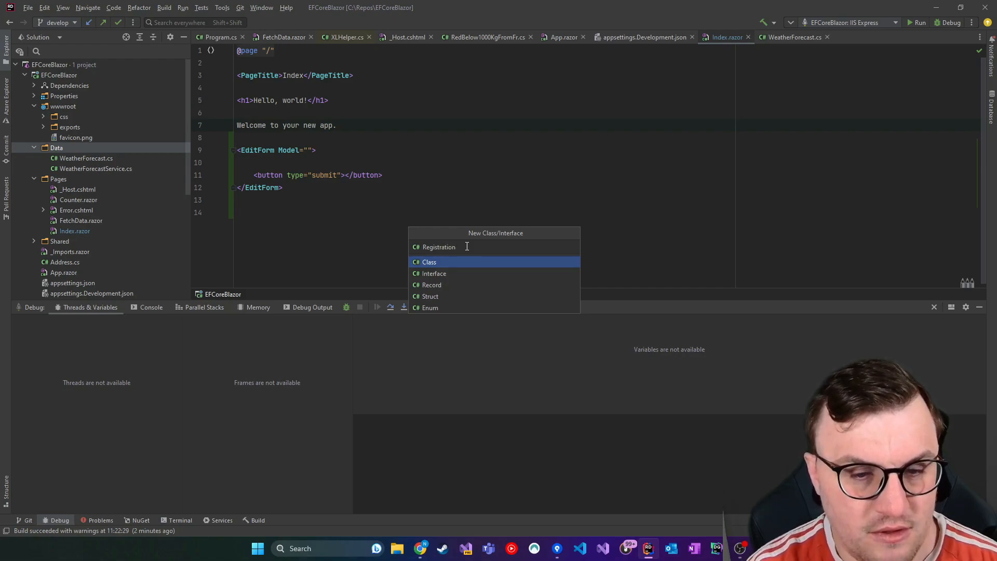
pyautogui.click(428, 262)
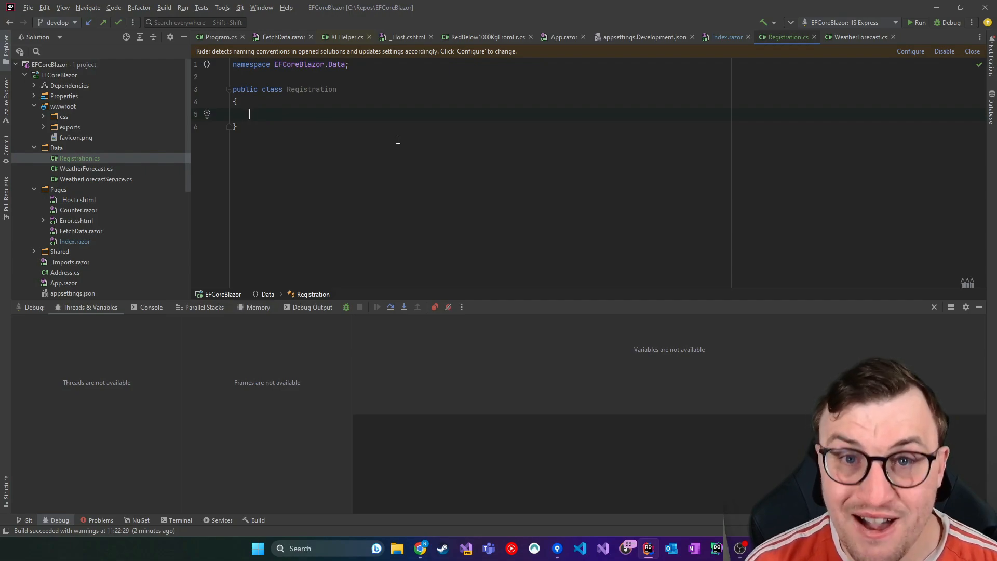
# - Add public string FirstName, LastName and EmailAddress { get; set; } properties, then return to Index.razor
pyautogui.write('public')
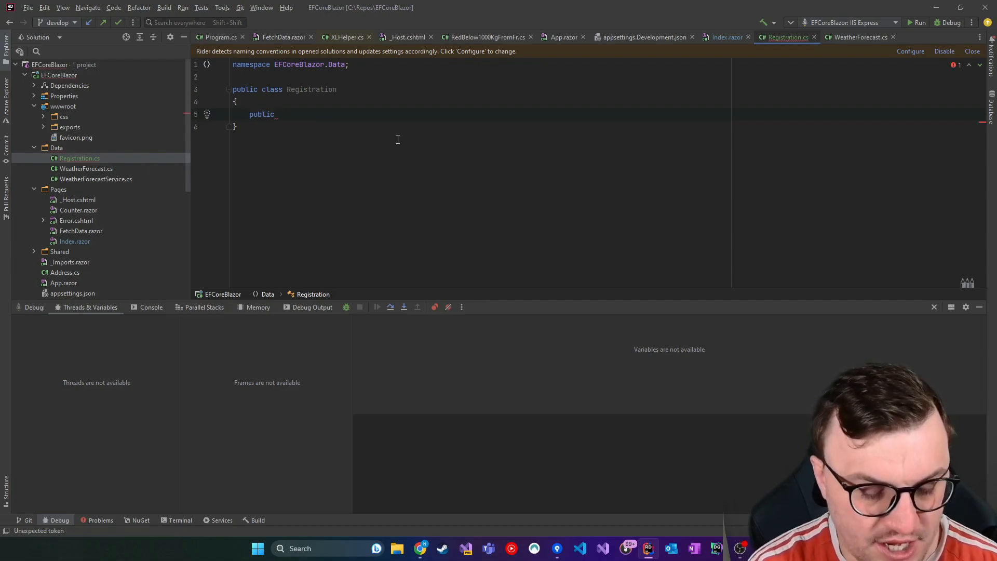
pyautogui.write('string')
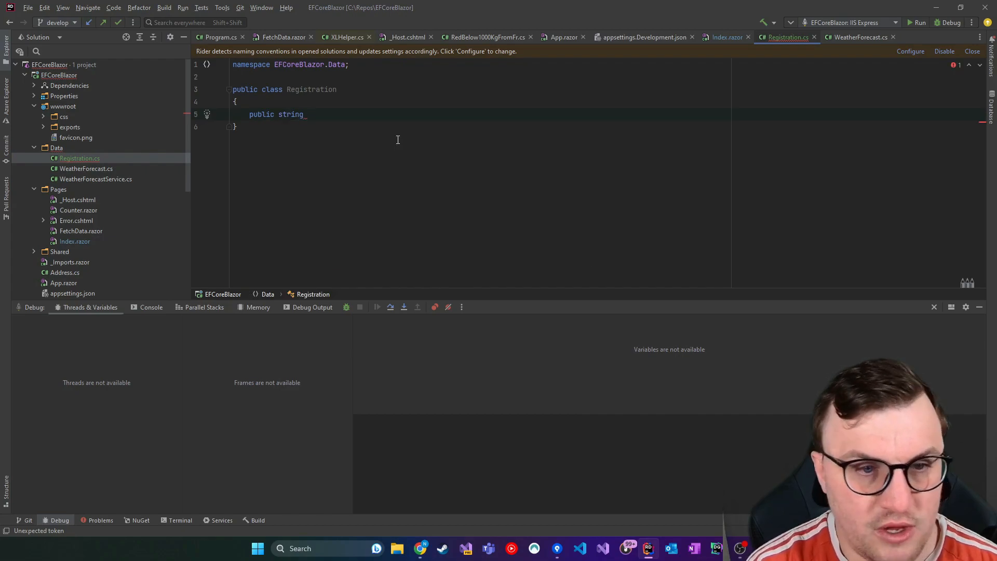
pyautogui.write('FirstName')
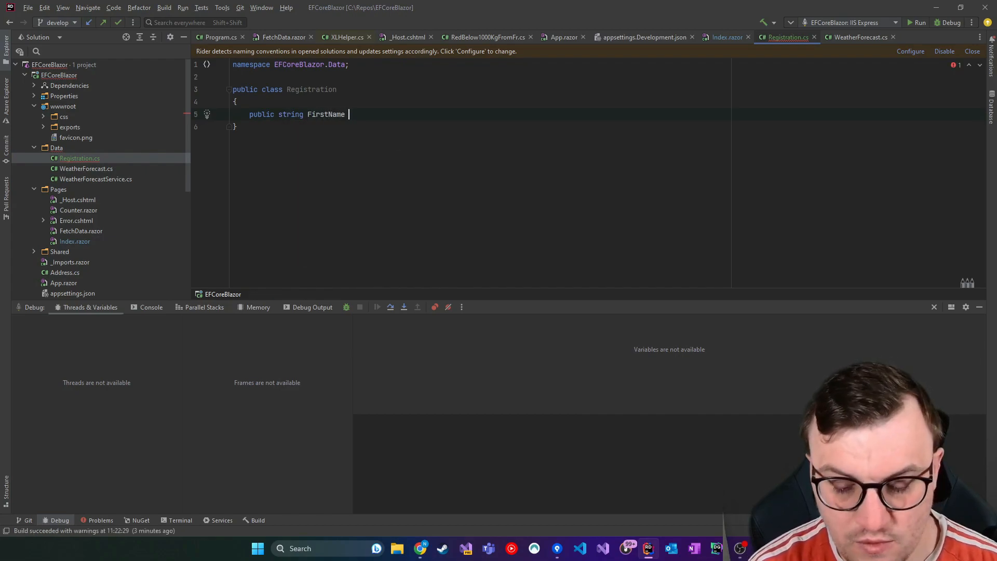
pyautogui.write('{ get; set; }')
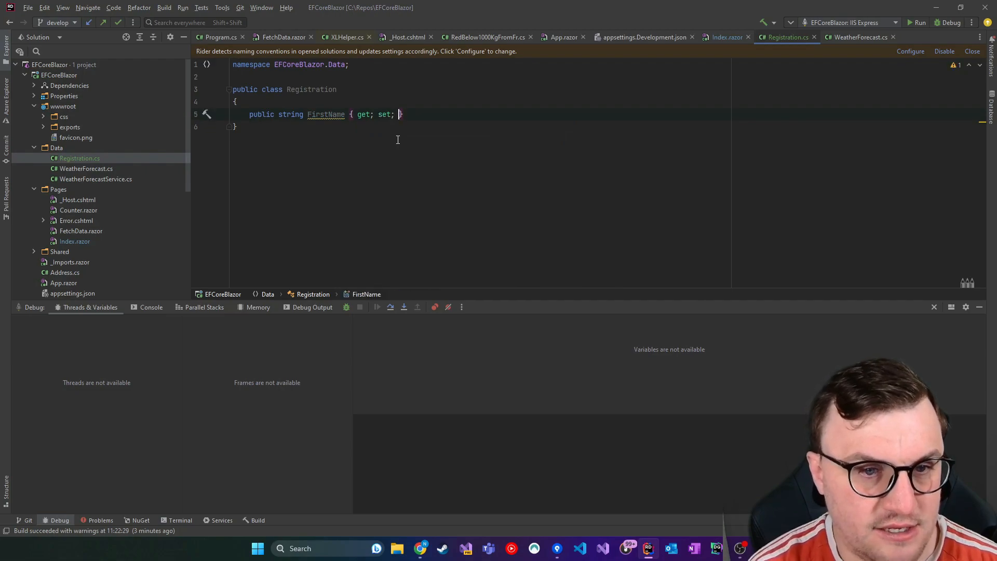
pyautogui.write('public string LastN')
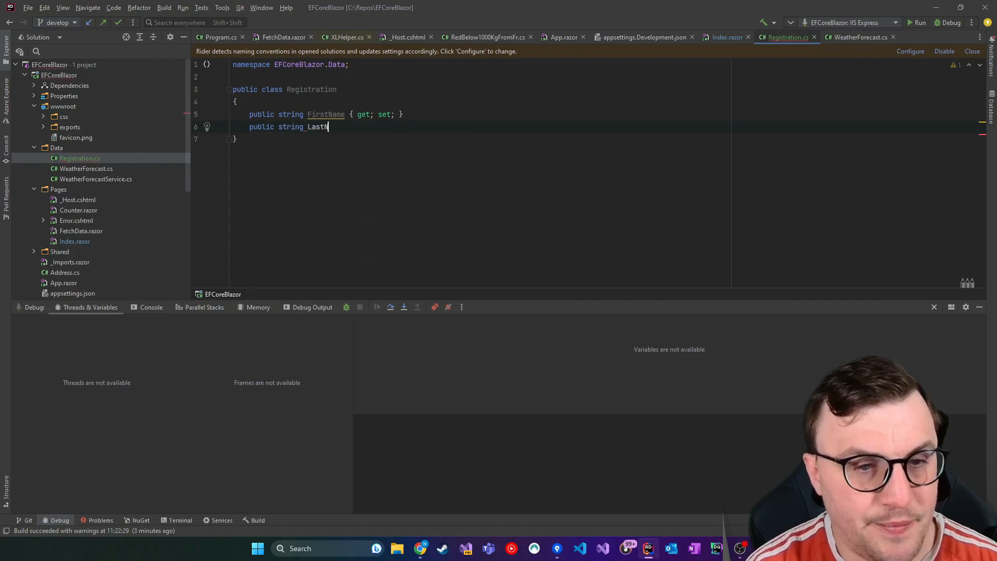
pyautogui.write('ame { get; set; }')
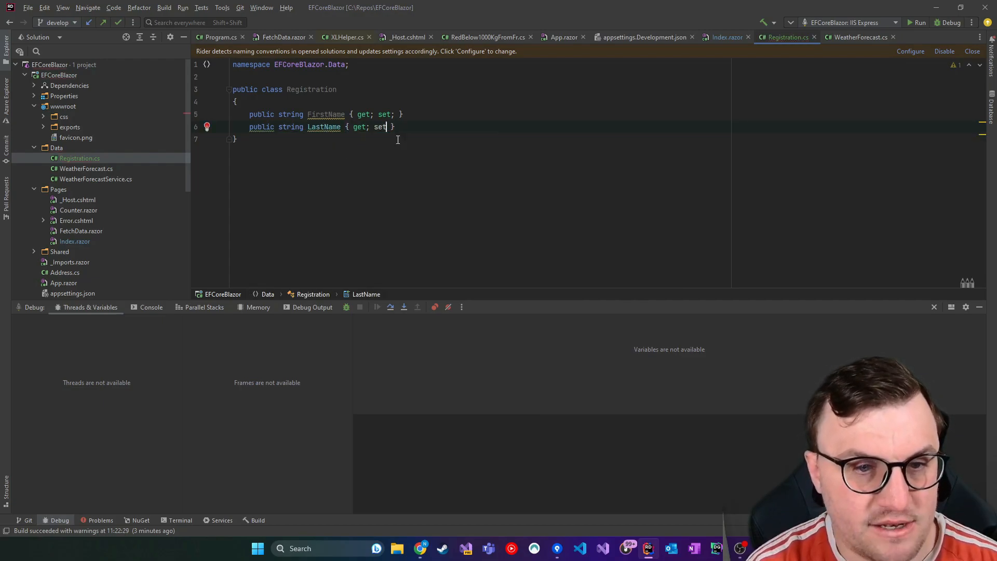
pyautogui.write('pu')
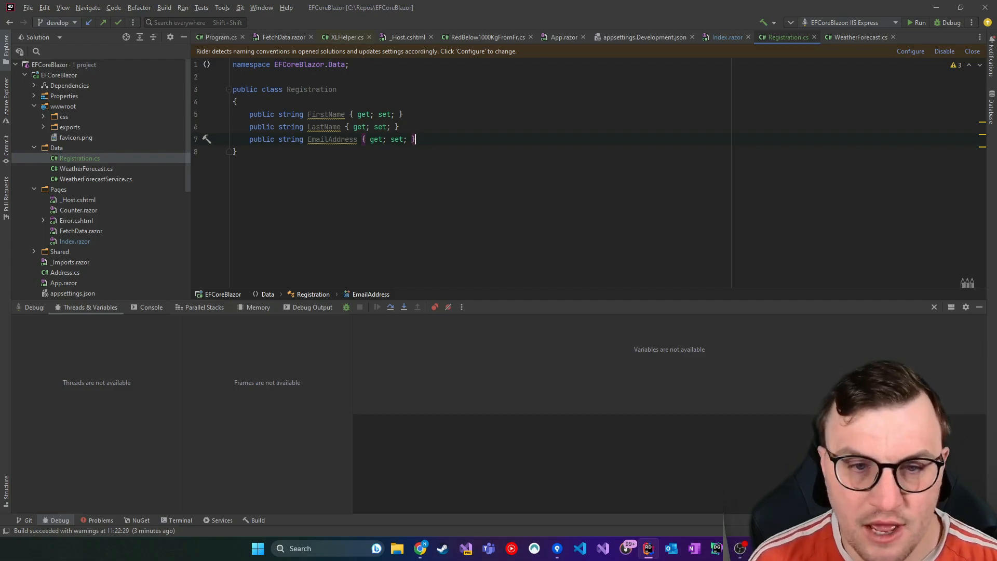
pyautogui.click(727, 38)
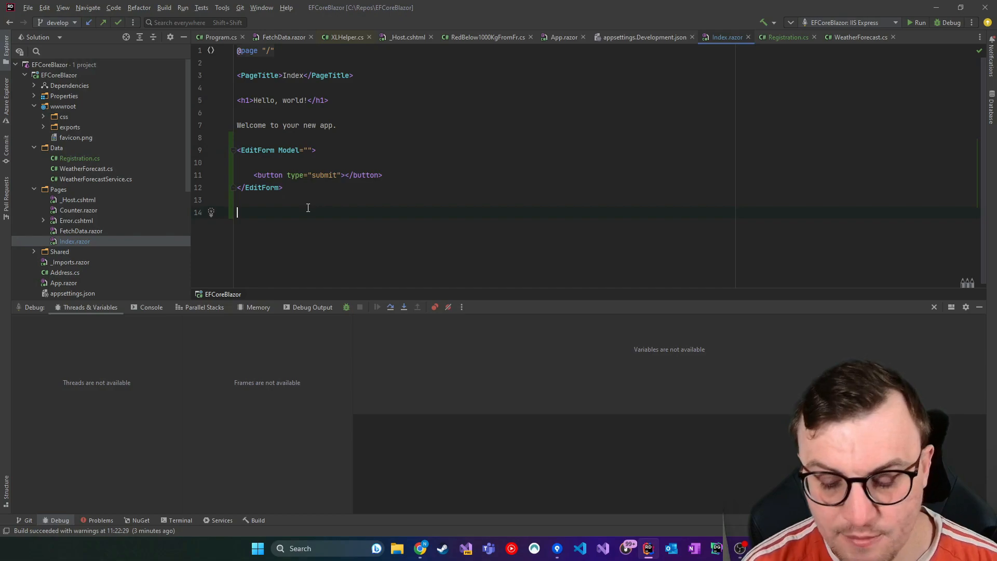
pyautogui.write('@code{')
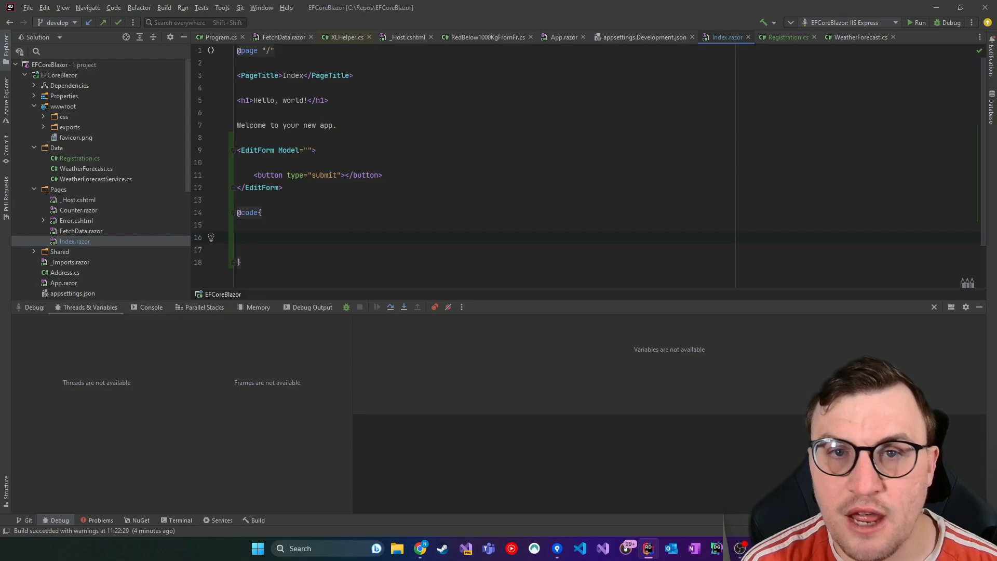
pyautogui.write('Registration reg')
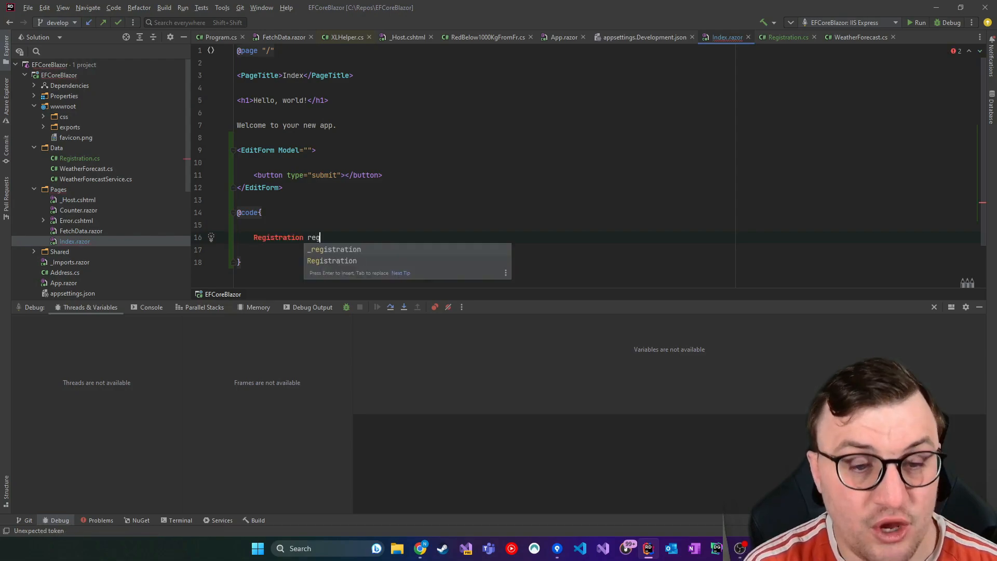
pyautogui.write('istration')
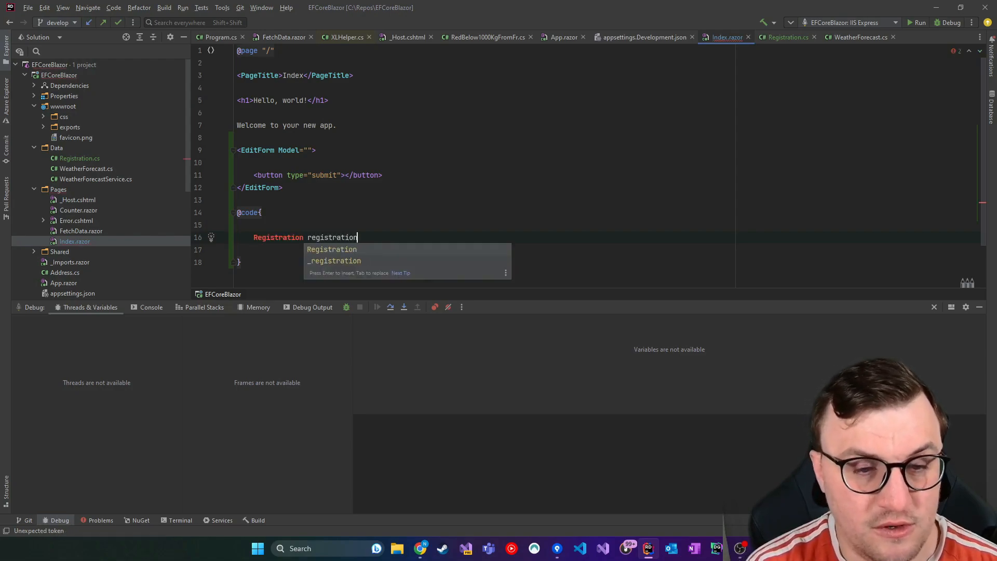
pyautogui.write('= new();')
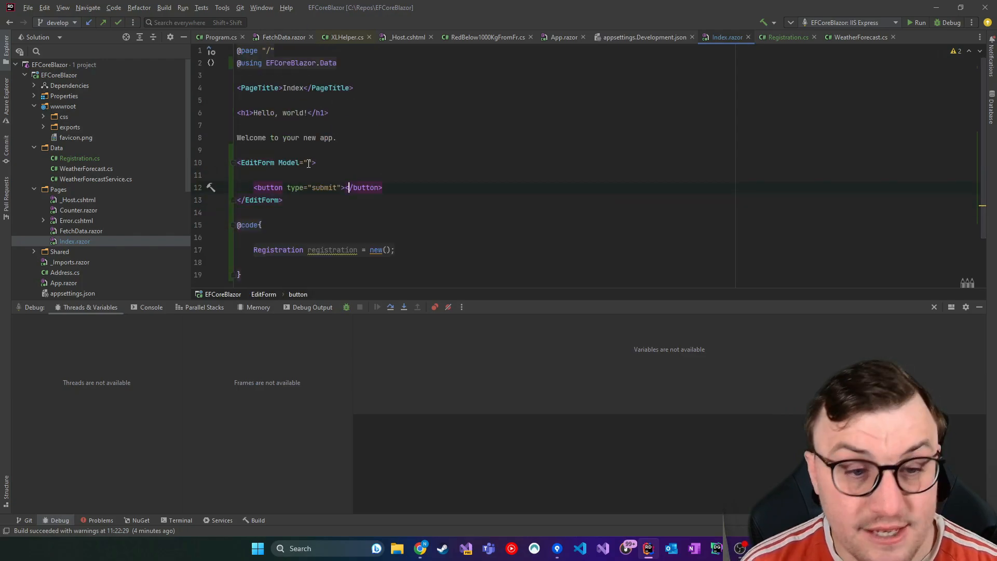
pyautogui.write('@registration')
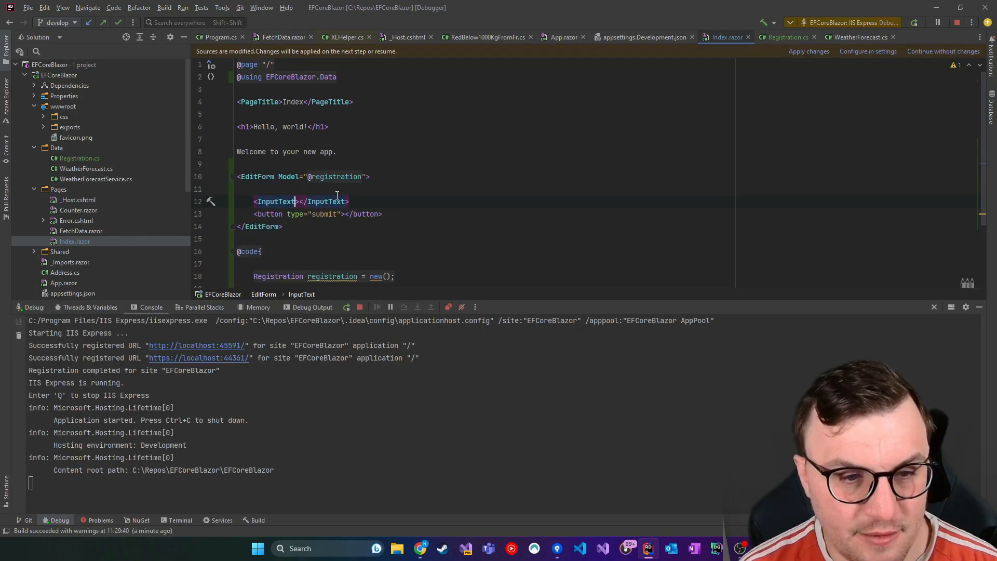
# - Give the InputText id="FirstName" and add a <label for="FirstName">First Name:</label> before it
pyautogui.write('" "')
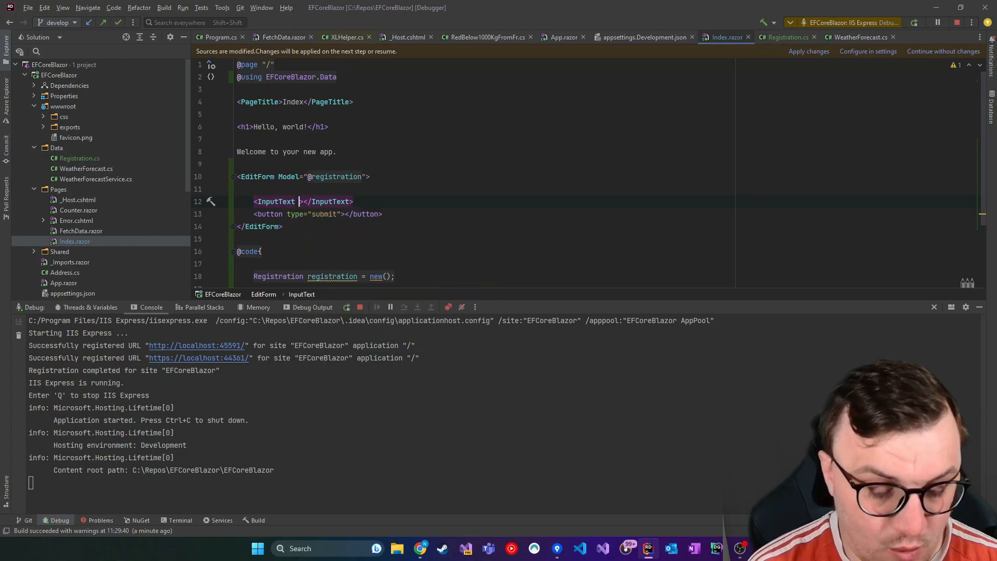
pyautogui.write('id="')
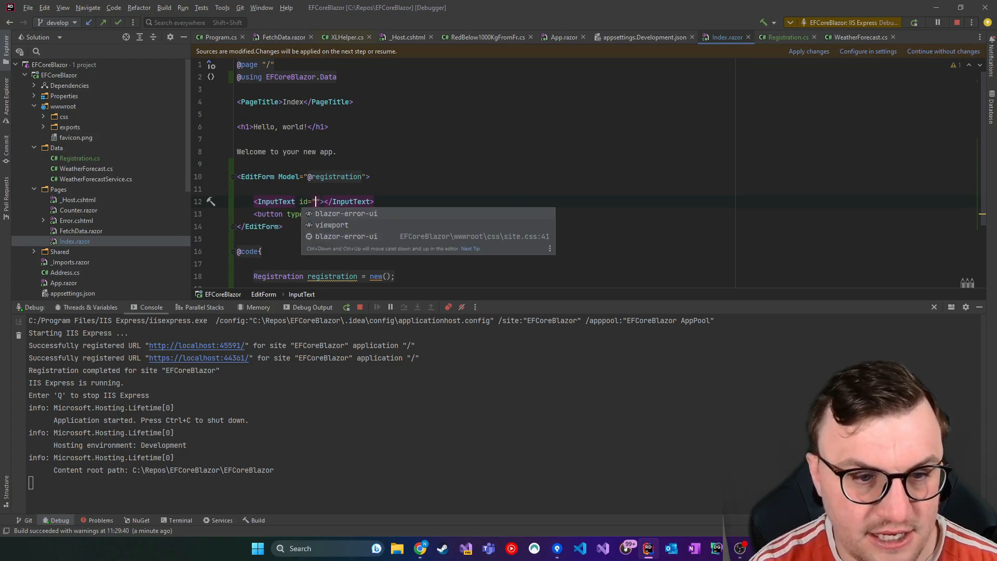
pyautogui.write('FirstName')
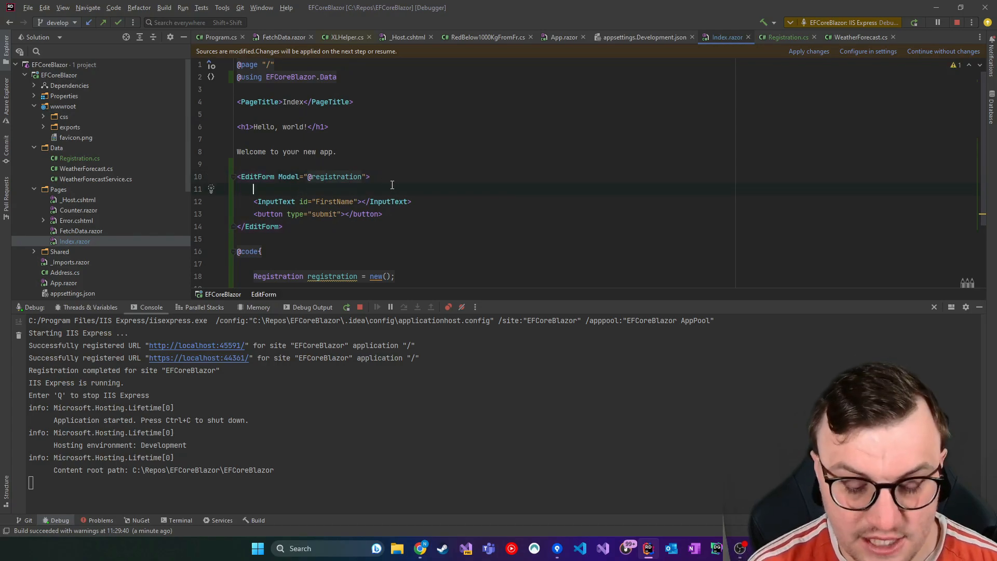
pyautogui.write('<label for="')
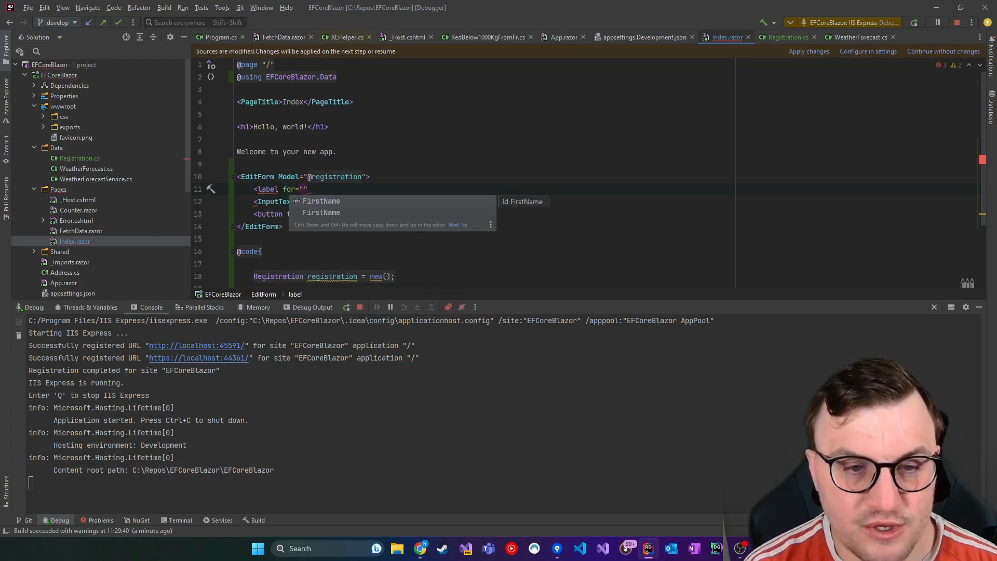
pyautogui.write('FirstName')
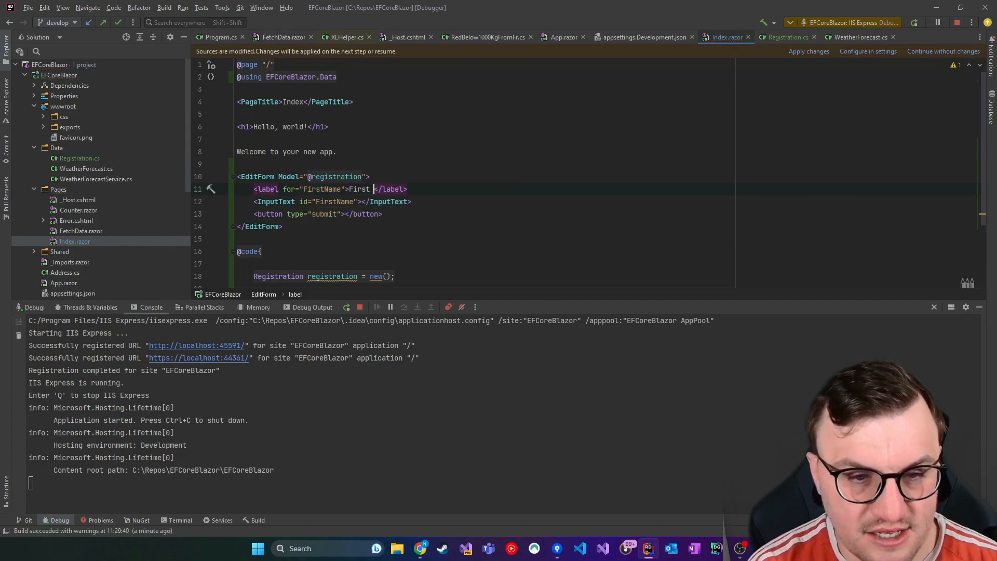
pyautogui.write('Name:')
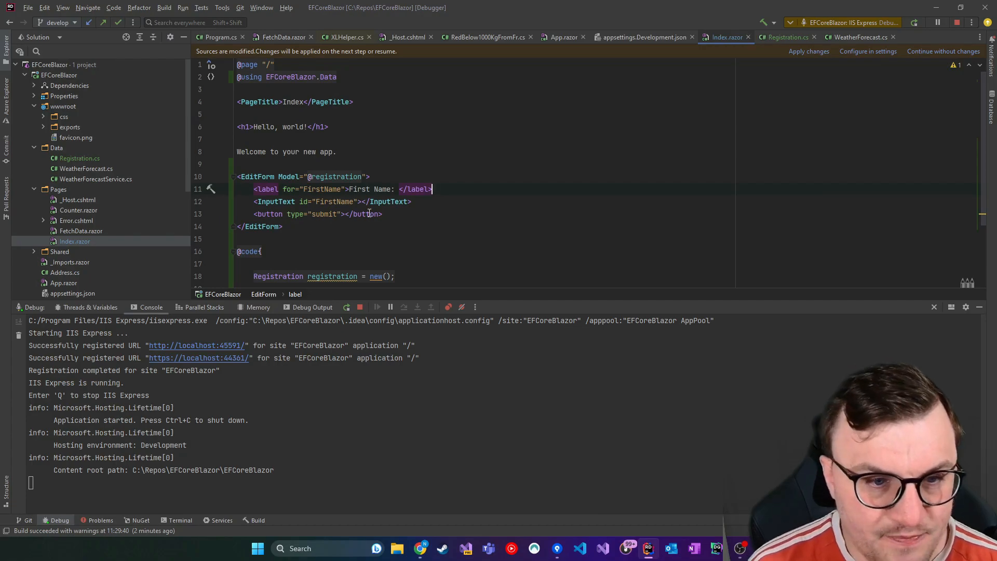
pyautogui.click(357, 202)
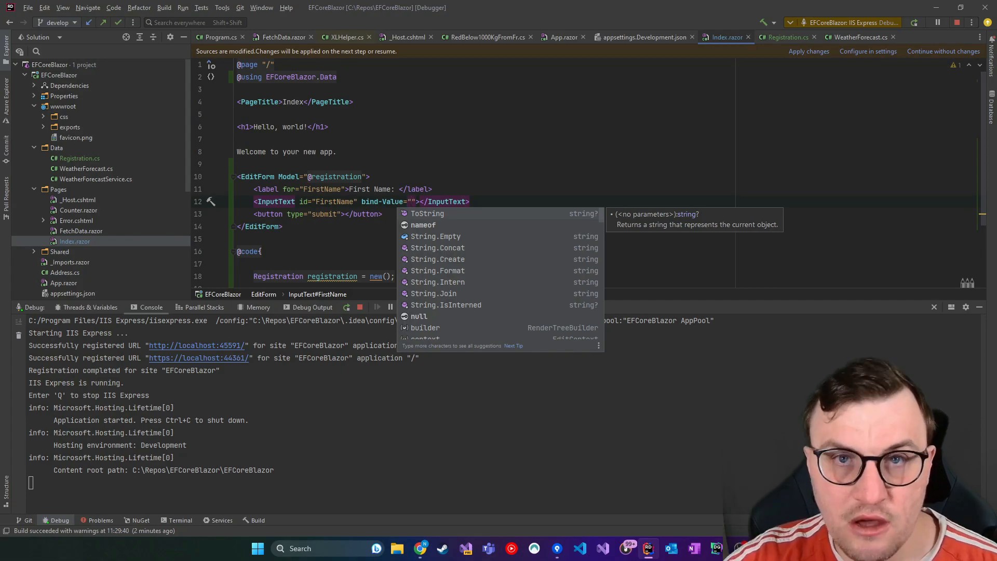
pyautogui.write('r')
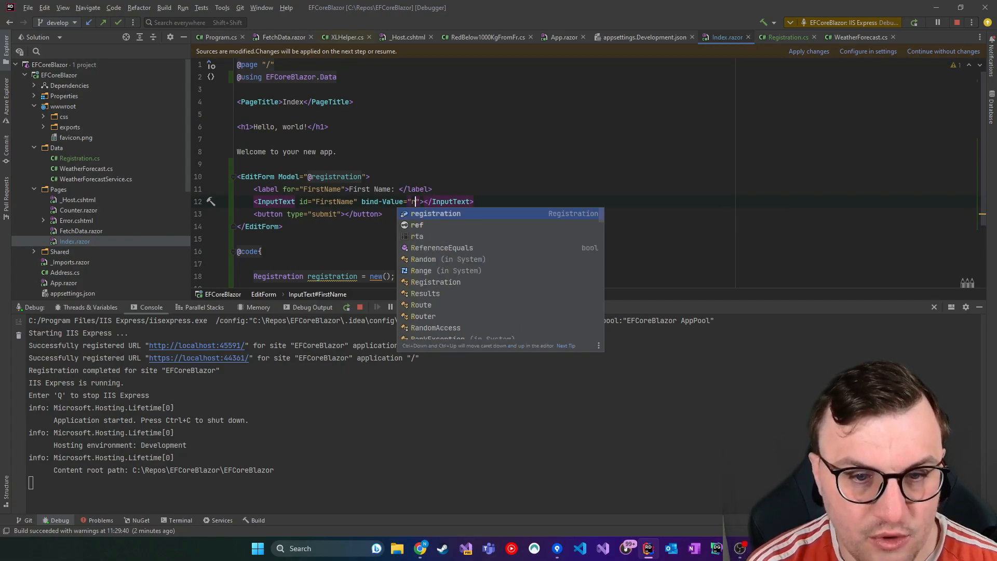
pyautogui.write('registr')
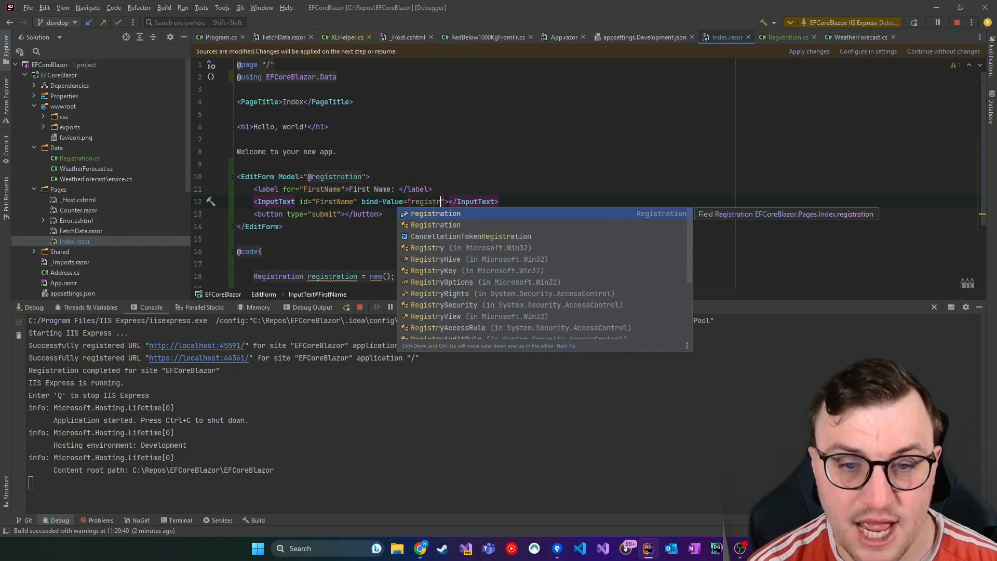
pyautogui.write('ation.')
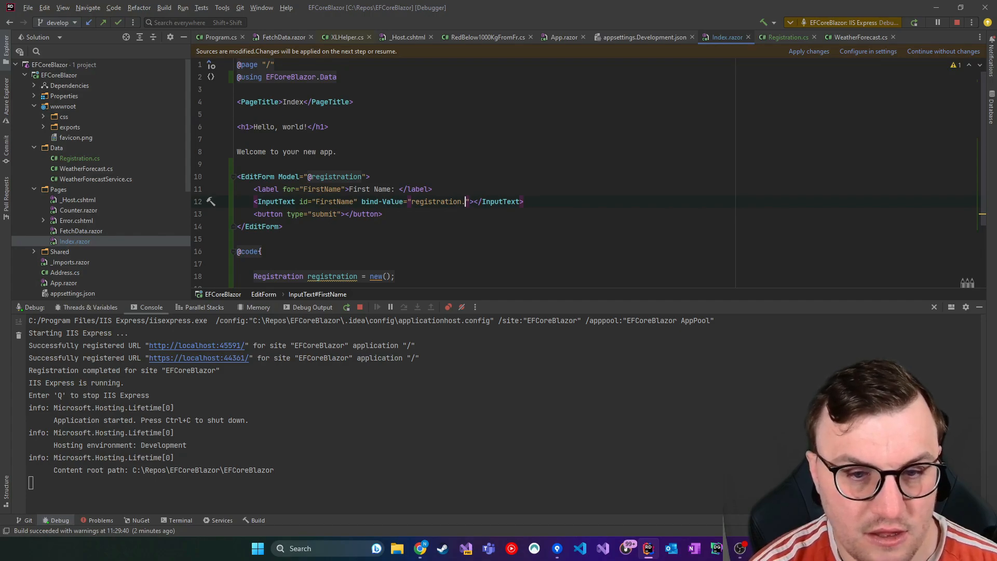
pyautogui.write('@')
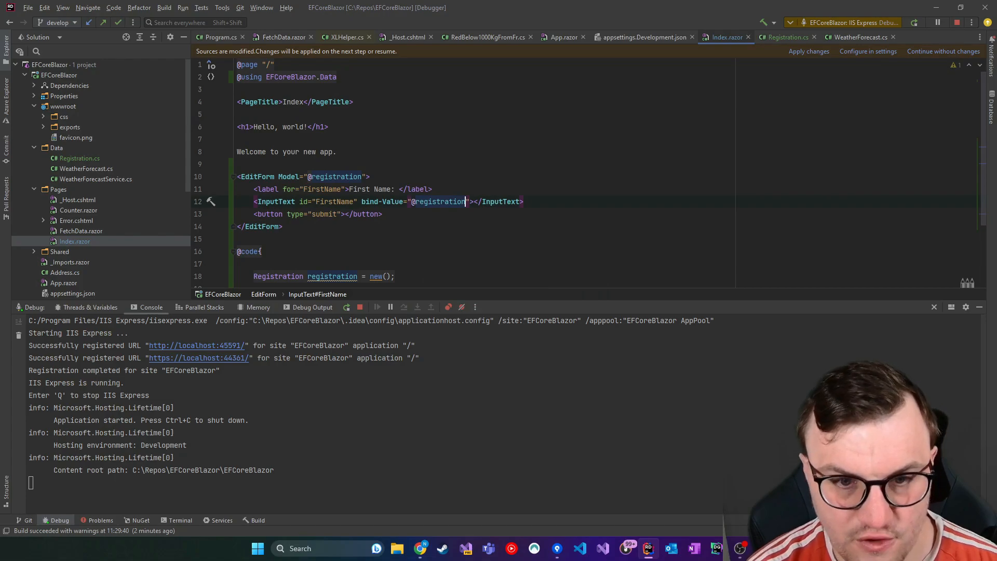
pyautogui.write('.')
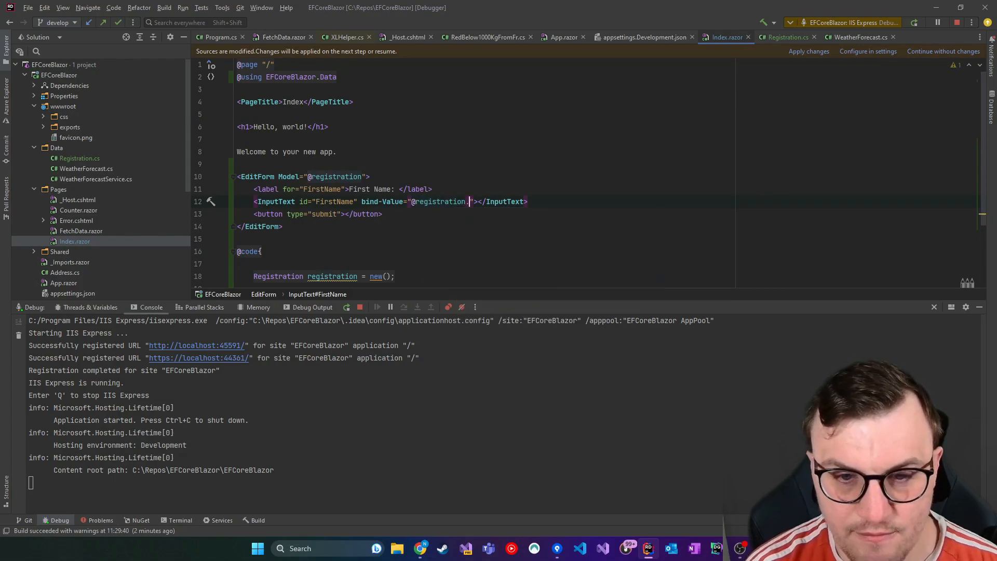
pyautogui.write('FirstName')
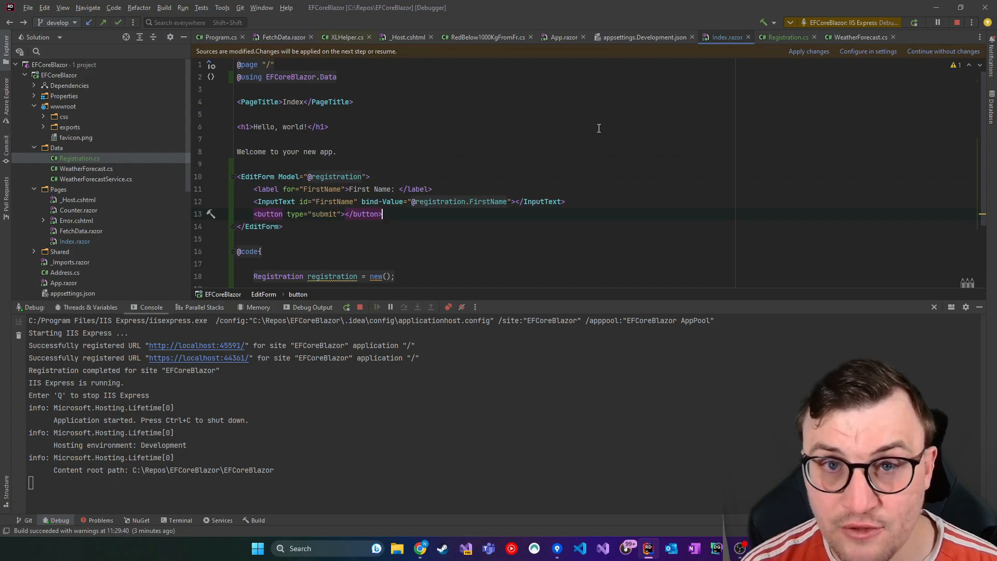
pyautogui.click(785, 38)
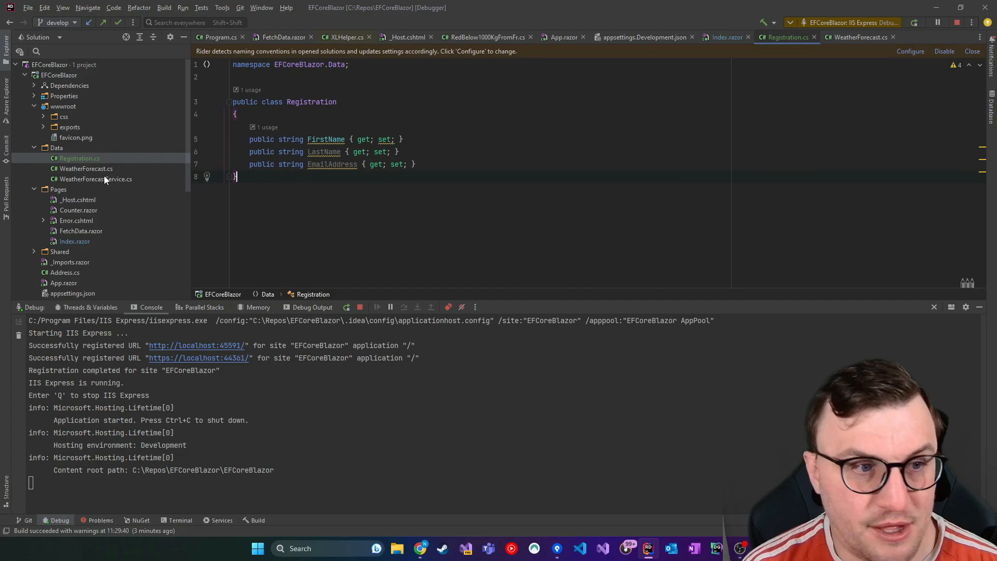
pyautogui.moveTo(81, 249)
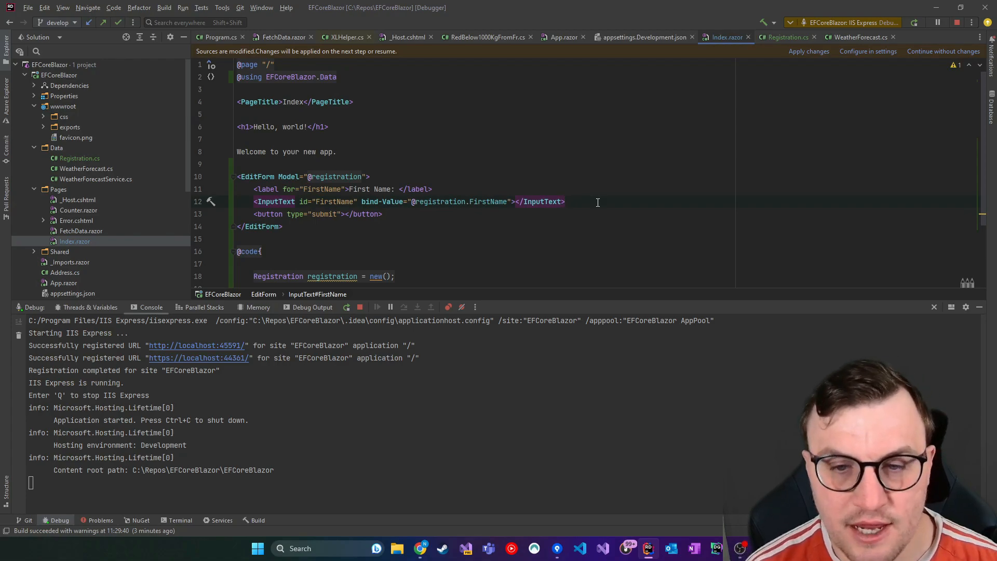
pyautogui.press('Enter')
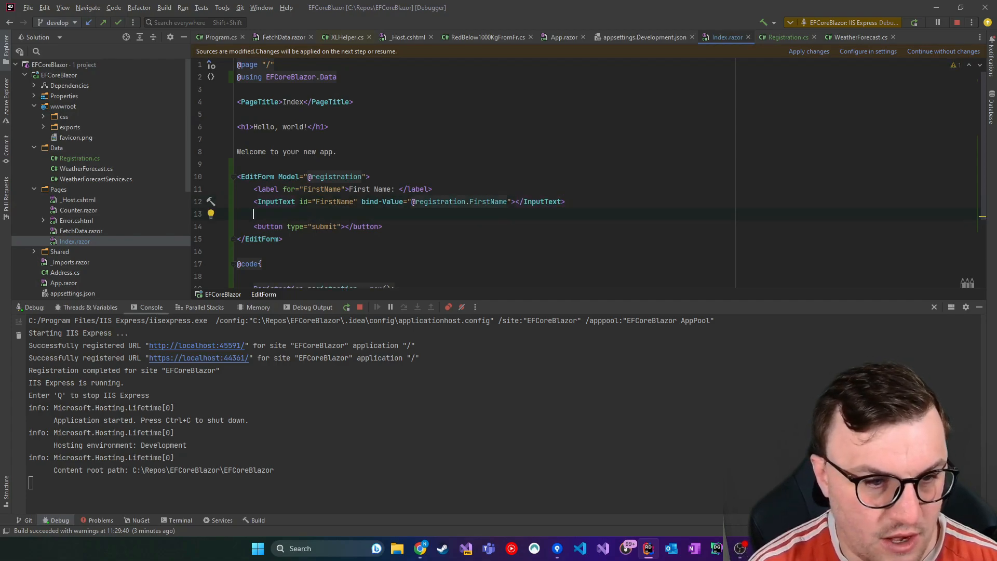
pyautogui.write('<In')
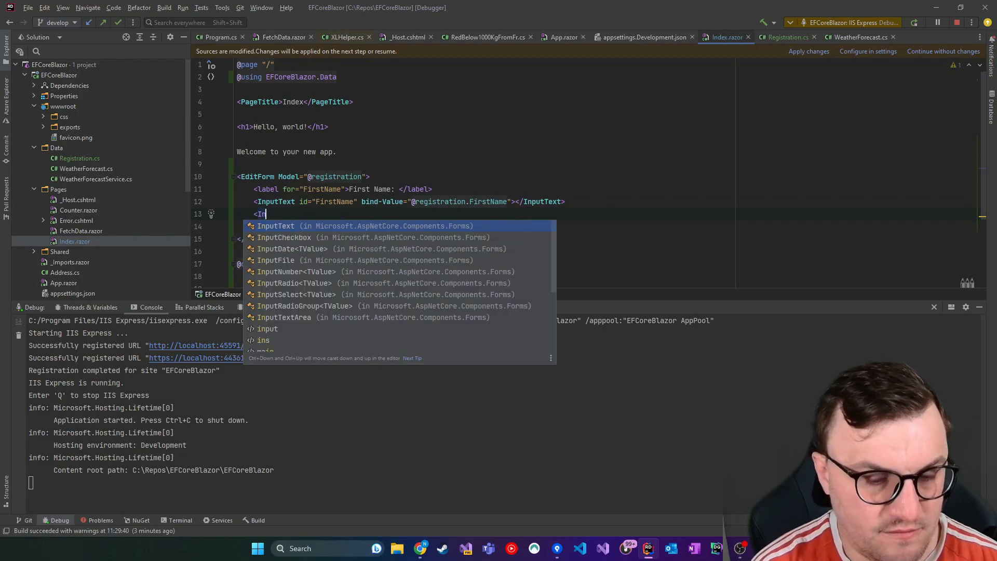
pyautogui.press('Tab')
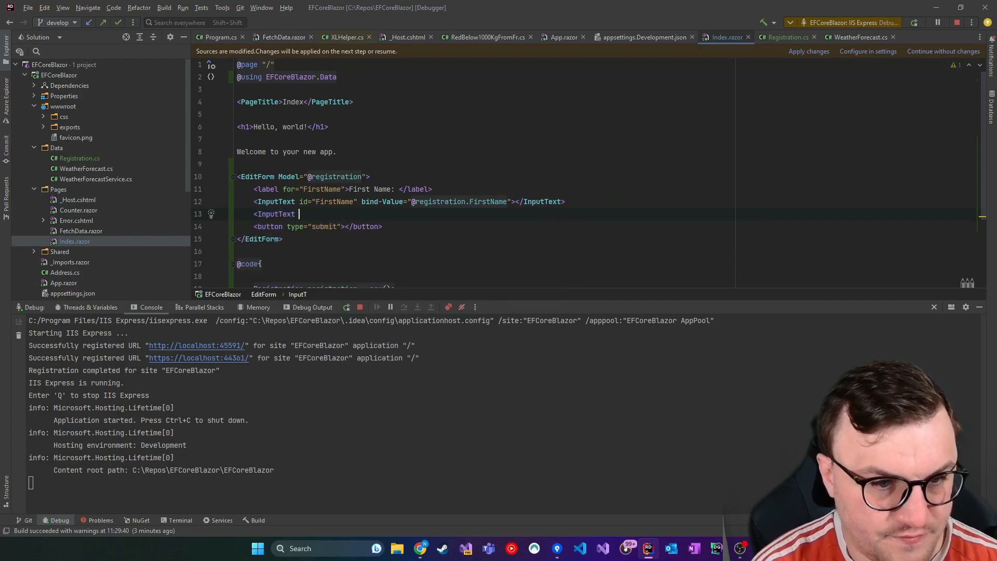
pyautogui.write('hidden')
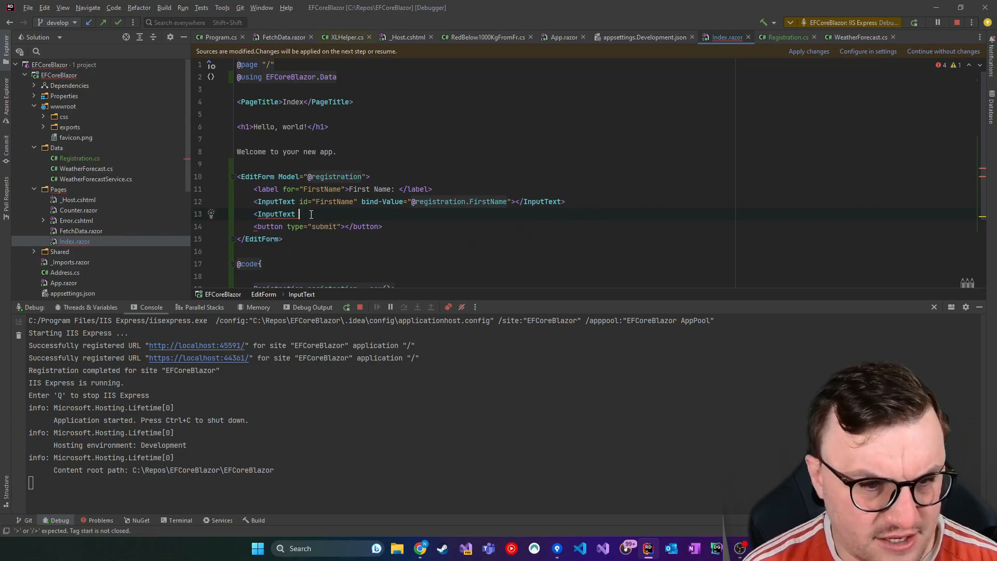
pyautogui.write('id="LastName" bind-Value="')
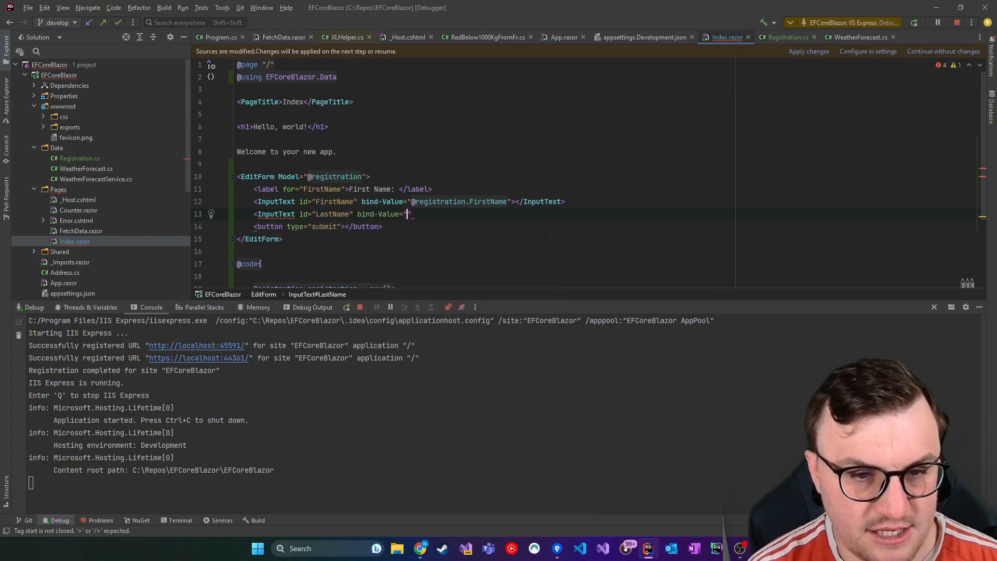
pyautogui.write('@registration.L')
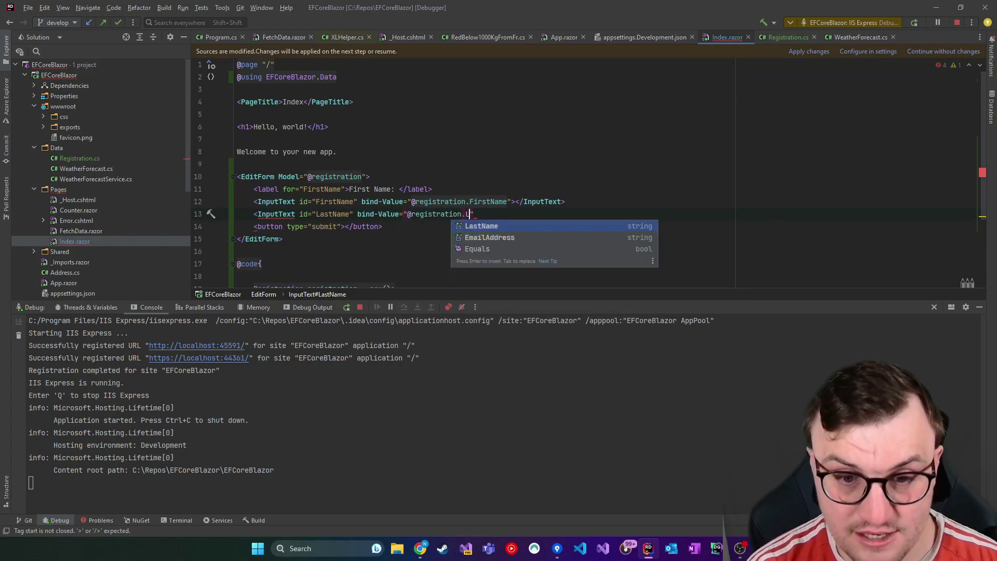
pyautogui.press('Enter')
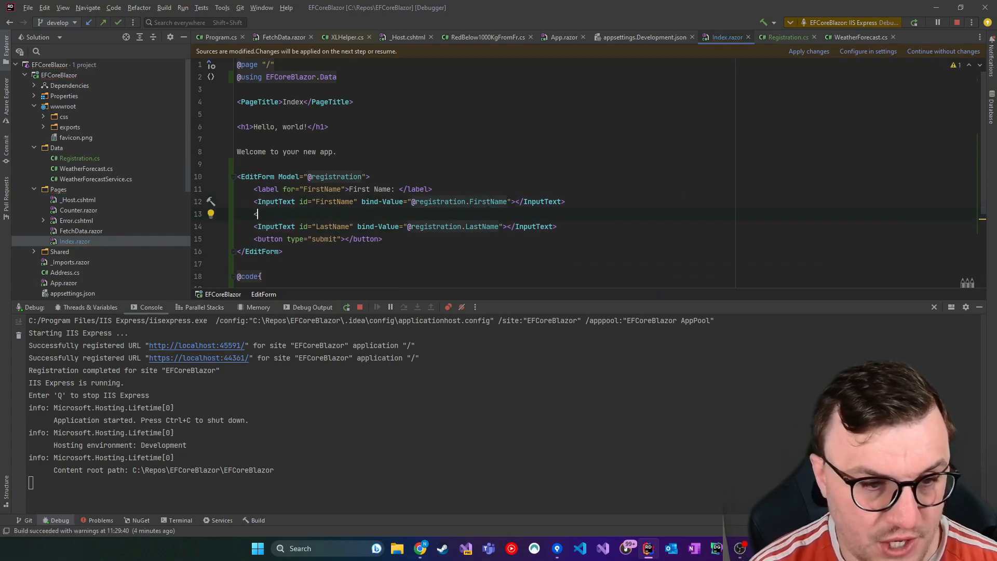
# - Add a <label for="LastName">Last Name:</label> for the new input
pyautogui.write('<label for="LastName')
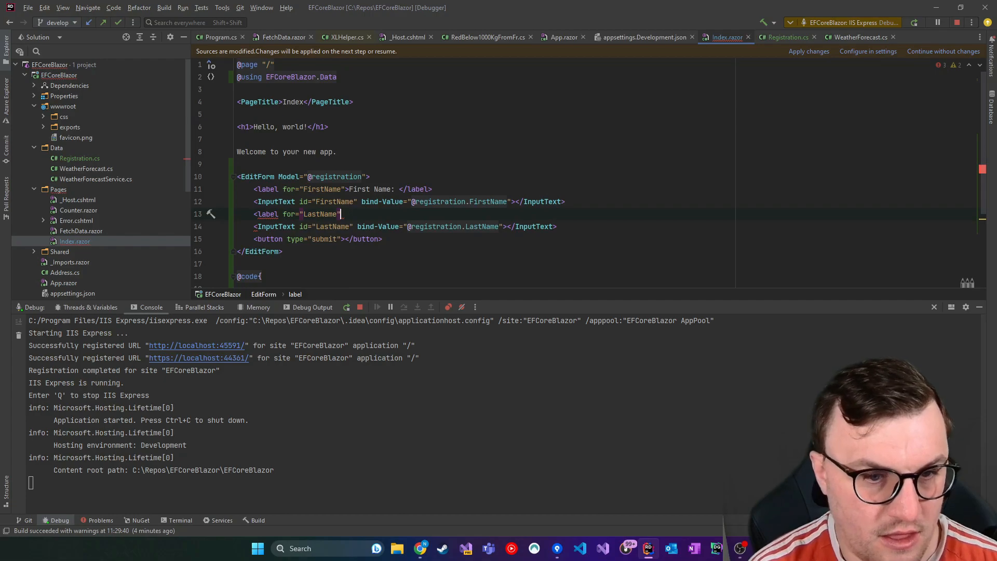
pyautogui.write('>Last Name: </label>')
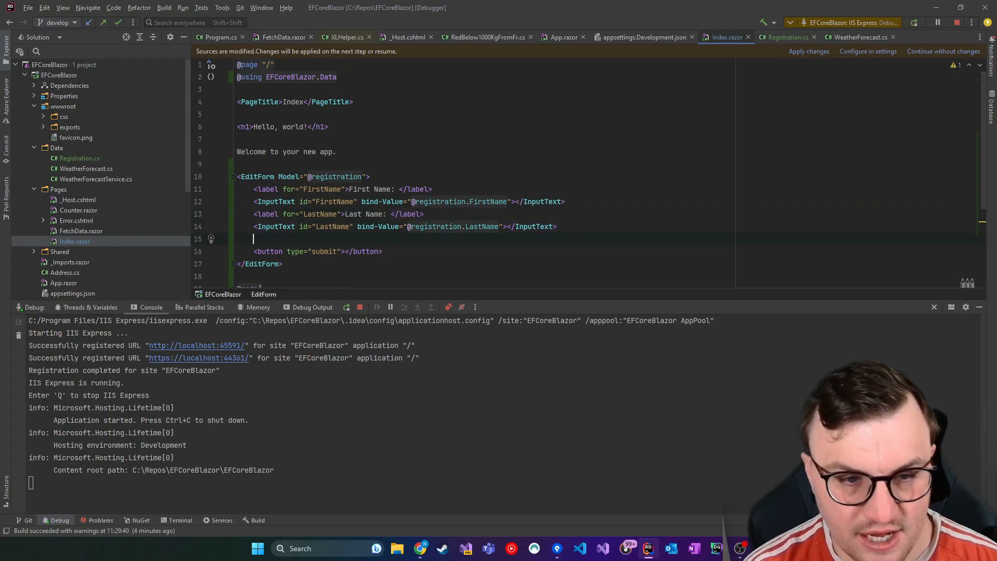
# - Add a third InputText and set its type to "email" after trying "password"
pyautogui.write('<InputTex')
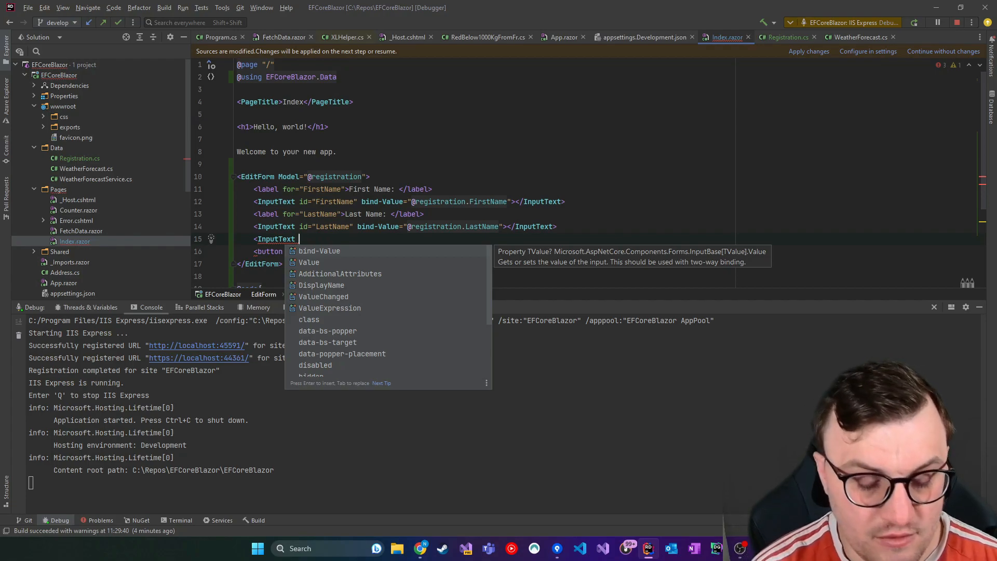
pyautogui.write('type="e')
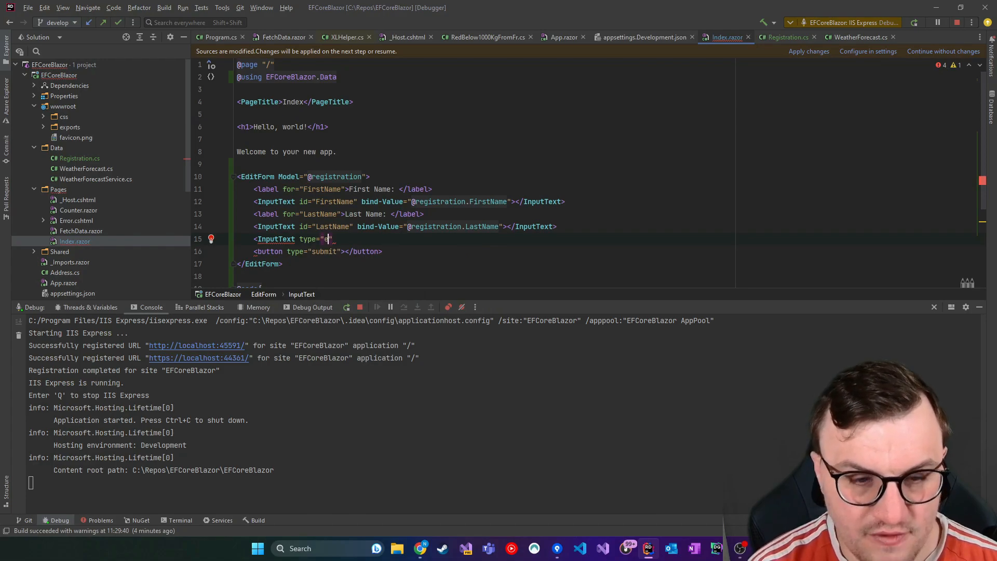
pyautogui.write('mail')
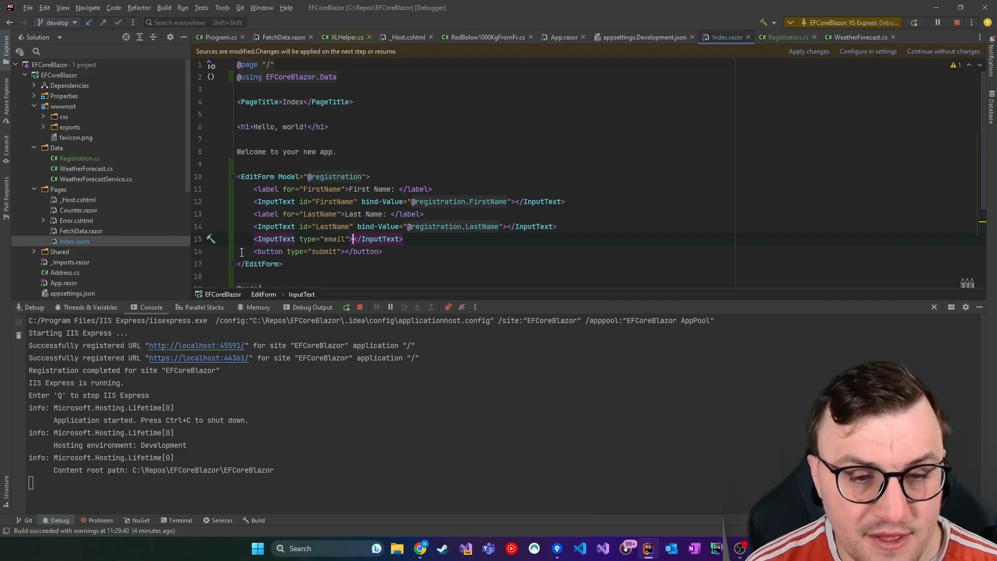
pyautogui.doubleClick(334, 238)
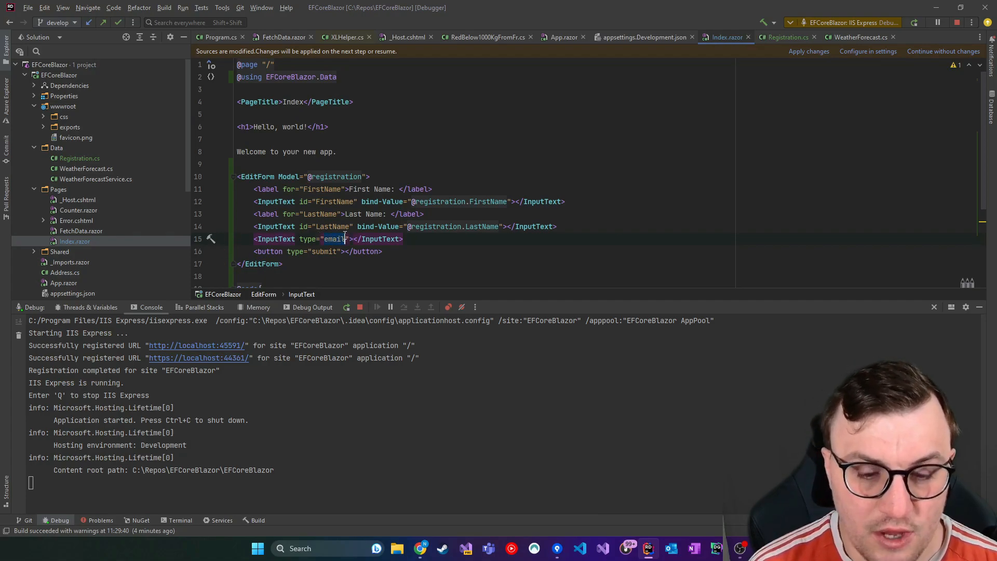
pyautogui.write('password')
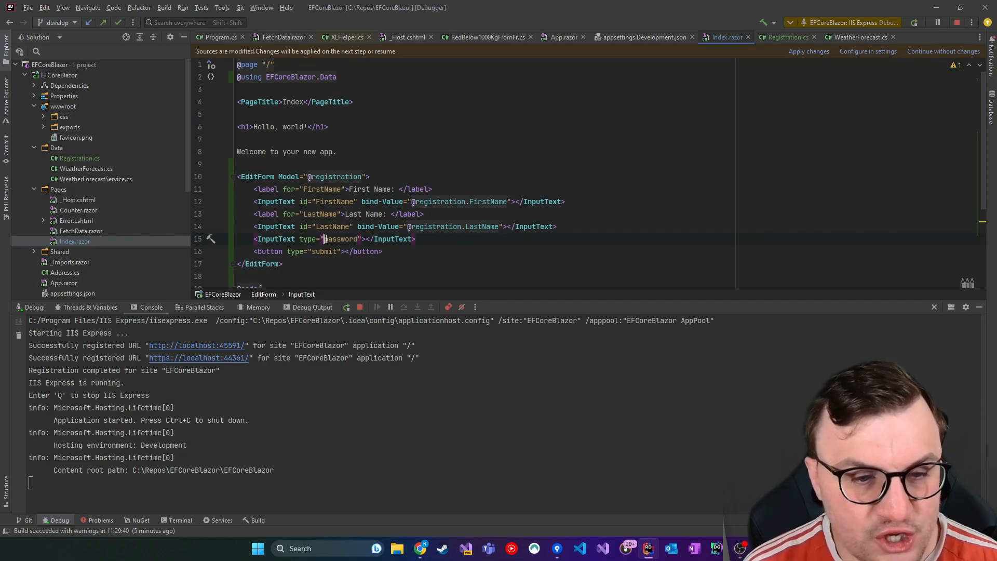
pyautogui.write('email')
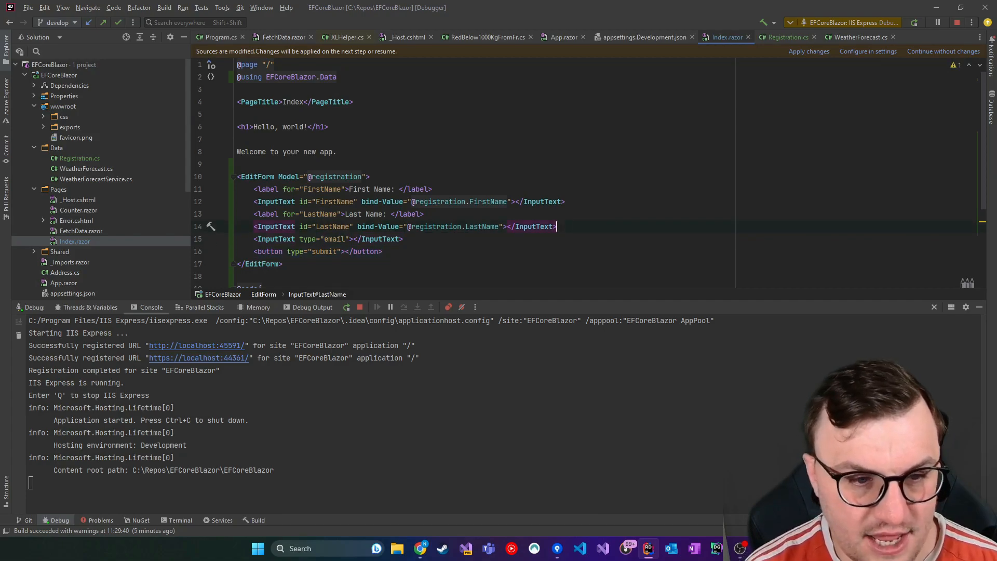
# - Give the email input id="EmailAddress" and a <label for="EmailAddress">Email:</label>
pyautogui.write('<')
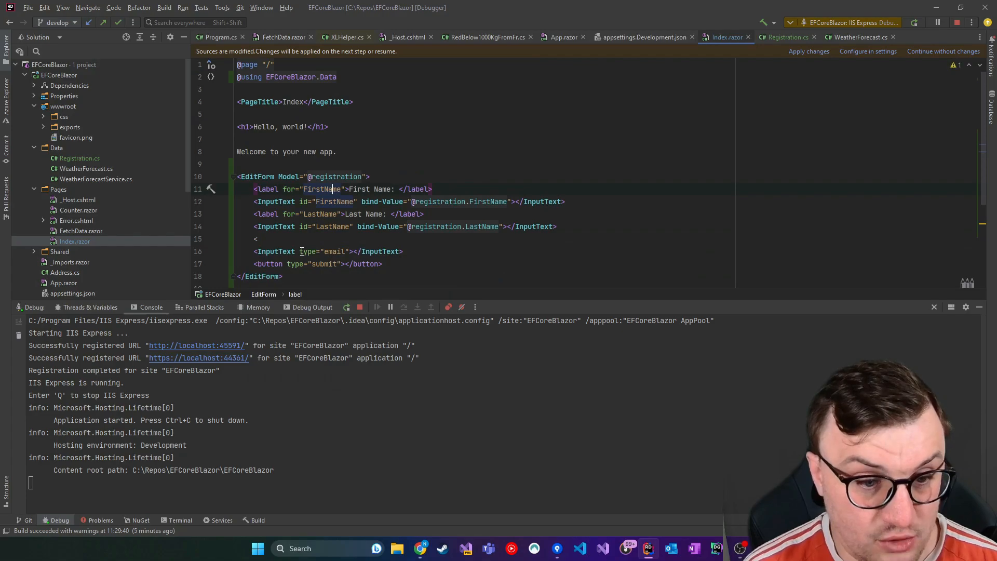
pyautogui.write('id="')
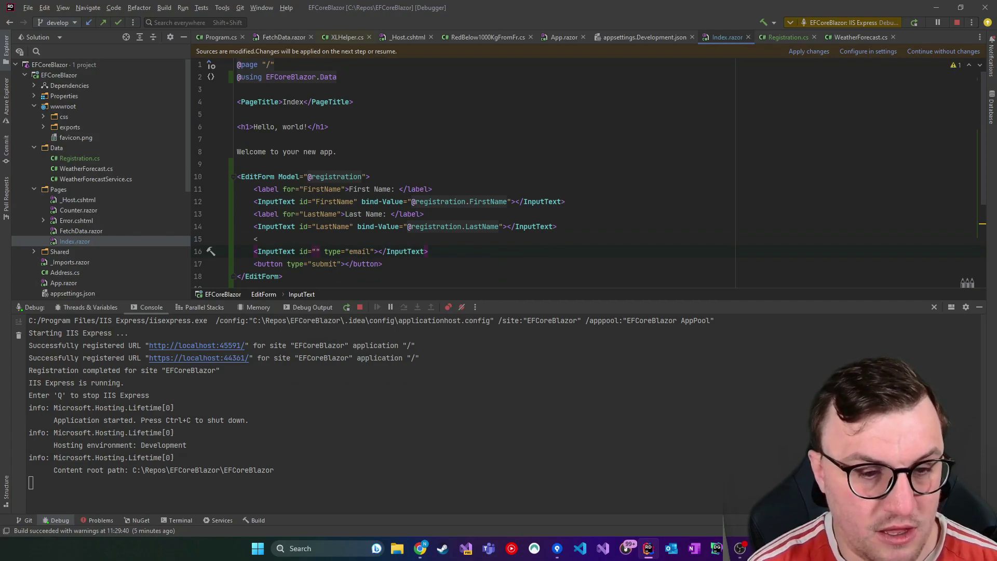
pyautogui.write('EmailAddress')
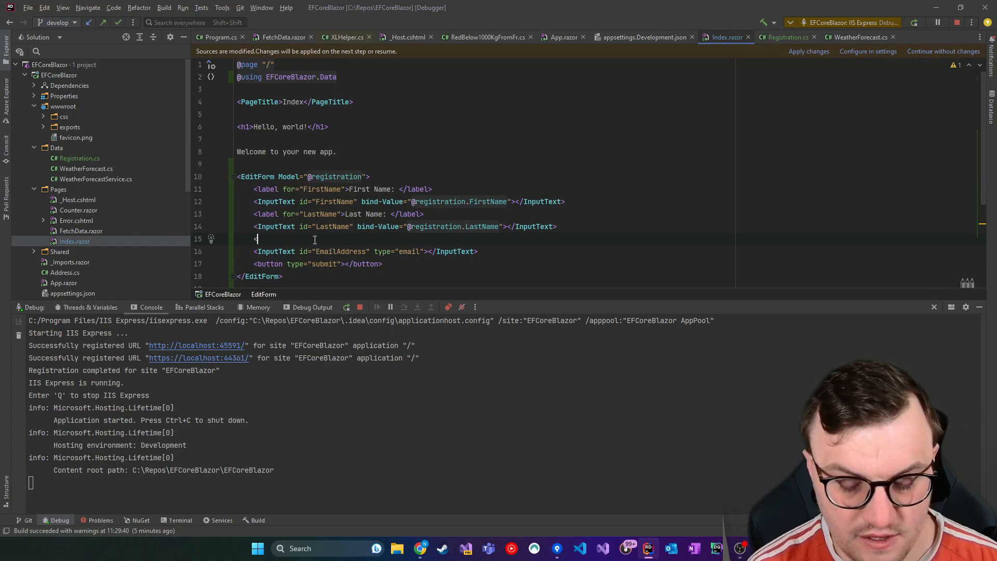
pyautogui.write('<label for="')
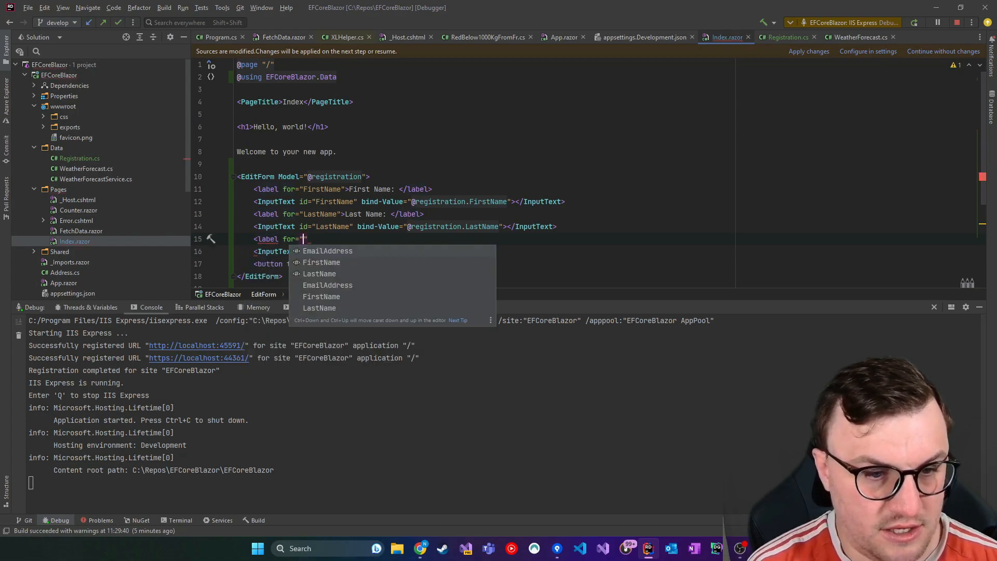
pyautogui.click(328, 250)
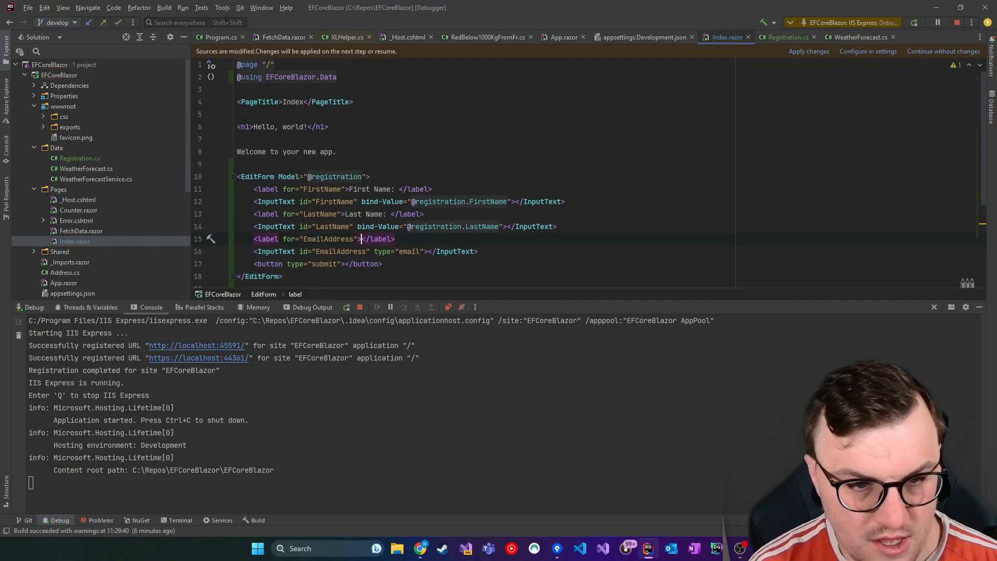
pyautogui.write('Email:')
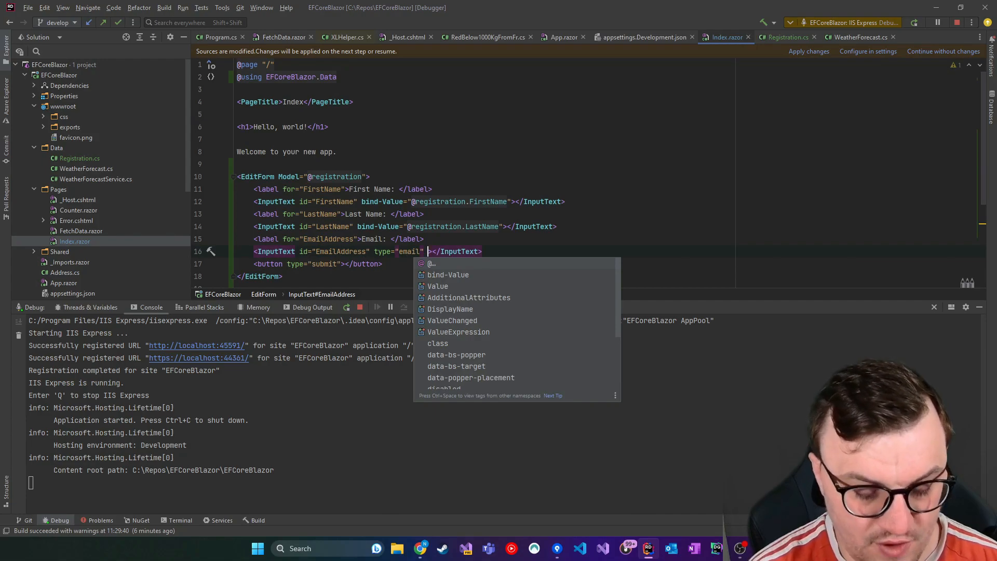
pyautogui.write('bind-Value="')
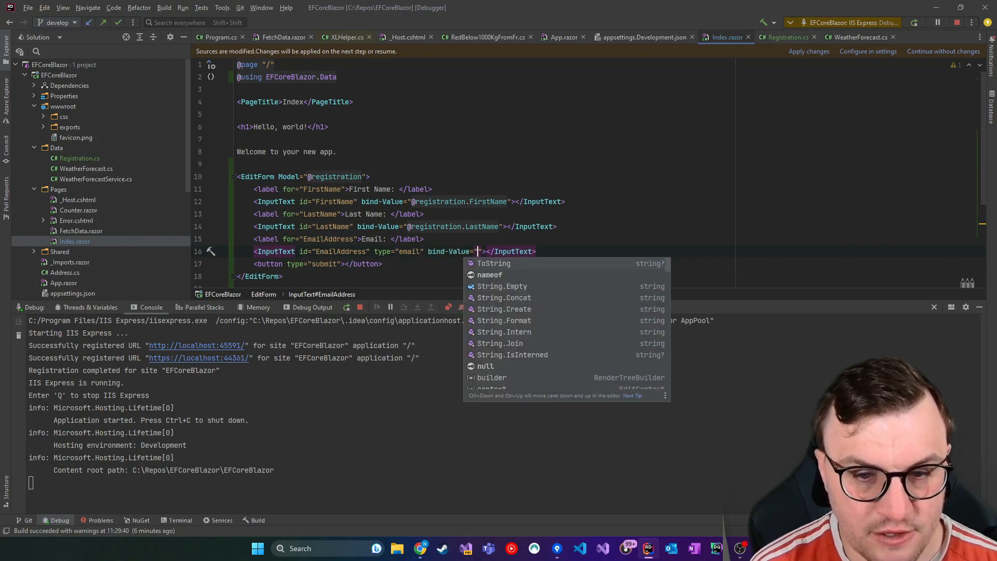
pyautogui.write('@registration.EmailAddress')
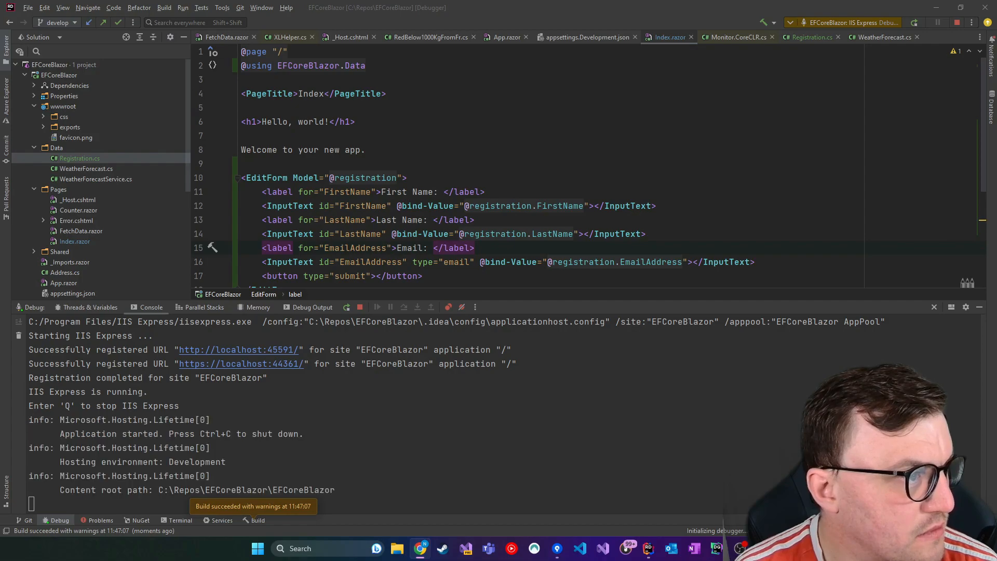
# - In Chrome, submit an email lacking '@' to see the warning, then resubmit a corrected address
pyautogui.click(420, 548)
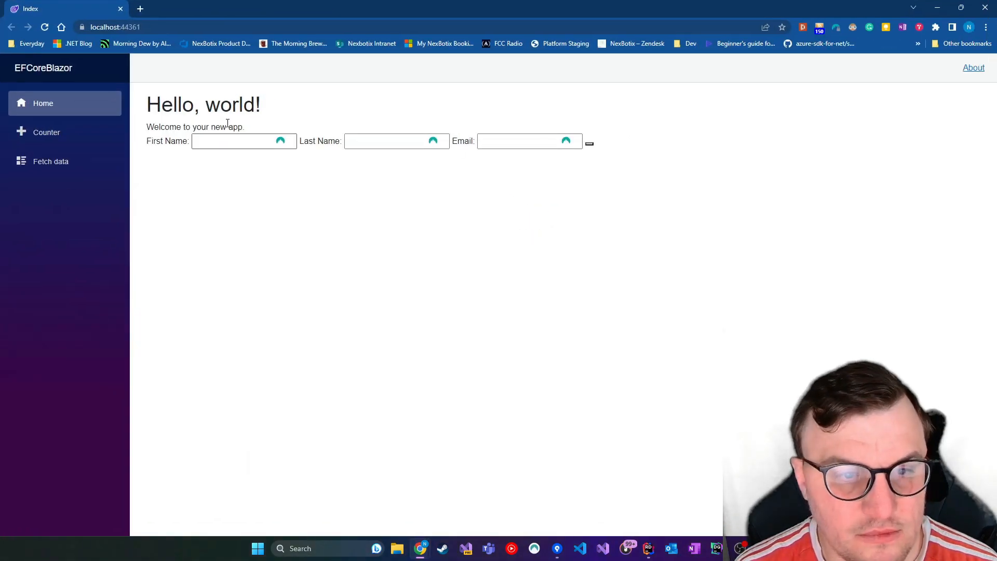
pyautogui.click(384, 142)
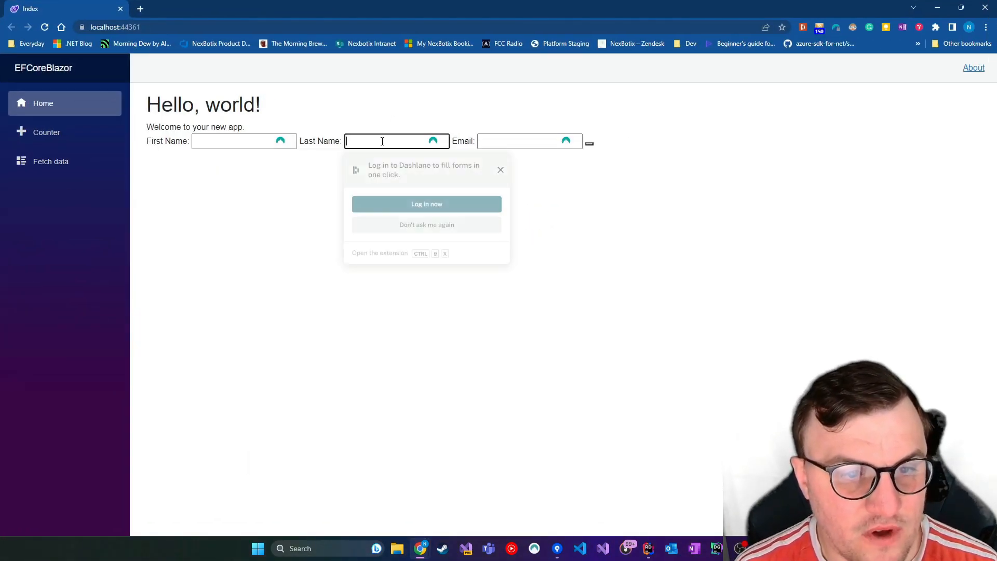
pyautogui.click(528, 141)
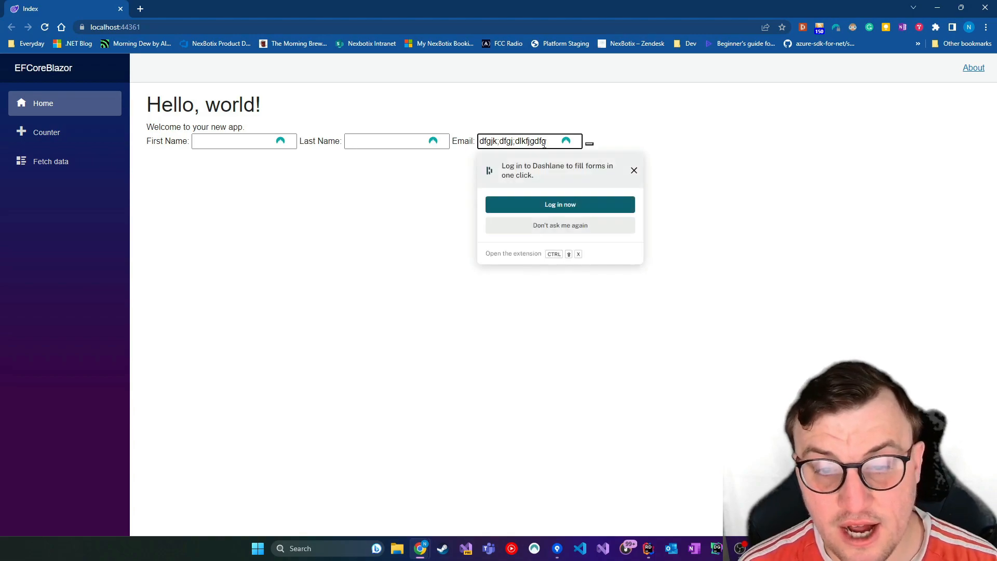
pyautogui.click(633, 170)
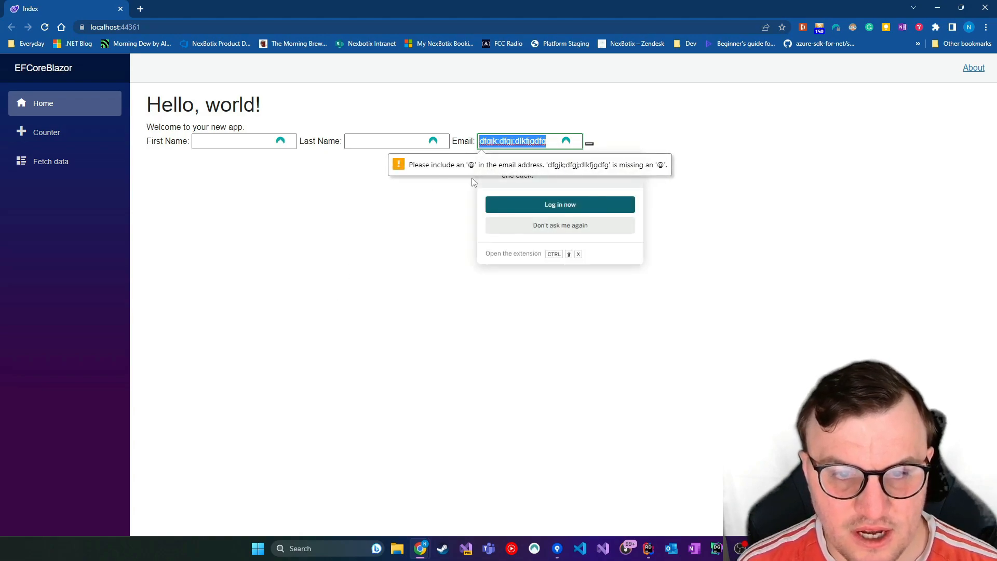
pyautogui.moveTo(609, 182)
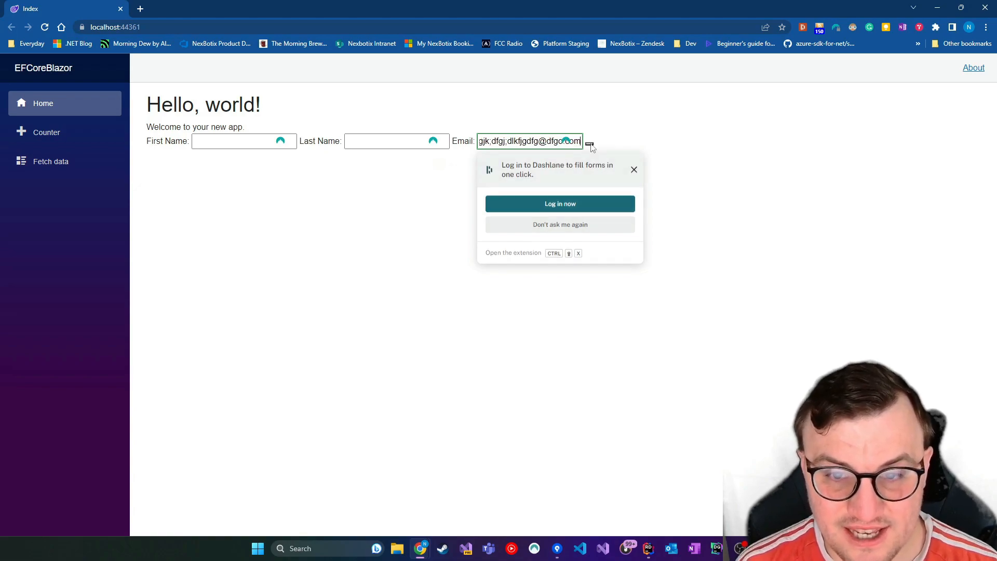
pyautogui.click(633, 169)
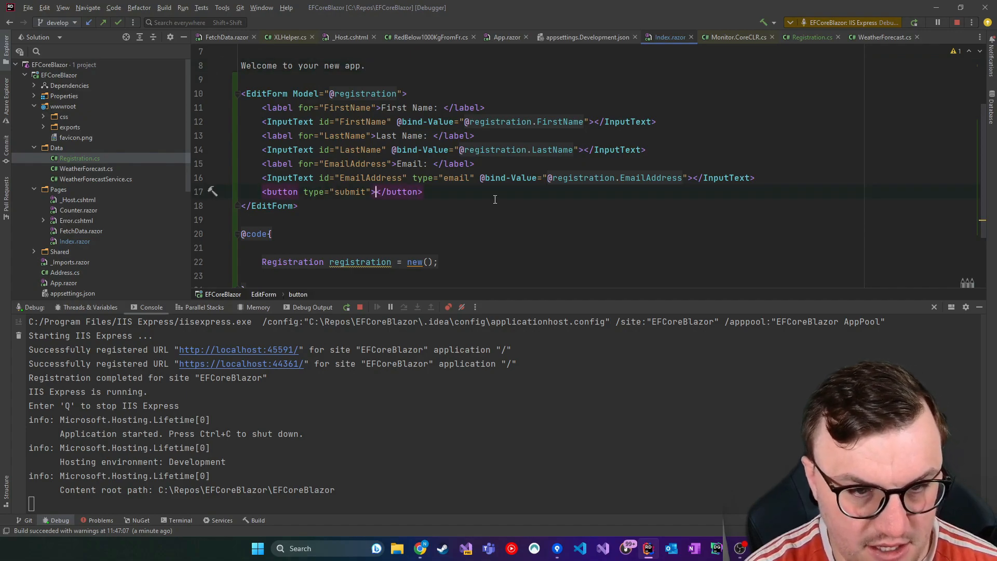
# - Label the button 'Submit' and separate the field rows with <br/> tags
pyautogui.write('S')
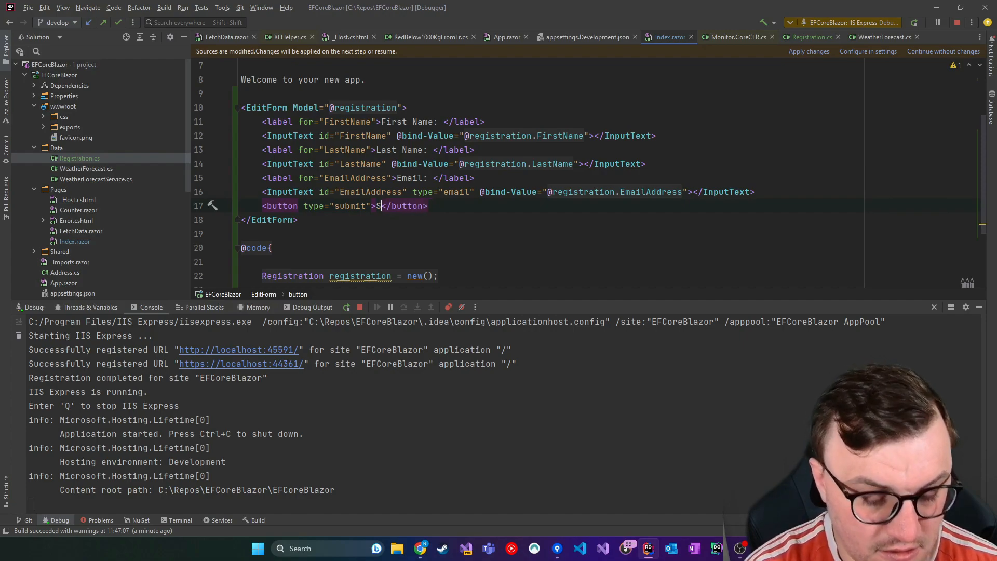
pyautogui.write('ubmit')
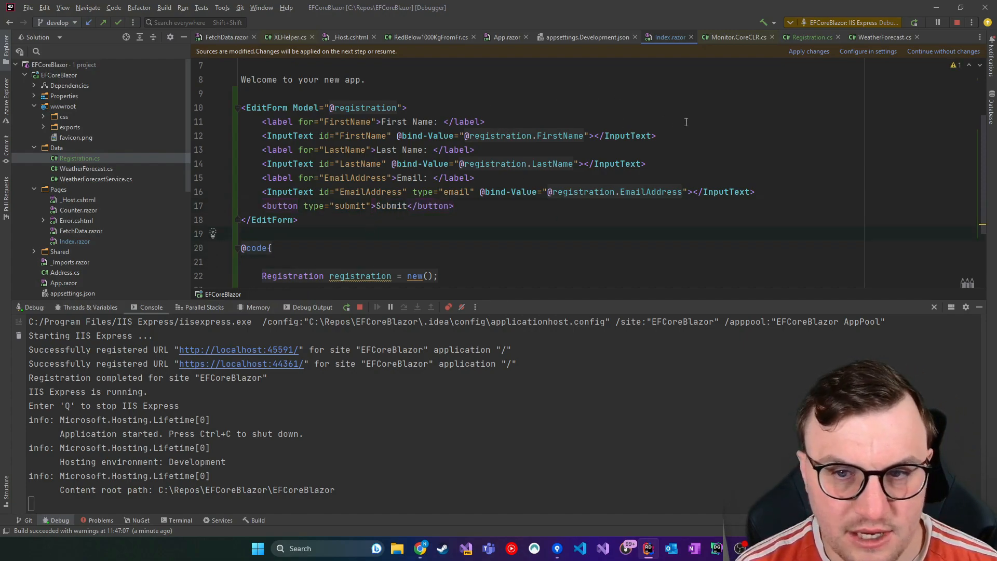
pyautogui.press('Enter')
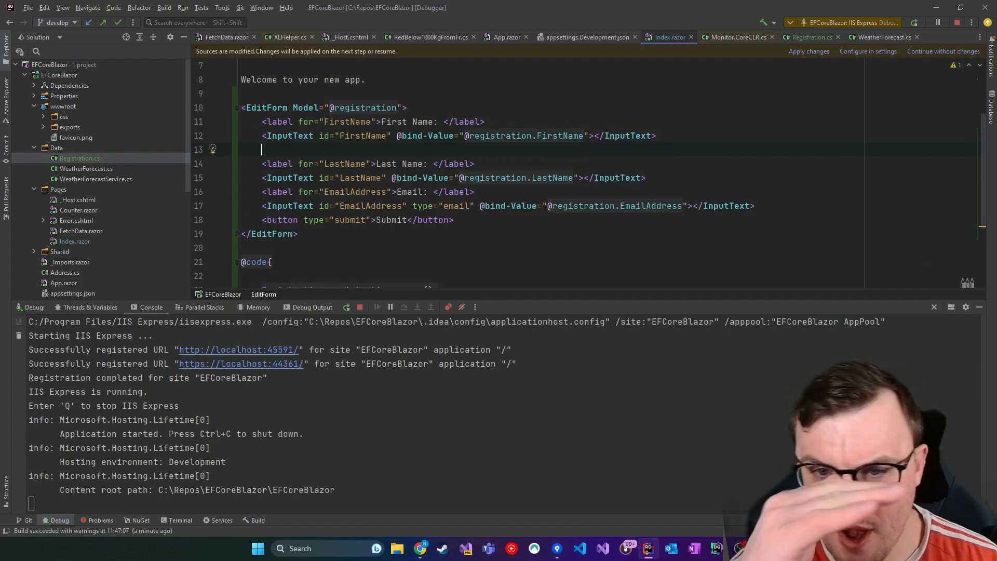
pyautogui.write('<br/>')
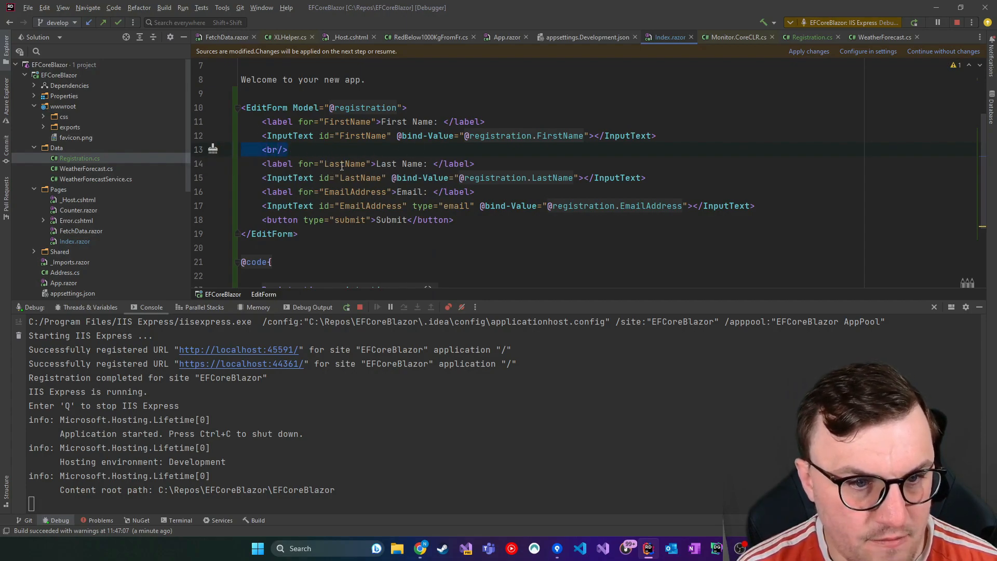
pyautogui.write('<br/>')
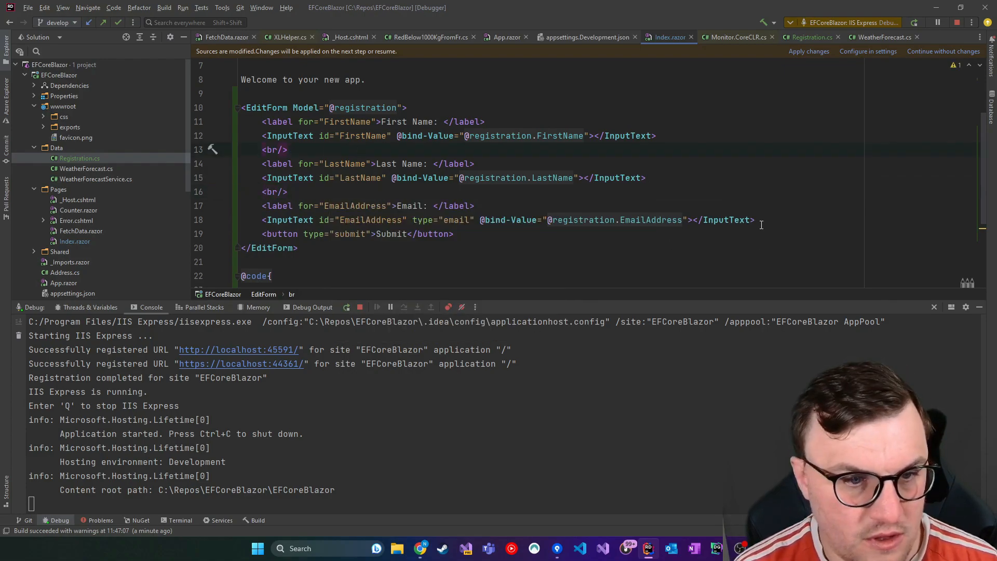
pyautogui.write('<br/>')
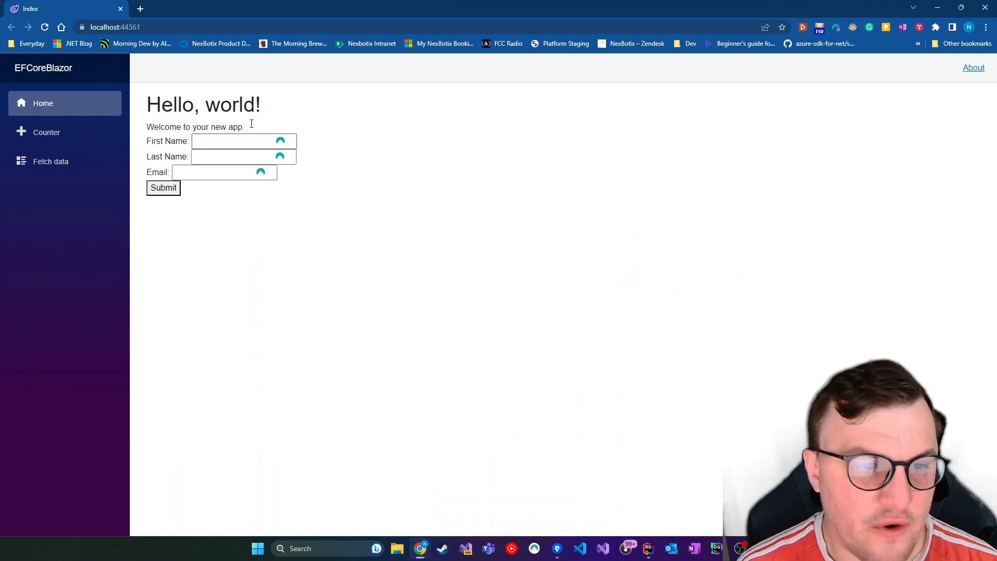
pyautogui.moveTo(353, 278)
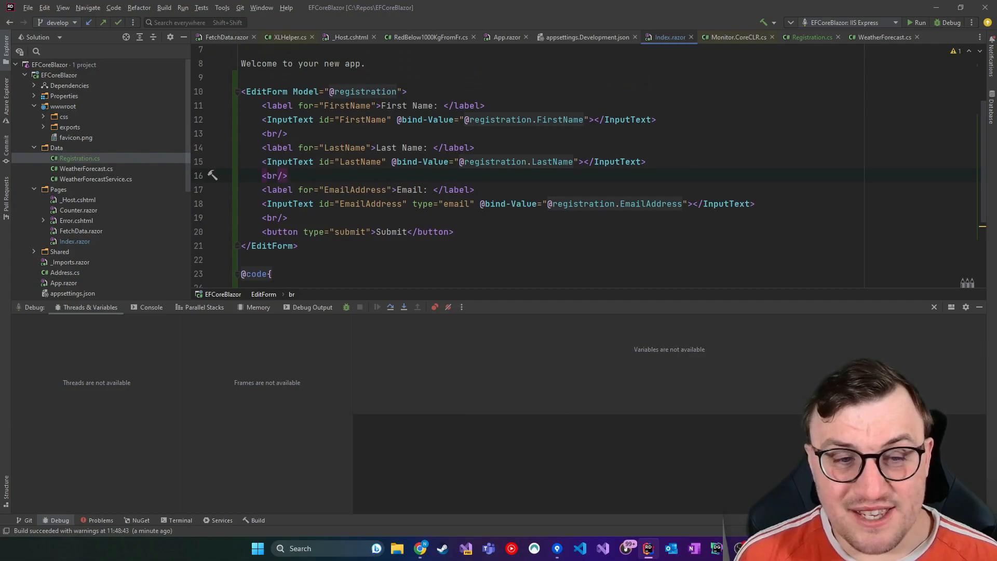
pyautogui.click(287, 175)
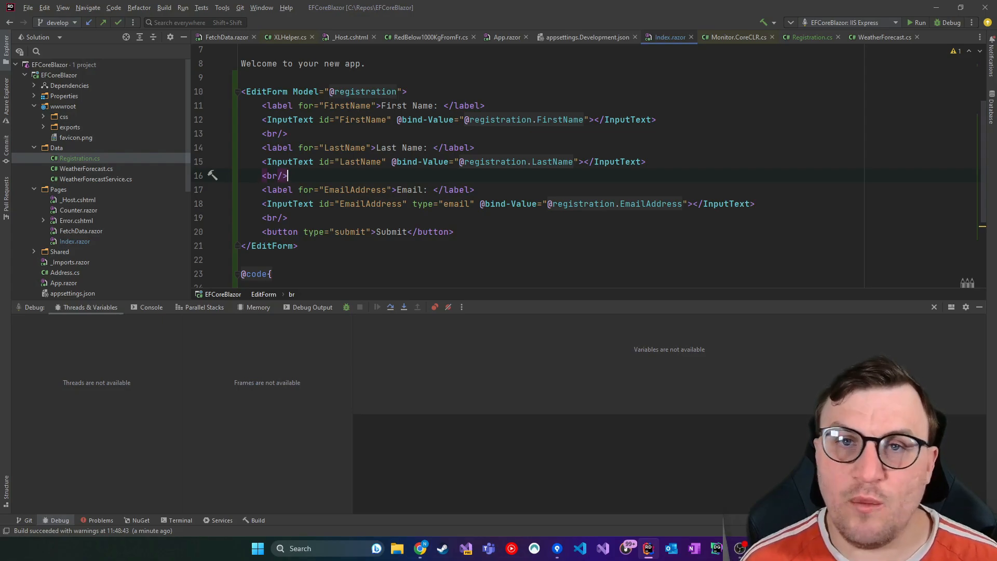
pyautogui.scroll(-3)
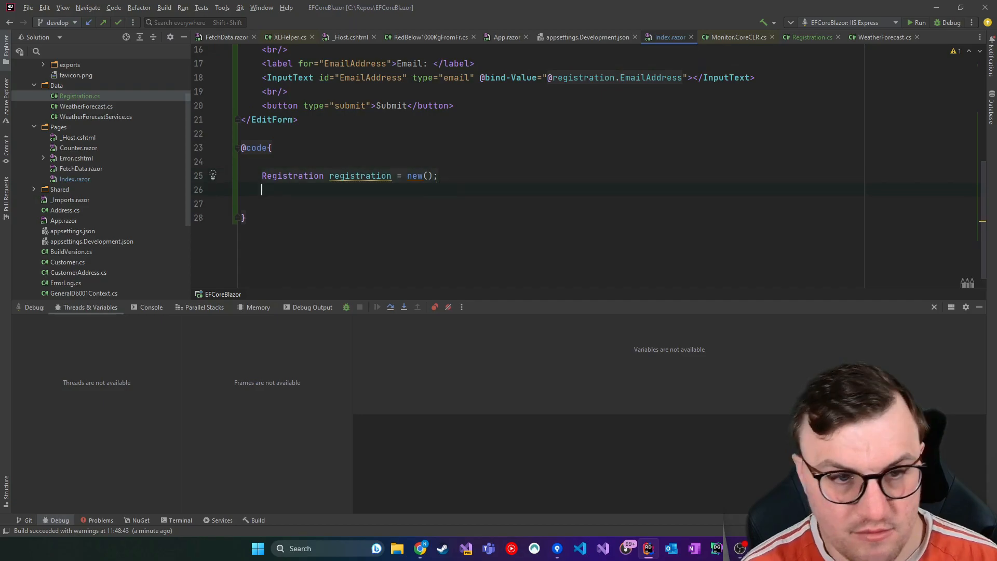
pyautogui.write('public v')
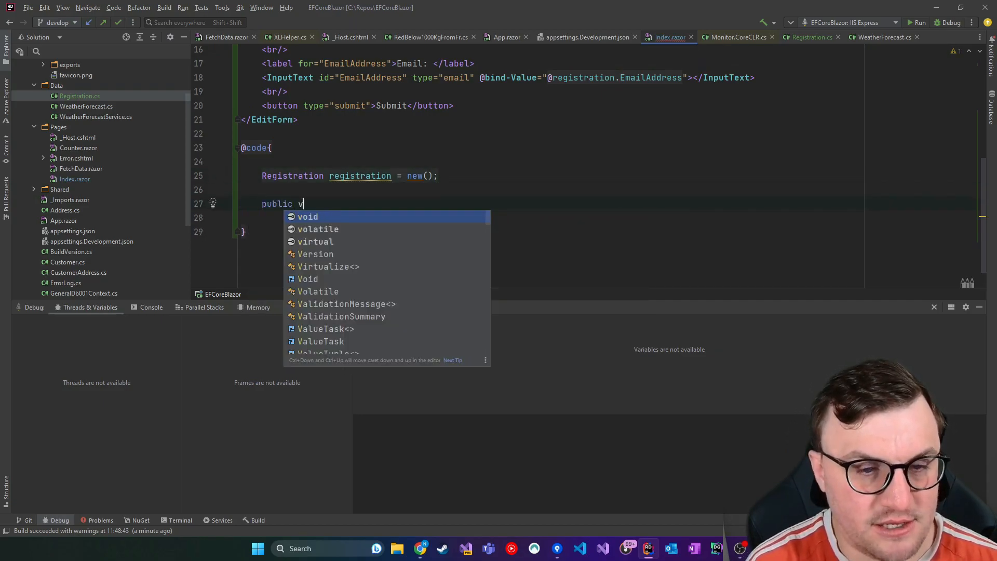
pyautogui.write('oid Handl')
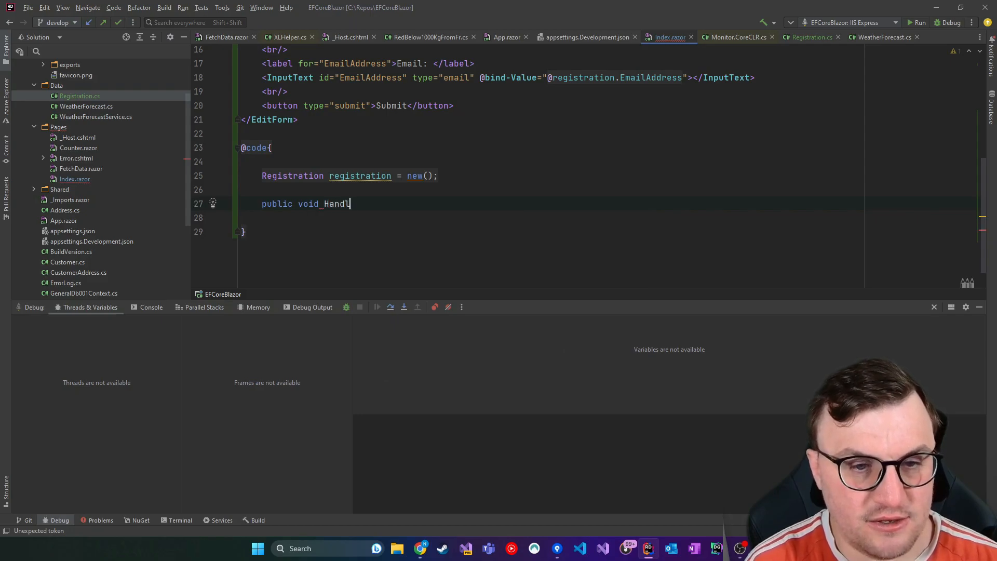
pyautogui.write('eFormSubmission(')
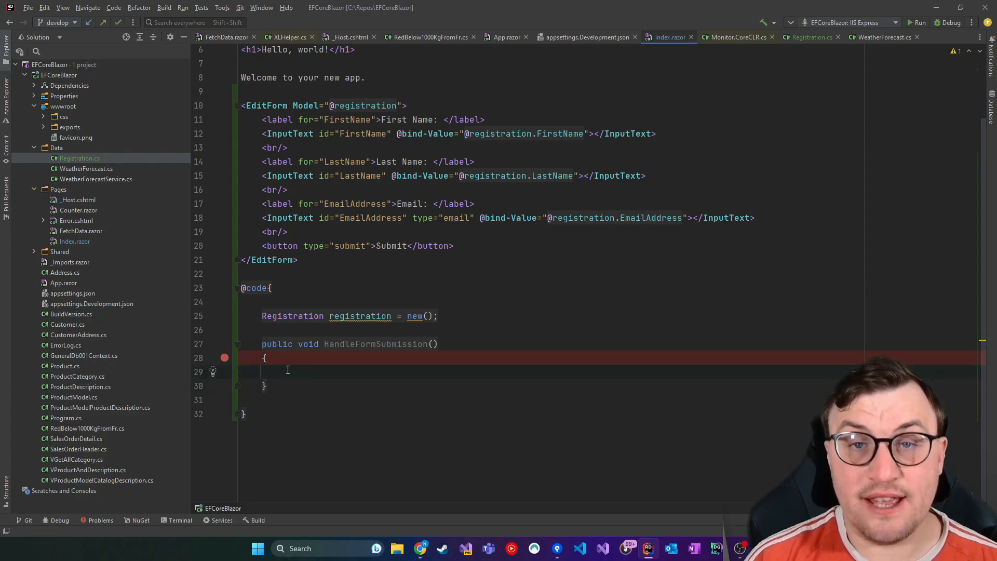
# - Wire EditForm's OnSubmit to HandleFormSubmission and give the method an EditContext context parameter
pyautogui.write('OnSubmit="')
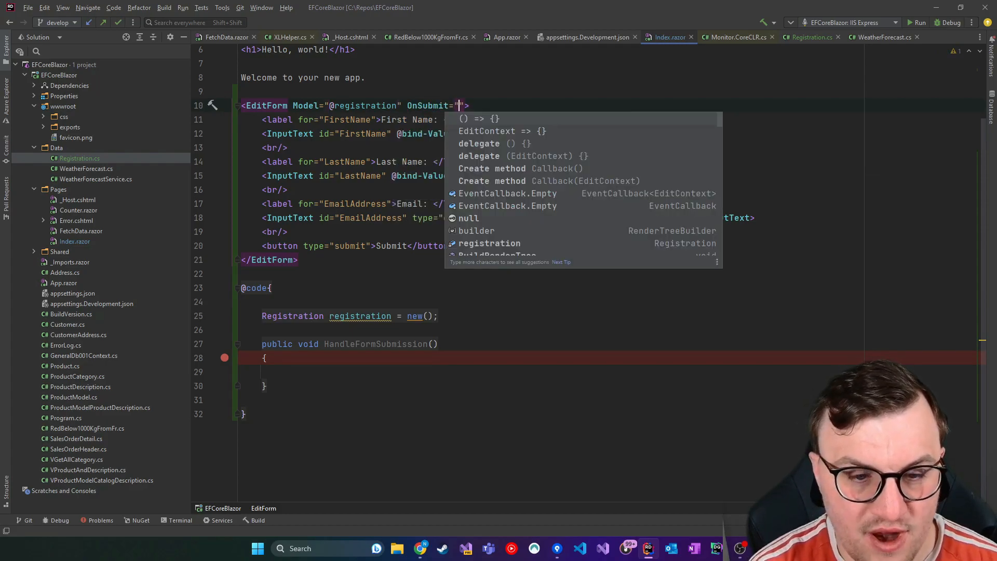
pyautogui.write('HandleFormSubmission')
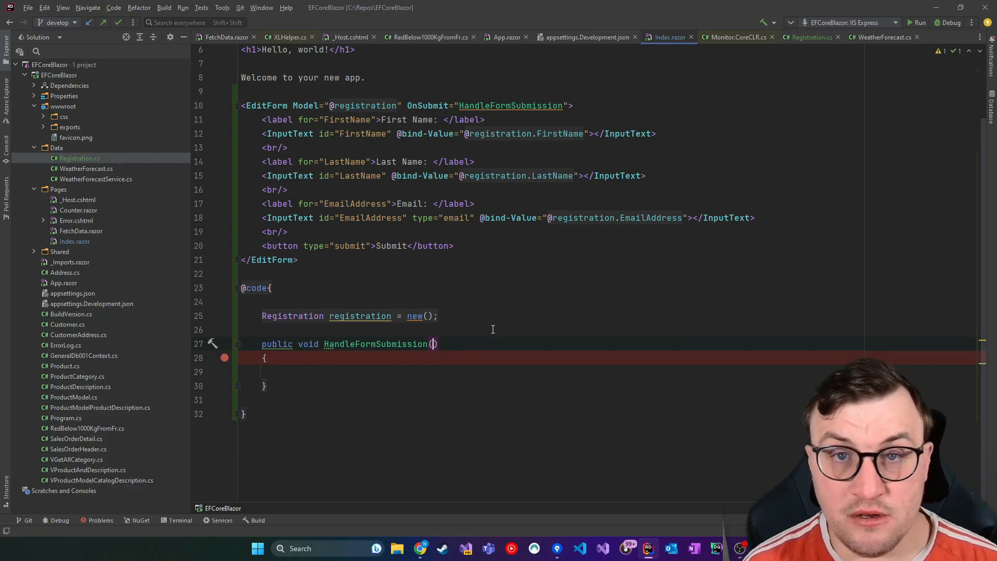
pyautogui.write('EditContext')
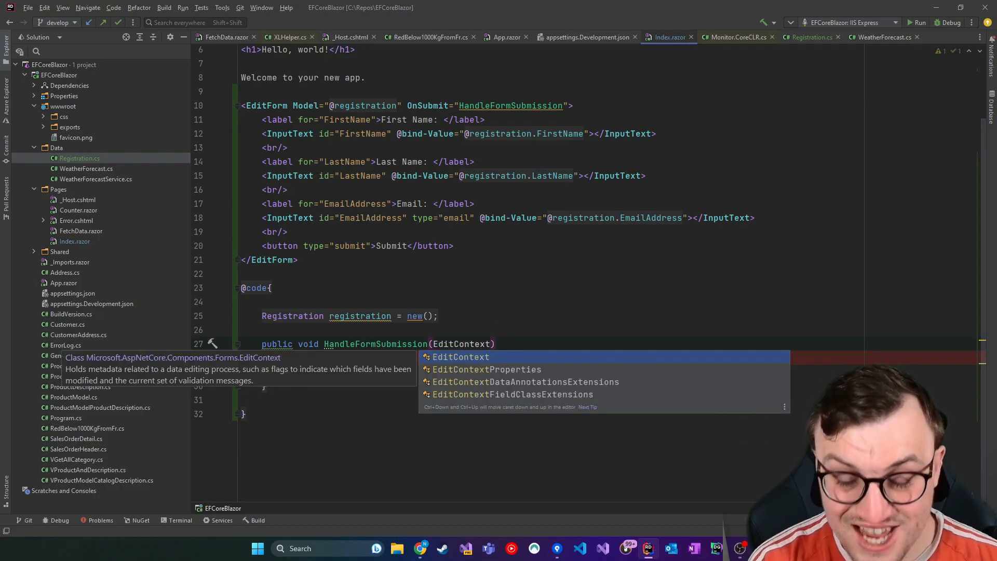
pyautogui.write('context')
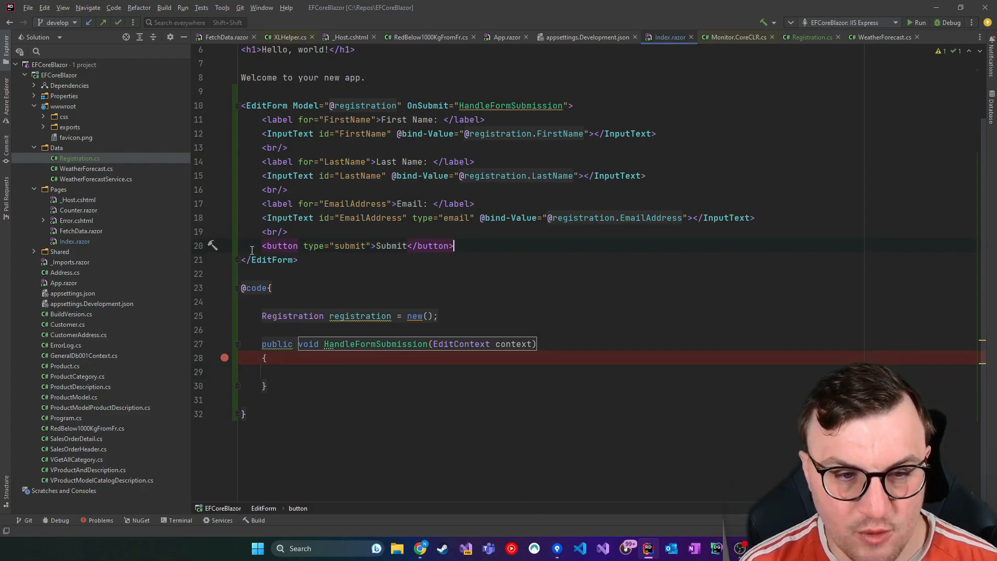
pyautogui.moveTo(510, 106)
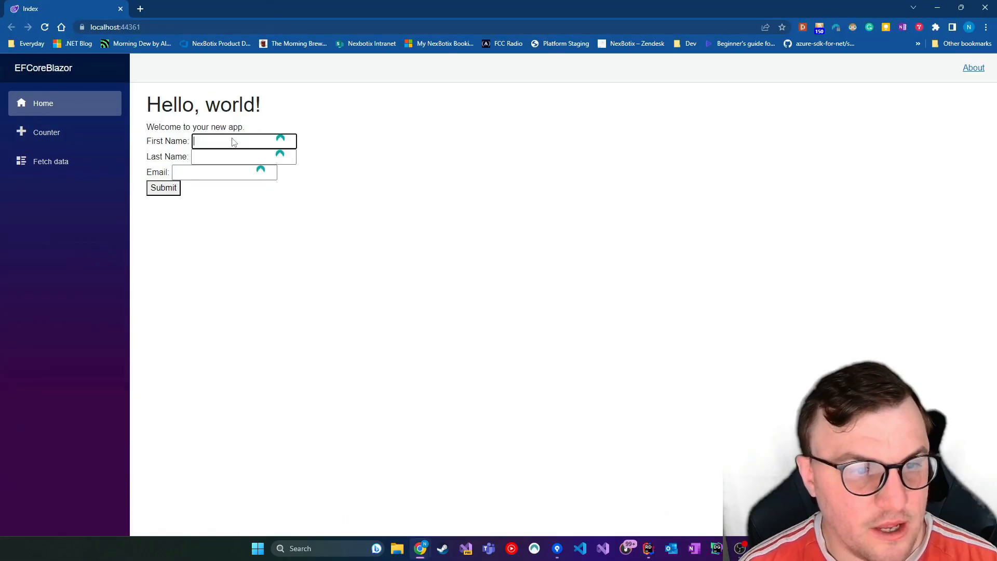
# - Fill the registration fields with 'sdfsdf' and submit the form in Chrome
pyautogui.write('sdfsdf')
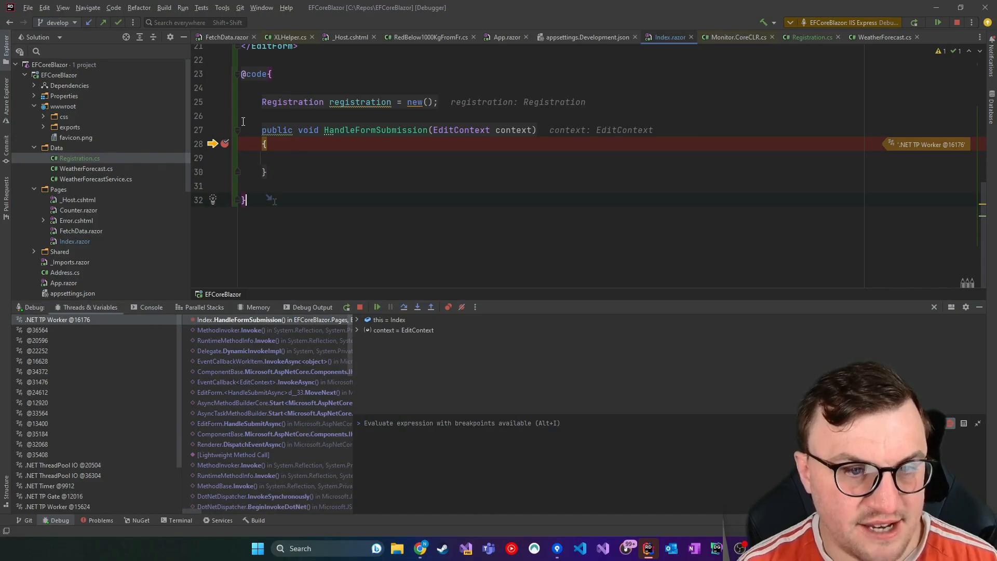
pyautogui.moveTo(515, 130)
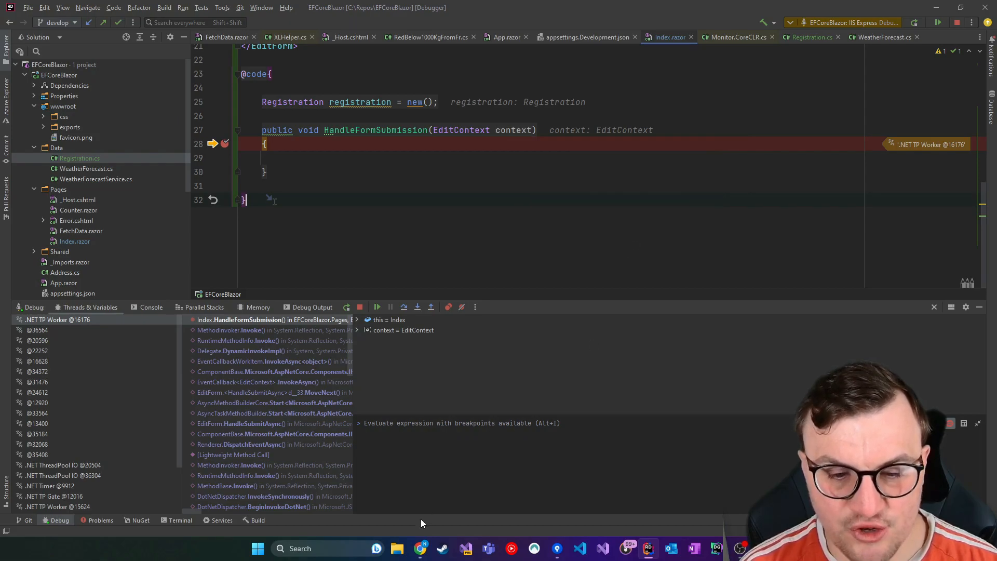
# - Evaluate context.Model in the debugger and attempt context.Model.EmailAddress
pyautogui.write('co')
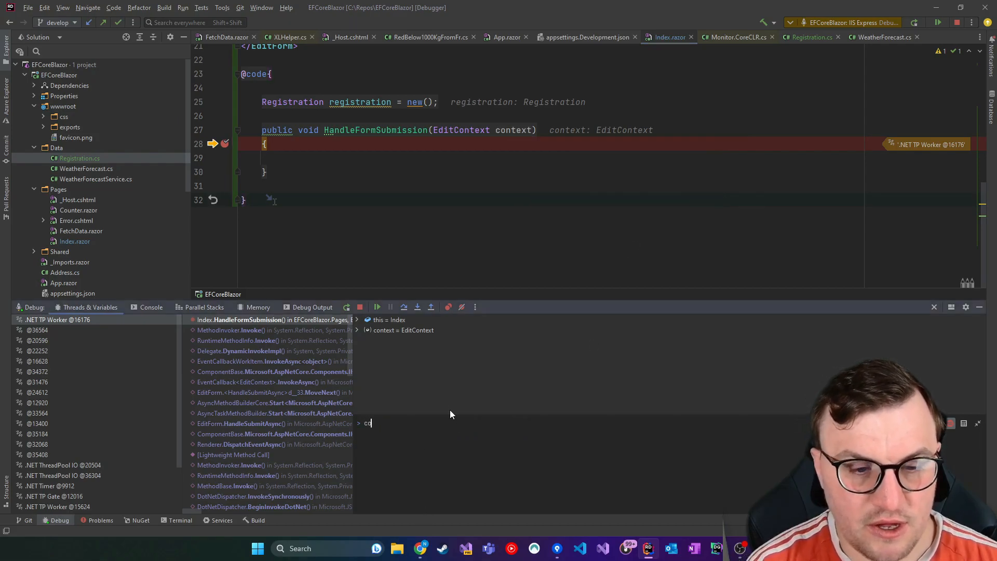
pyautogui.write('context.Mo')
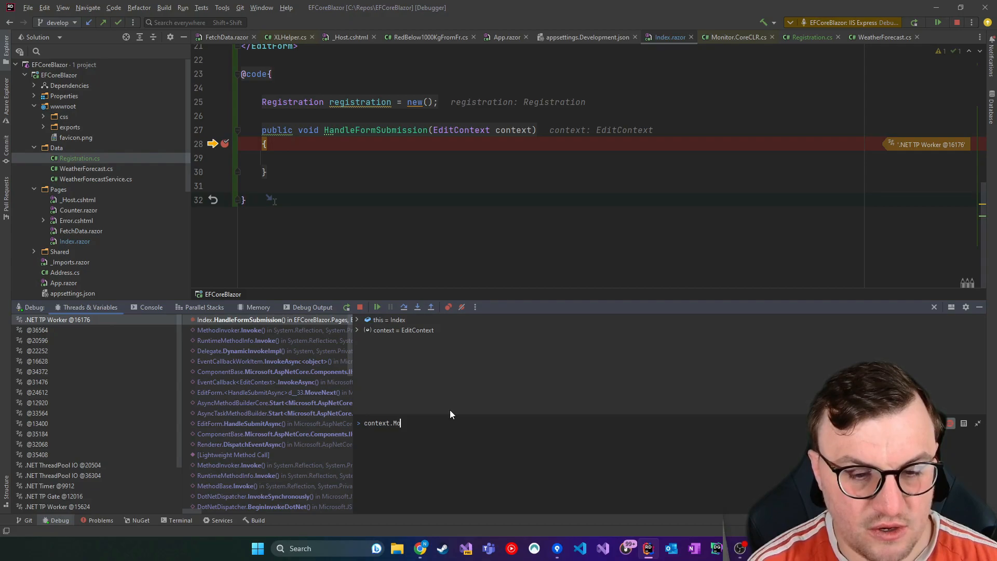
pyautogui.press('Enter')
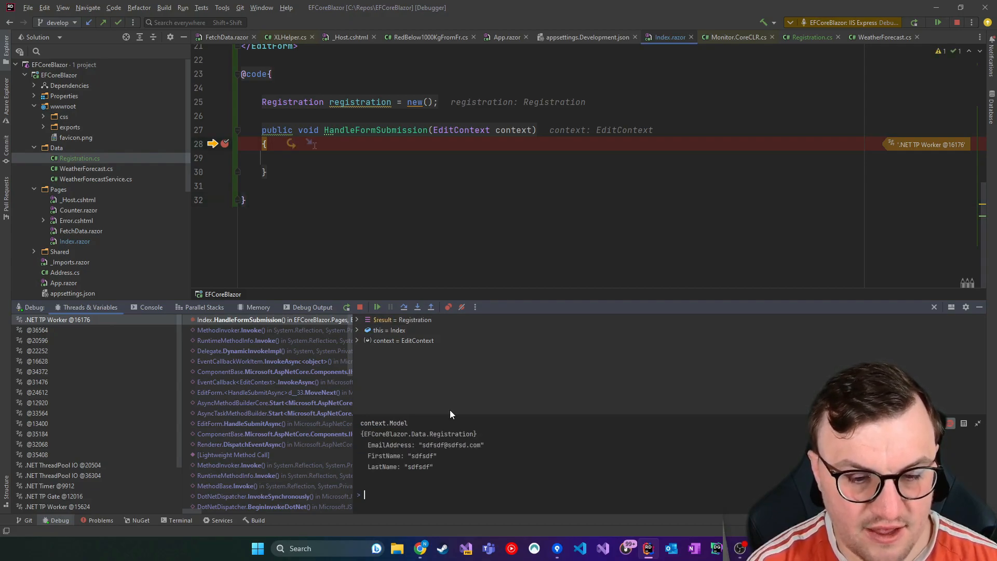
pyautogui.write('context.Model.')
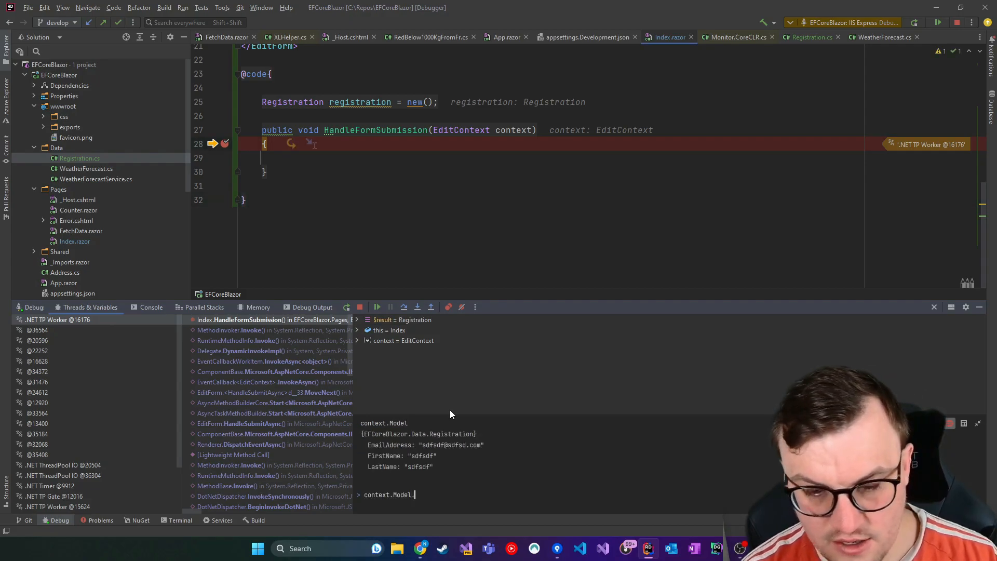
pyautogui.write('.EmailAddress')
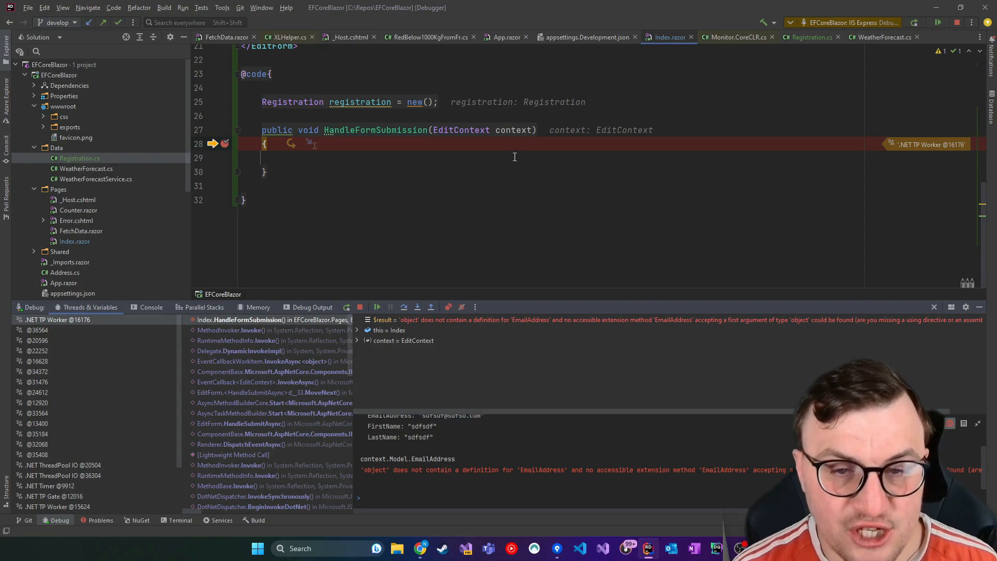
pyautogui.moveTo(559, 200)
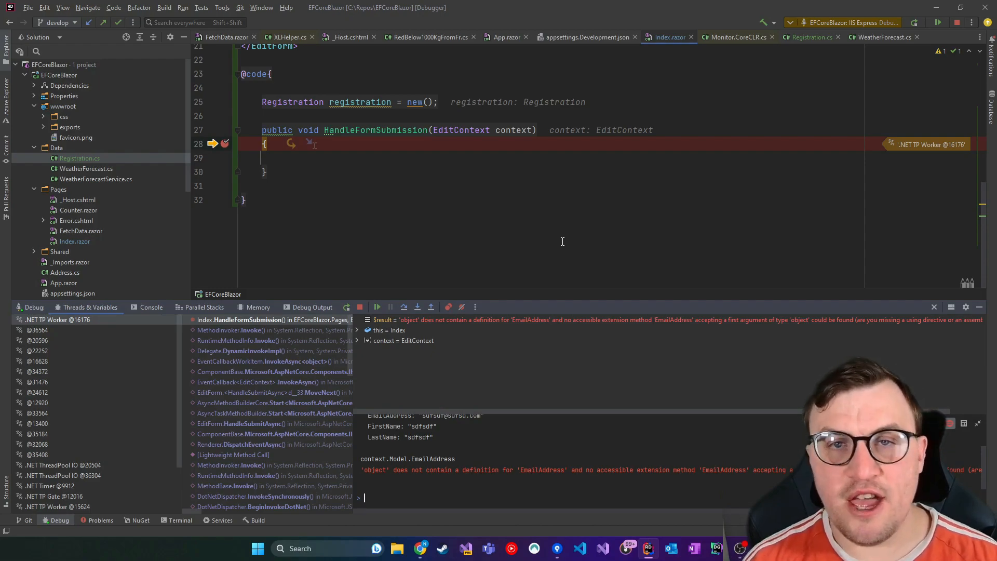
# - Evaluate ((Registration)context.Model).EmailAddress to read the submitted email
pyautogui.write('c')
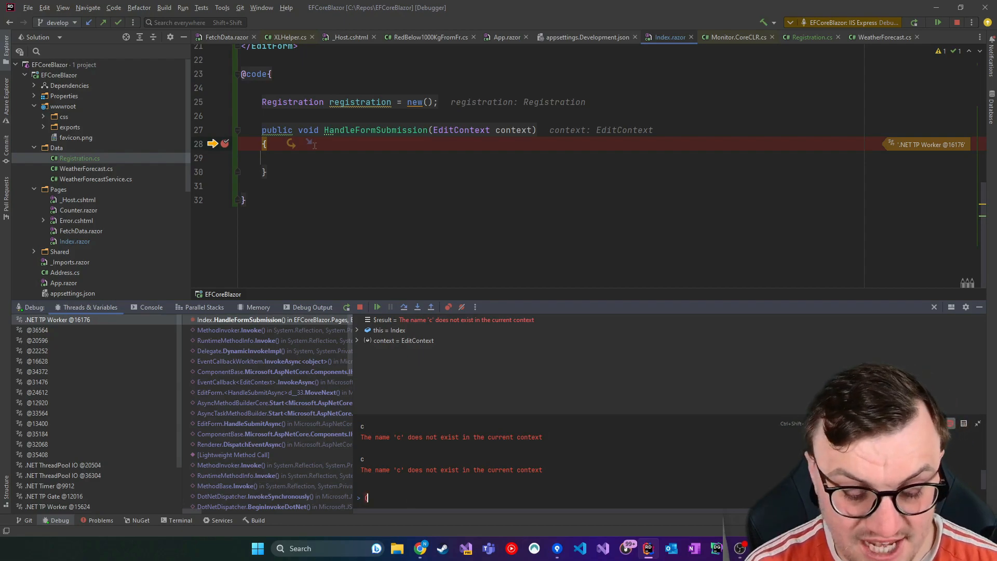
pyautogui.write('Registr')
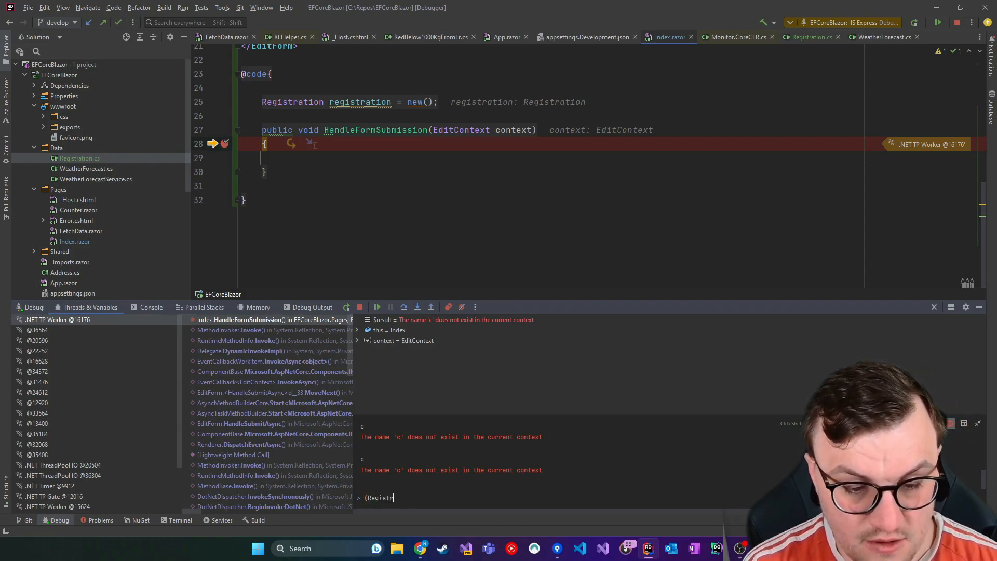
pyautogui.write('ation)')
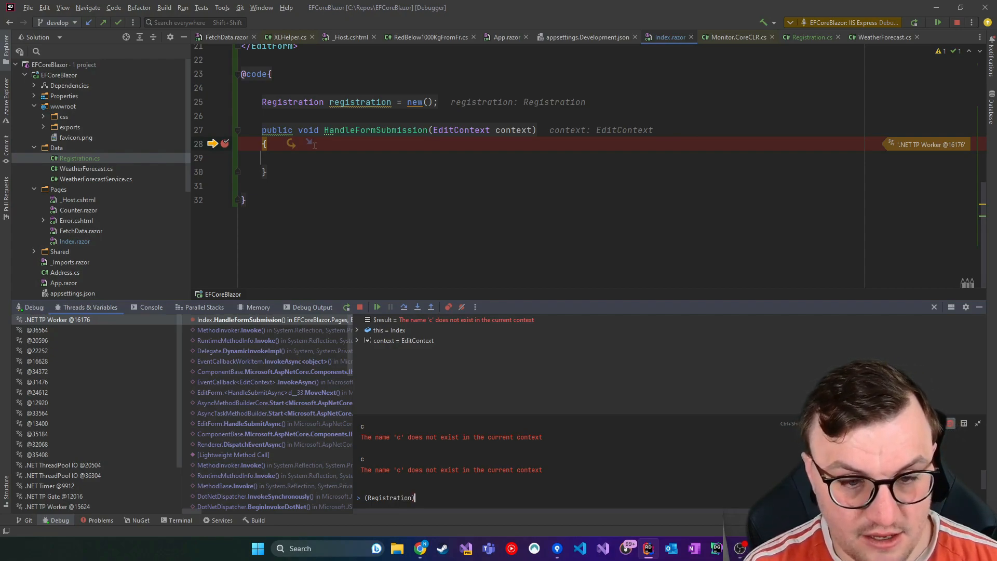
pyautogui.write('context')
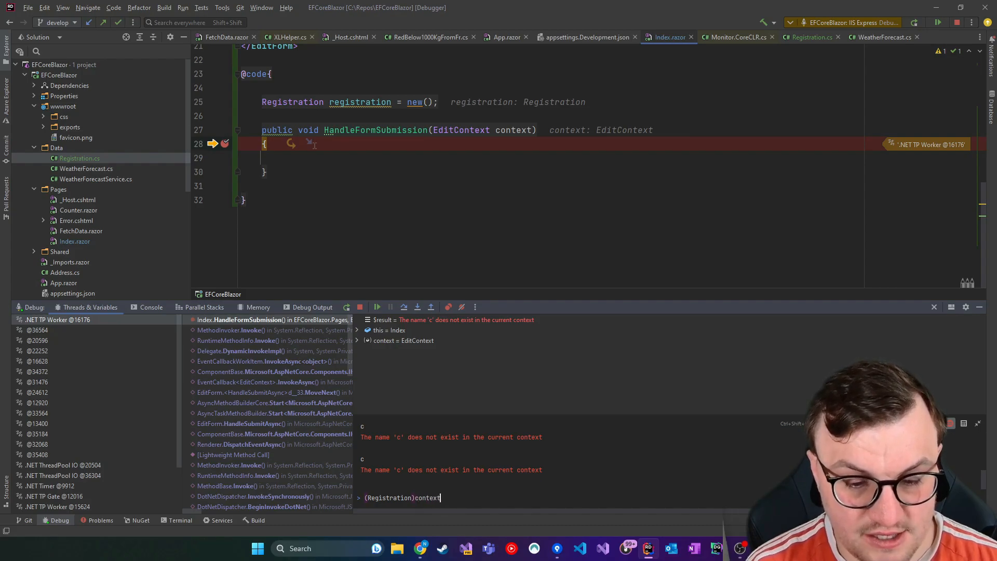
pyautogui.write('.Model')
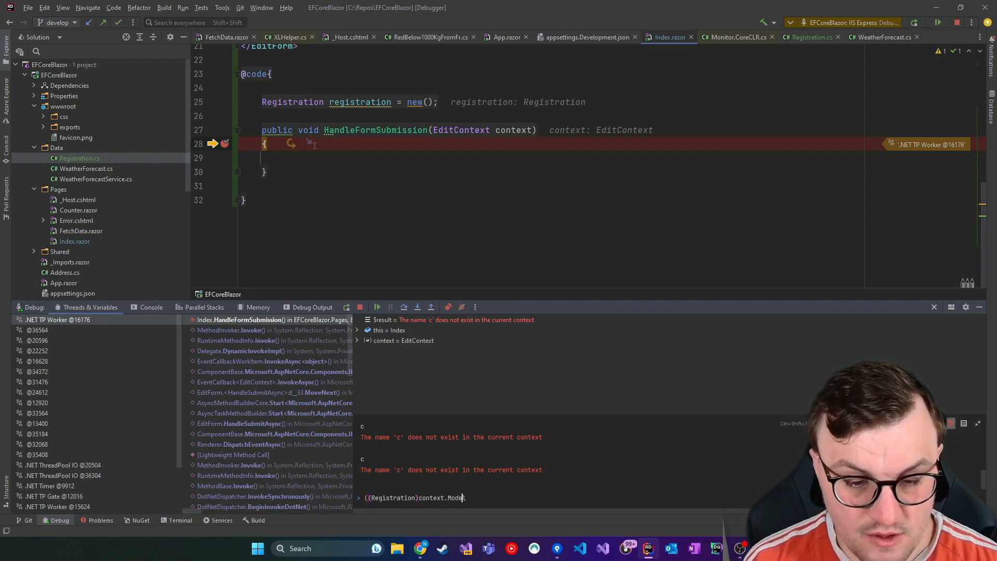
pyautogui.write(')')
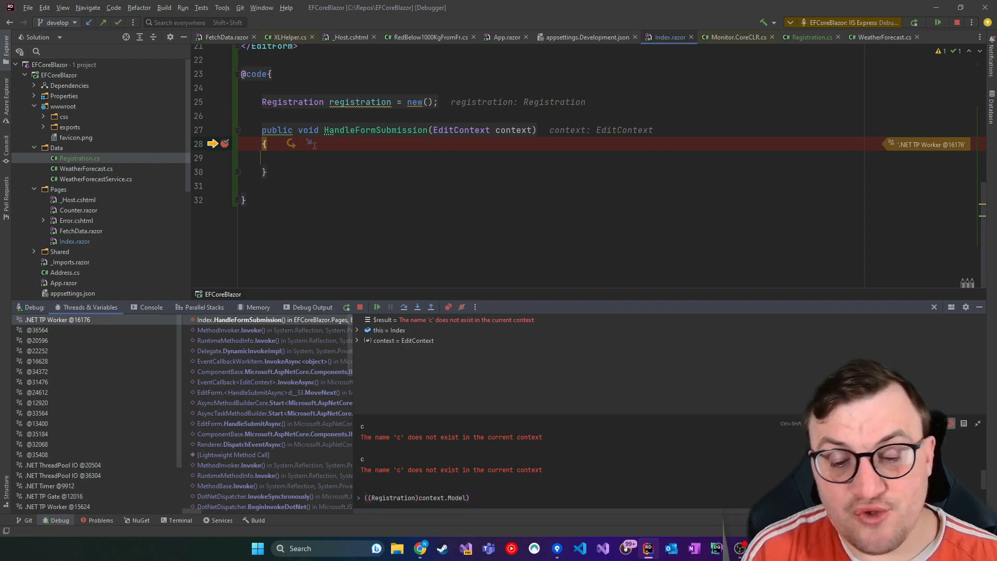
pyautogui.write('.')
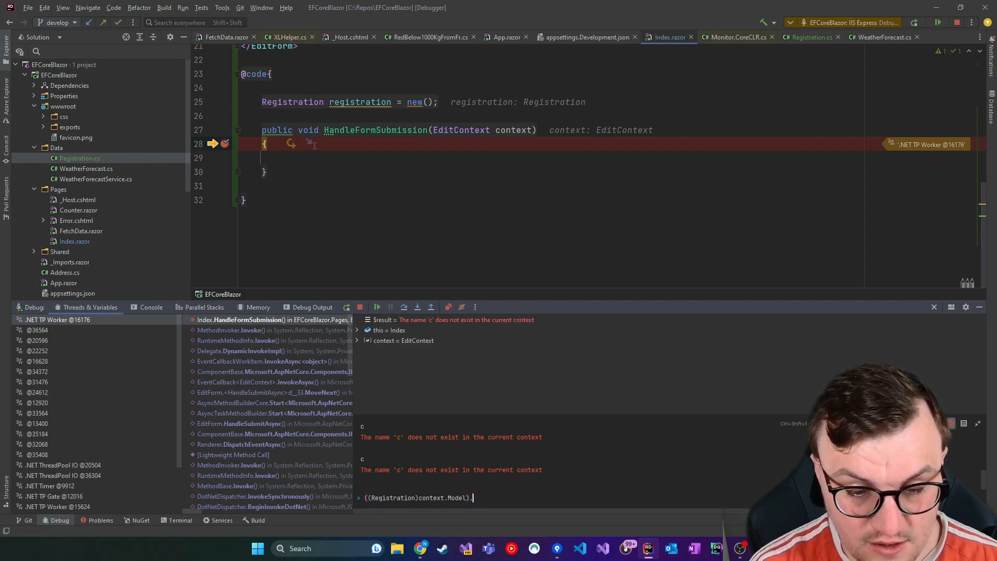
pyautogui.write('EmailAddress')
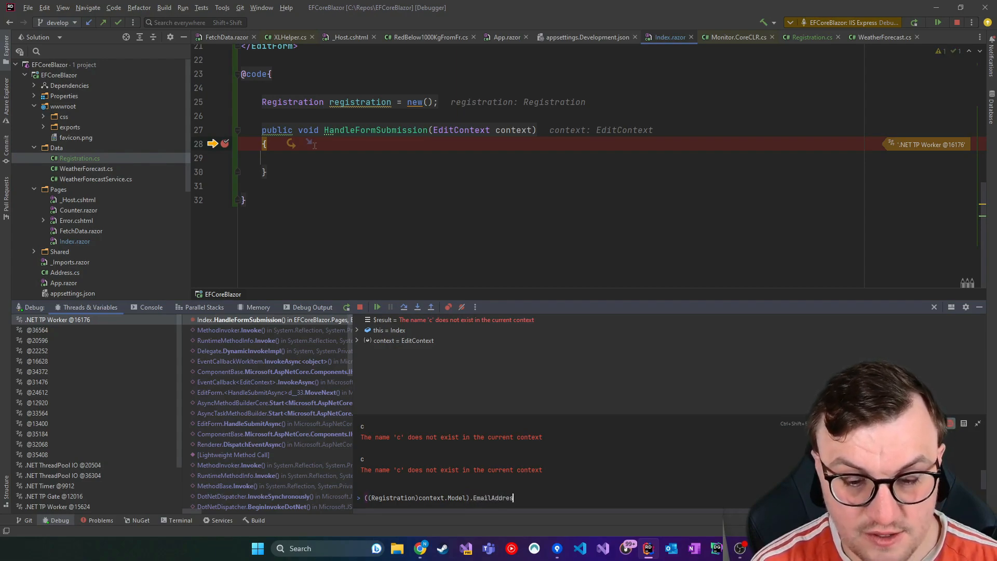
pyautogui.press('Enter')
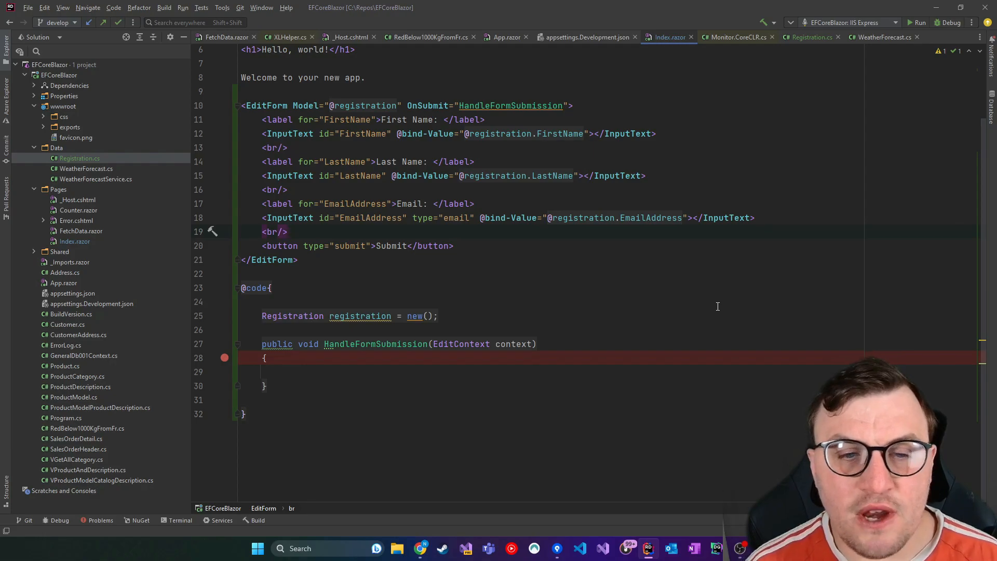
# - Add a [Required] attribute above EmailAddress in Registration.cs, importing DataAnnotations
pyautogui.click(287, 231)
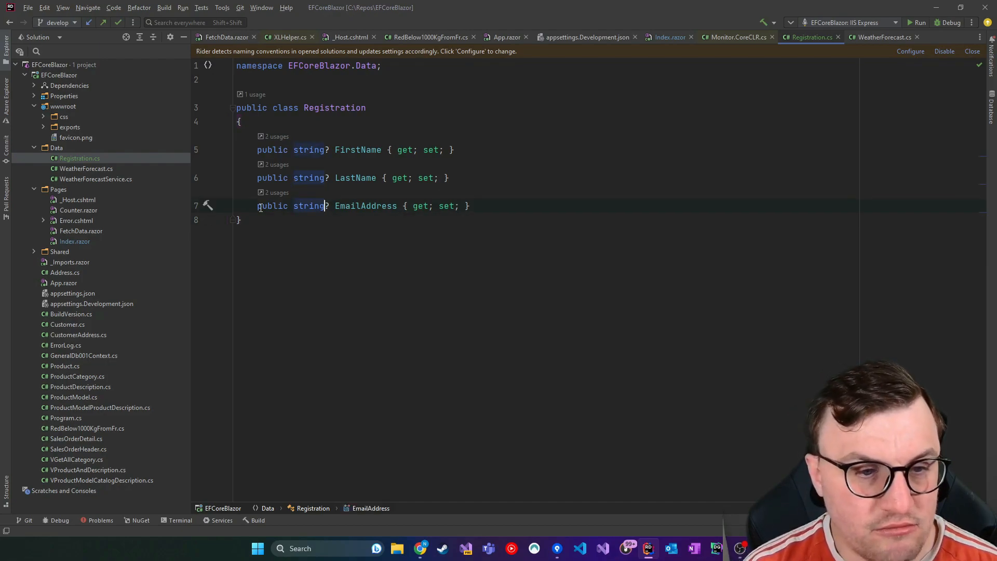
pyautogui.press('Enter')
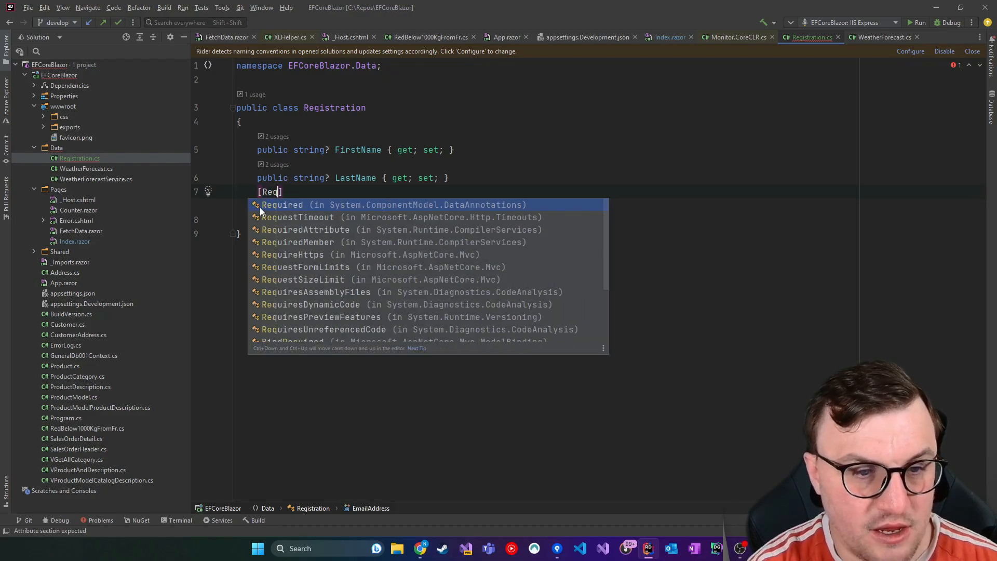
pyautogui.write('uired')
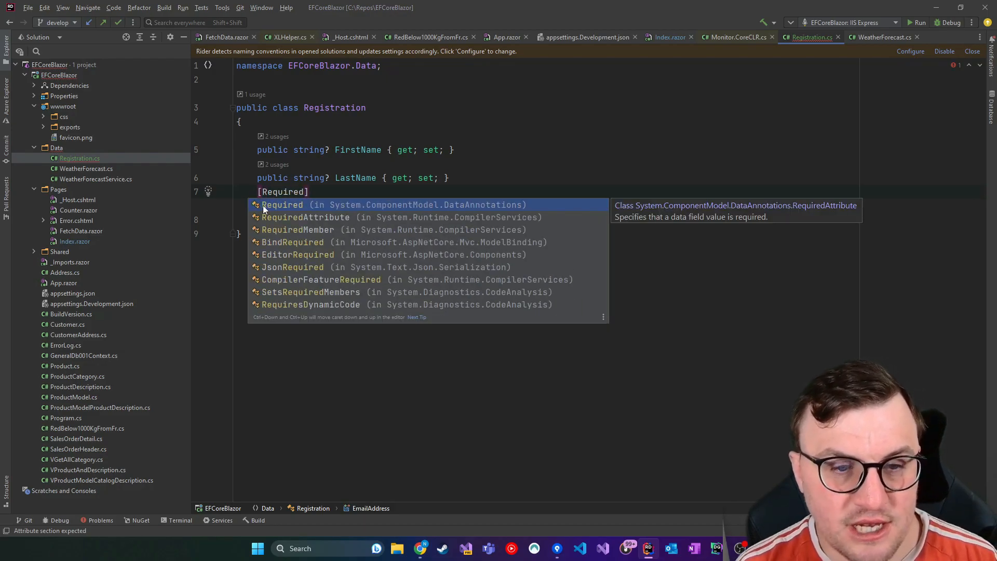
pyautogui.moveTo(407, 210)
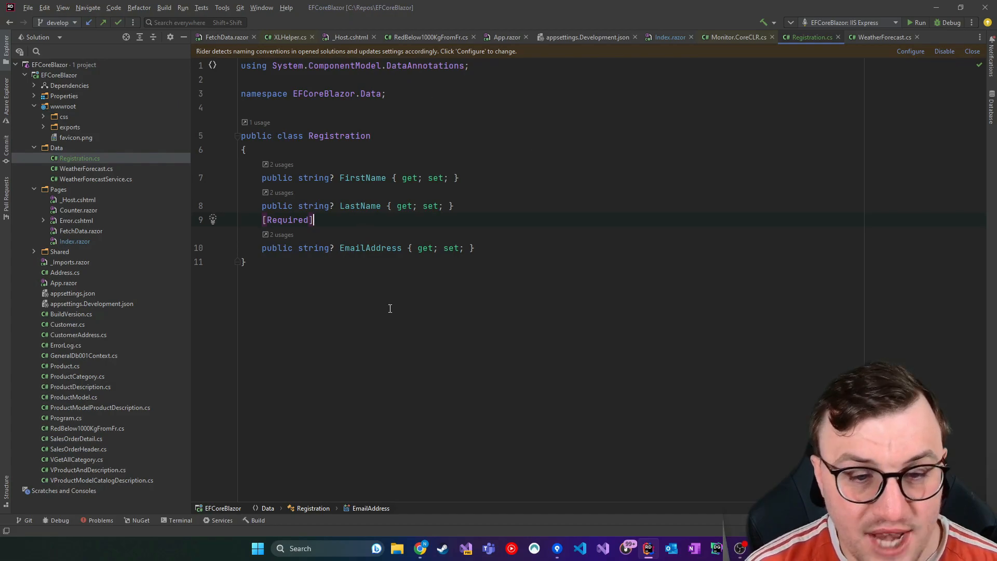
pyautogui.moveTo(949, 23)
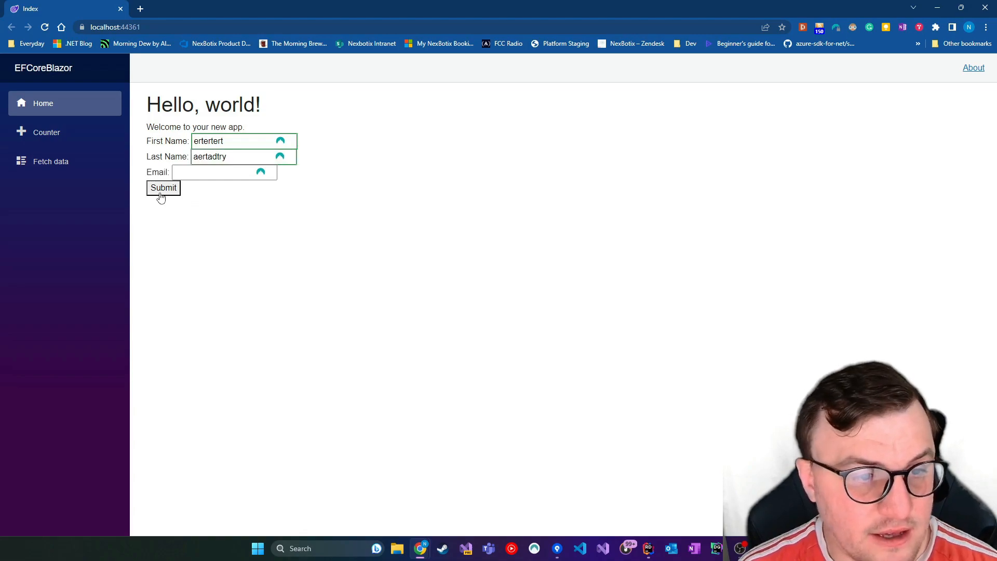
pyautogui.moveTo(411, 185)
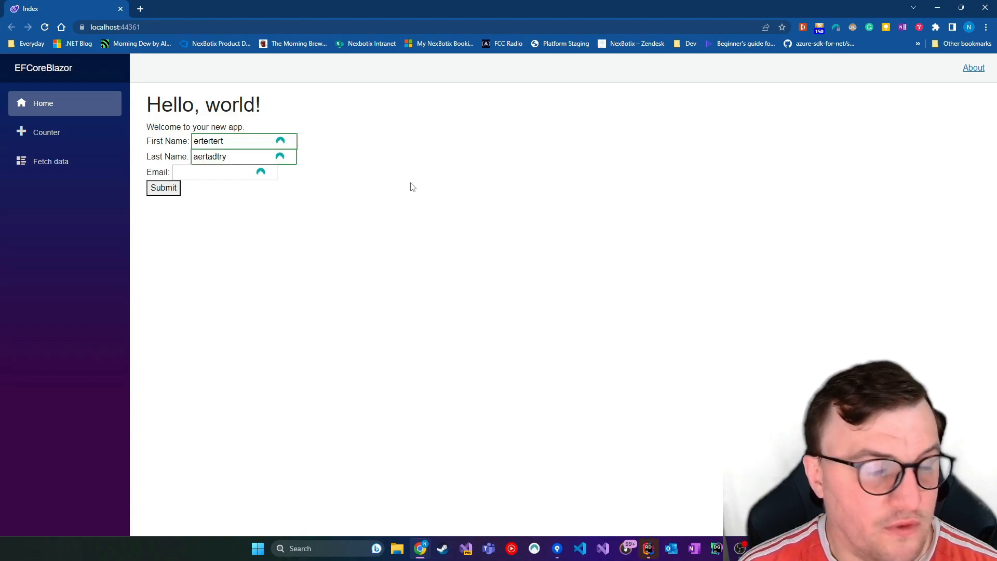
pyautogui.moveTo(324, 239)
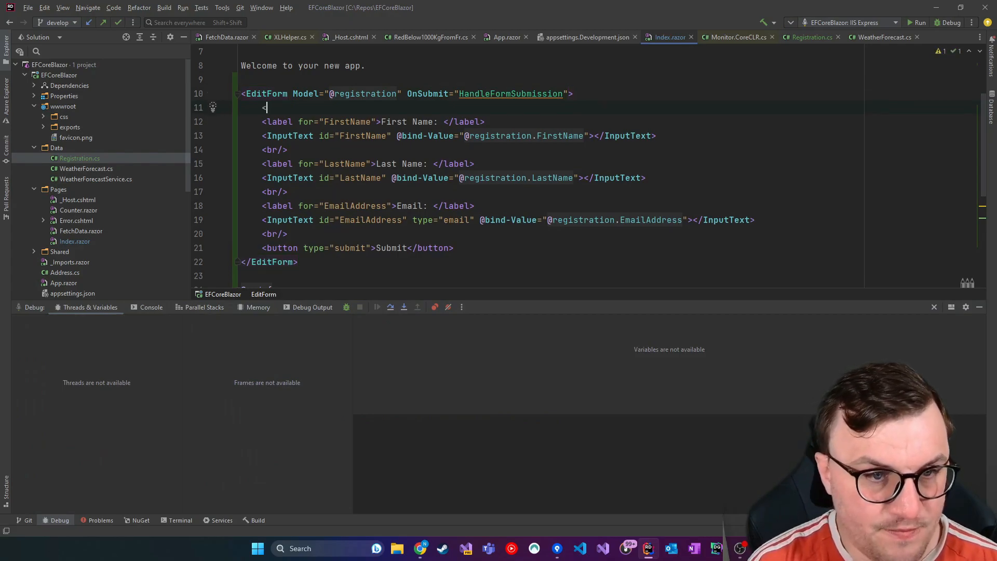
# - Insert <DataAnnotationsValidator> and <ValidationSummary> inside the EditForm
pyautogui.write('D')
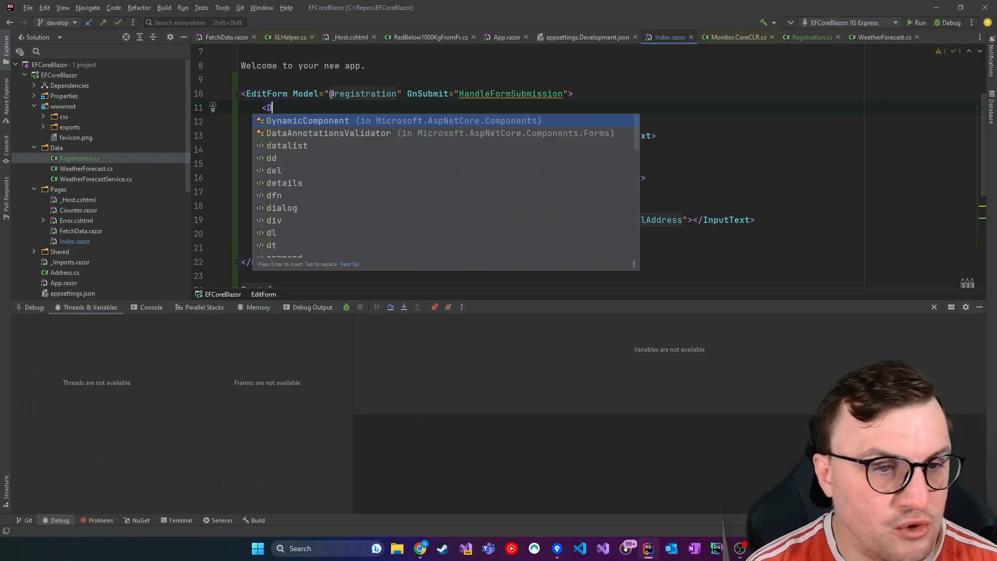
pyautogui.write('ata')
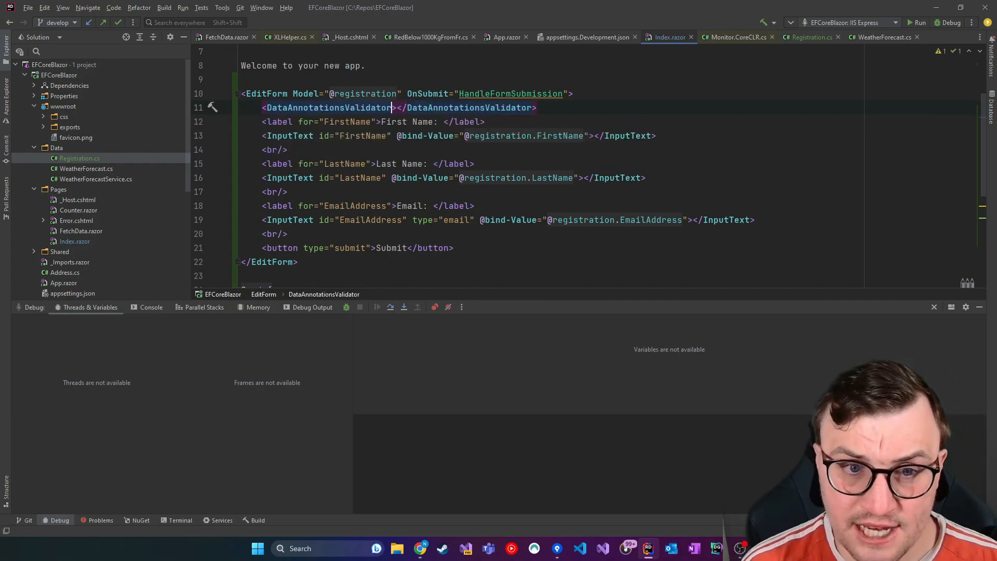
pyautogui.press('Enter')
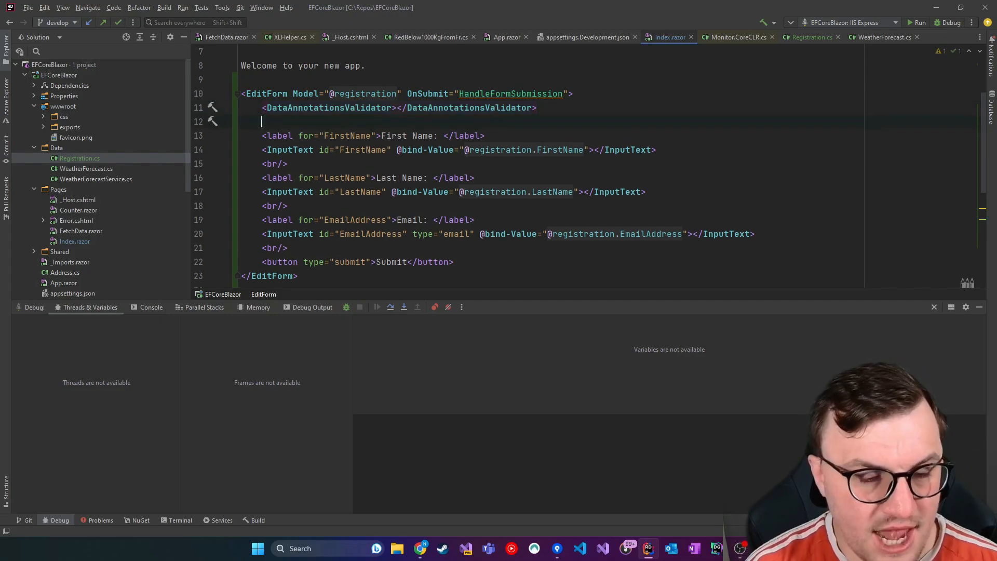
pyautogui.write('<Validaty')
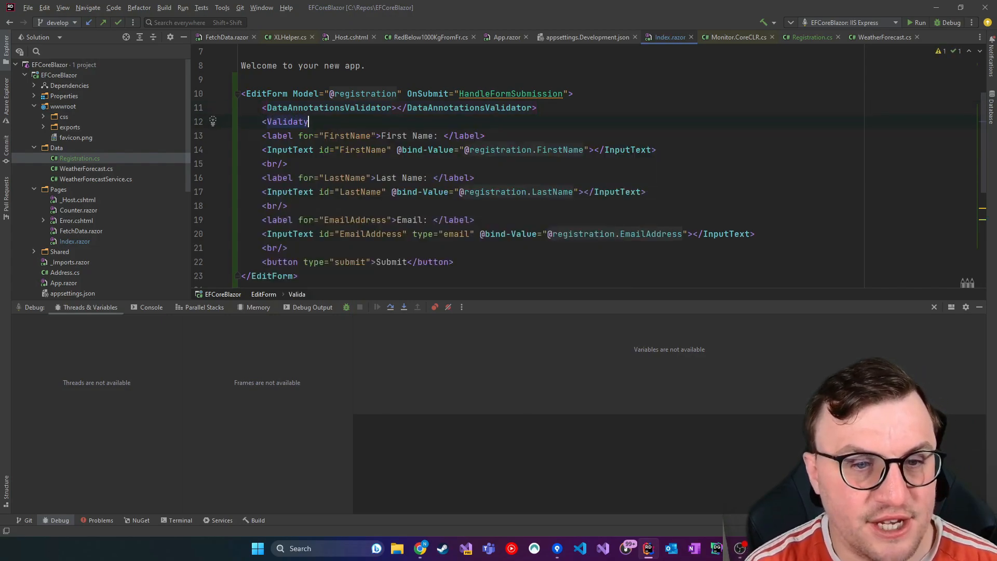
pyautogui.press('Backspace')
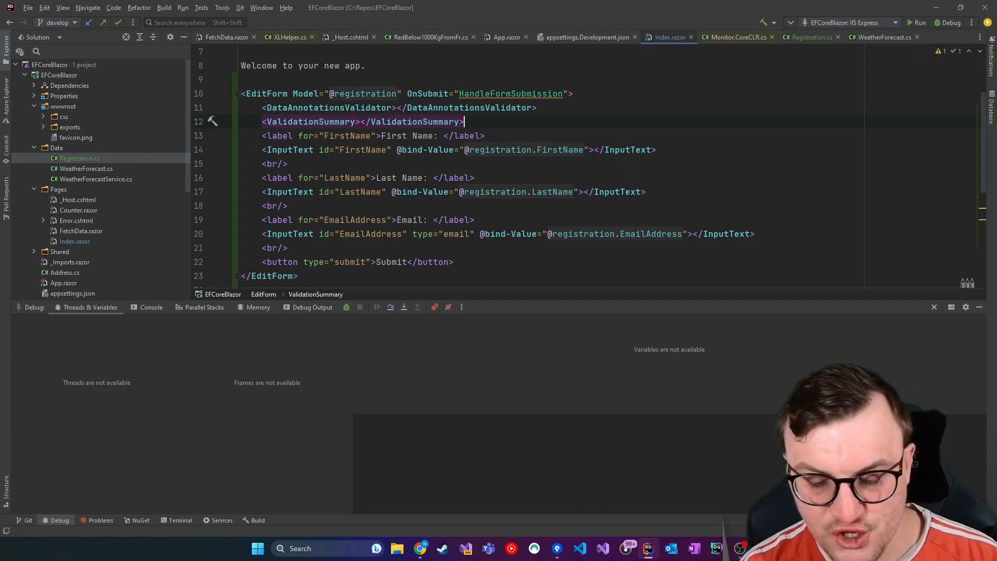
pyautogui.press('Enter')
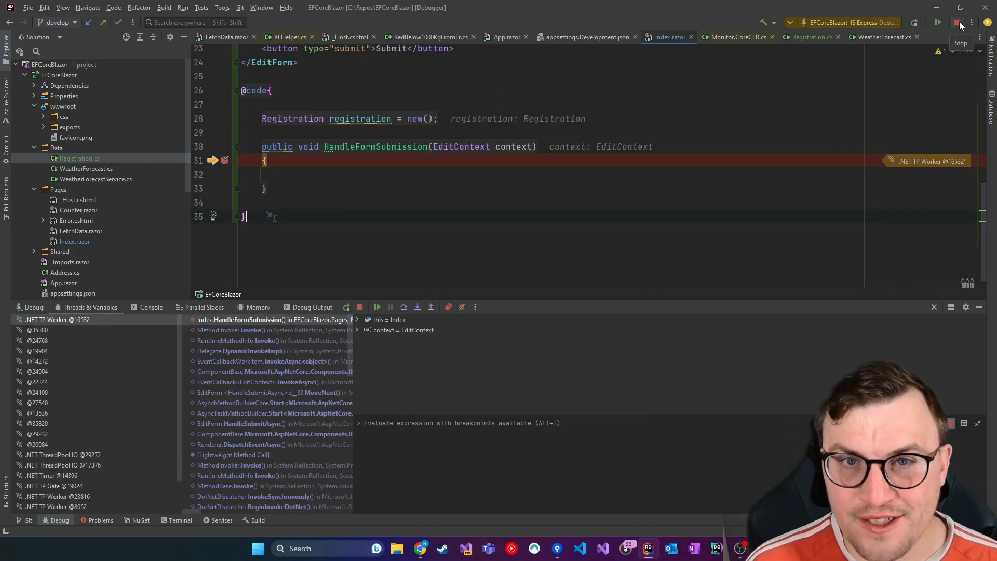
# - Stop the running debug session
pyautogui.click(954, 23)
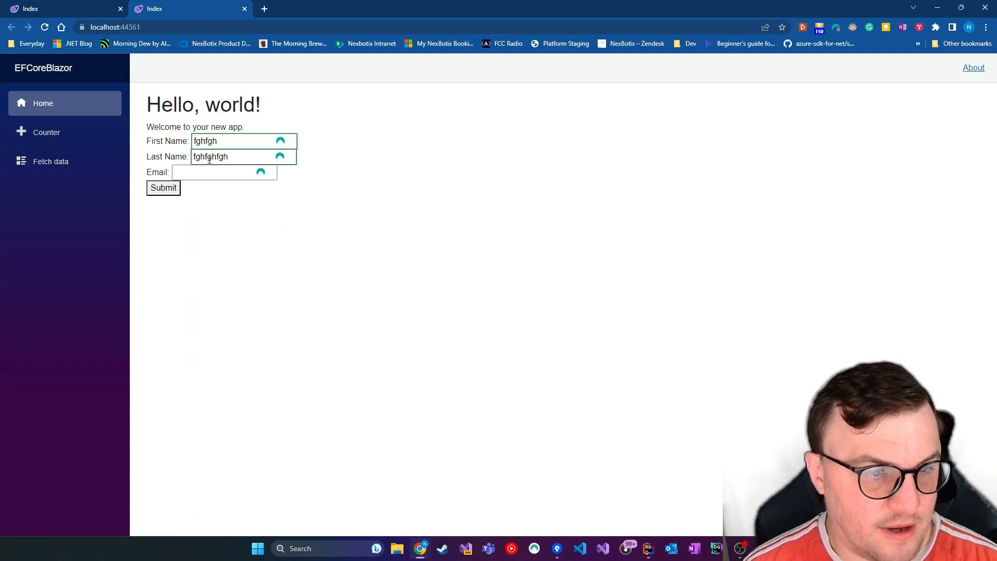
pyautogui.click(163, 187)
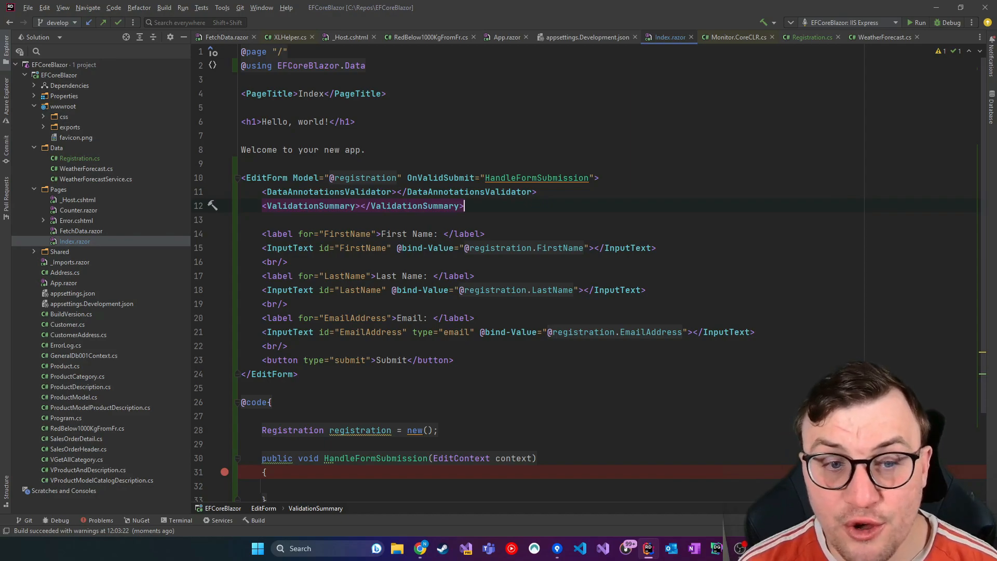
# - Start a StringLength attribute above FirstName in Registration.cs
pyautogui.click(79, 157)
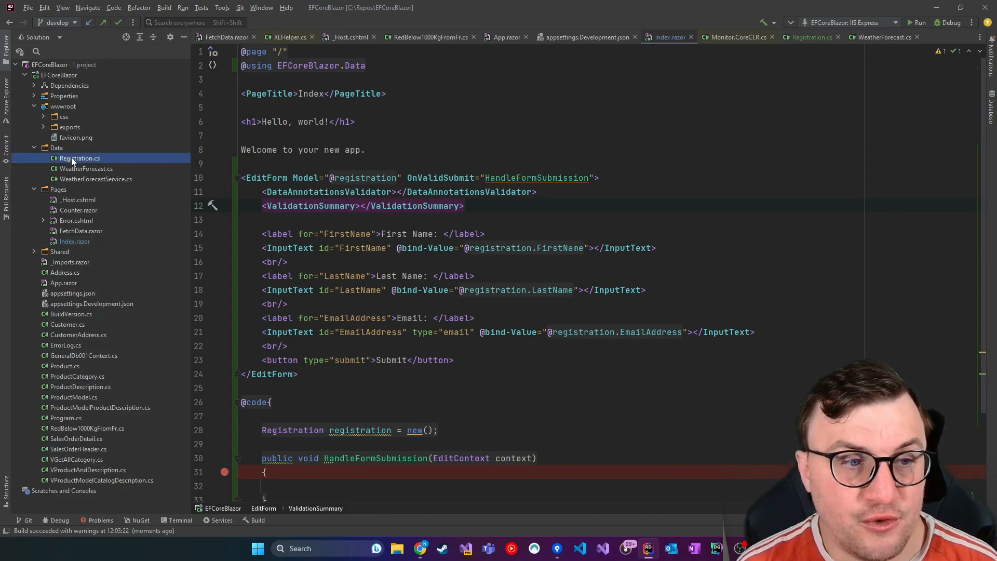
pyautogui.click(808, 37)
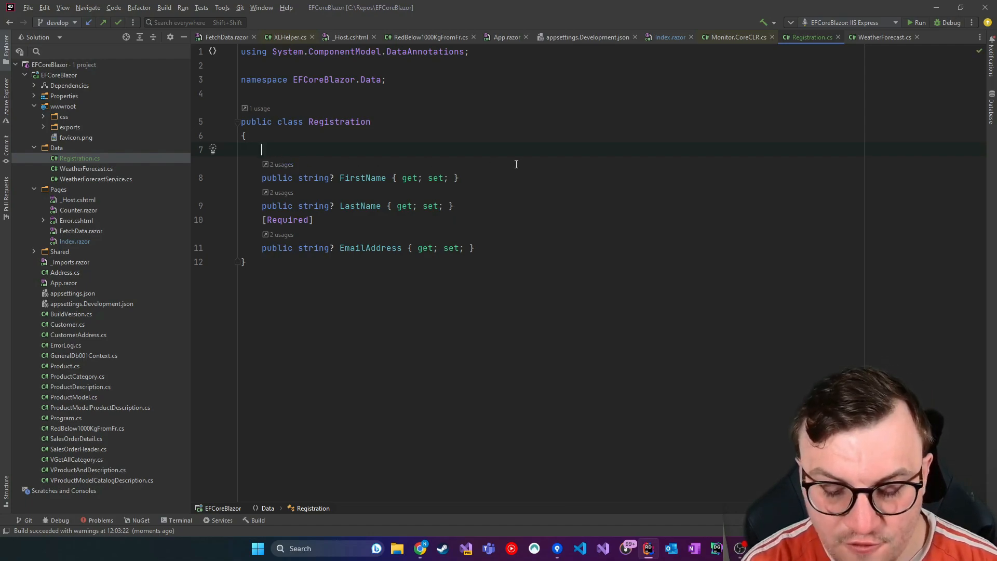
pyautogui.write('[]')
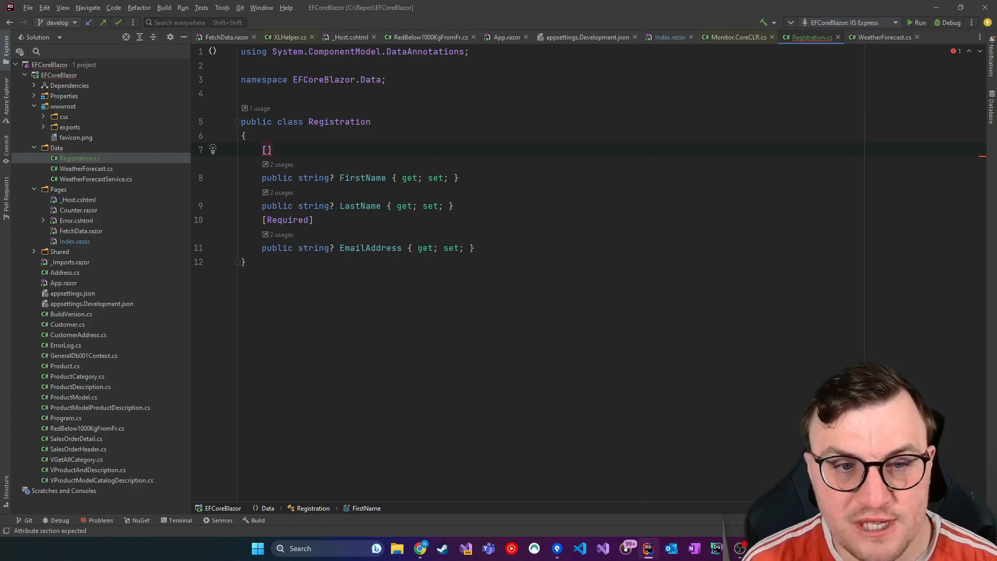
pyautogui.write('StringLength(')
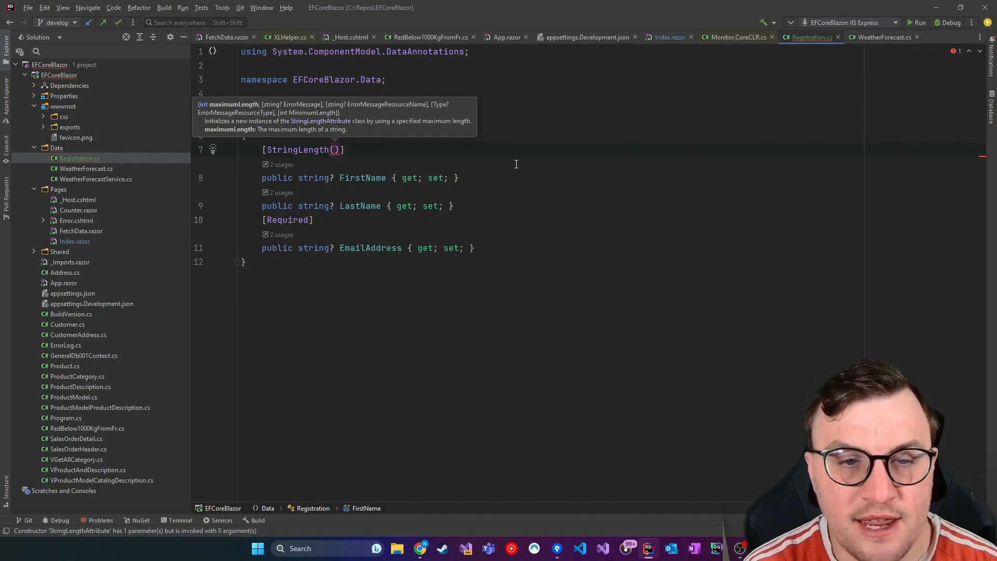
# - Limit FirstName to length 2 with ErrorMessage 'First Name is too long'
pyautogui.write('2')
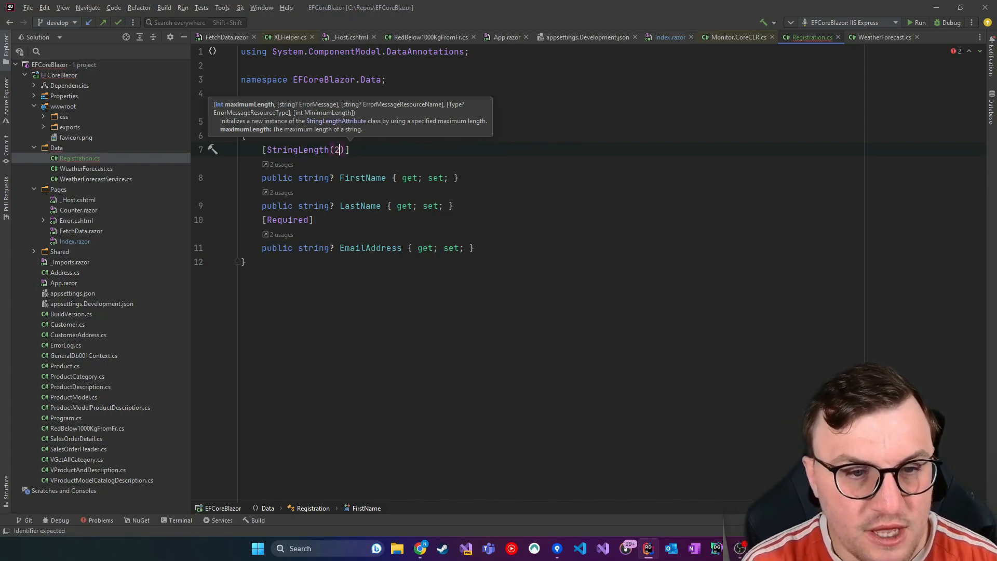
pyautogui.write(',')
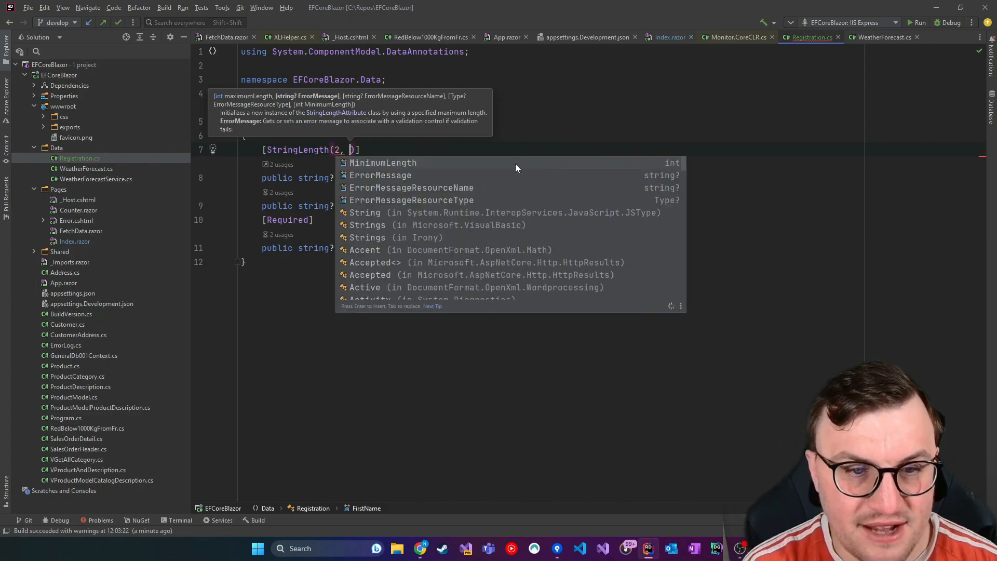
pyautogui.write('ErrorMessage =')
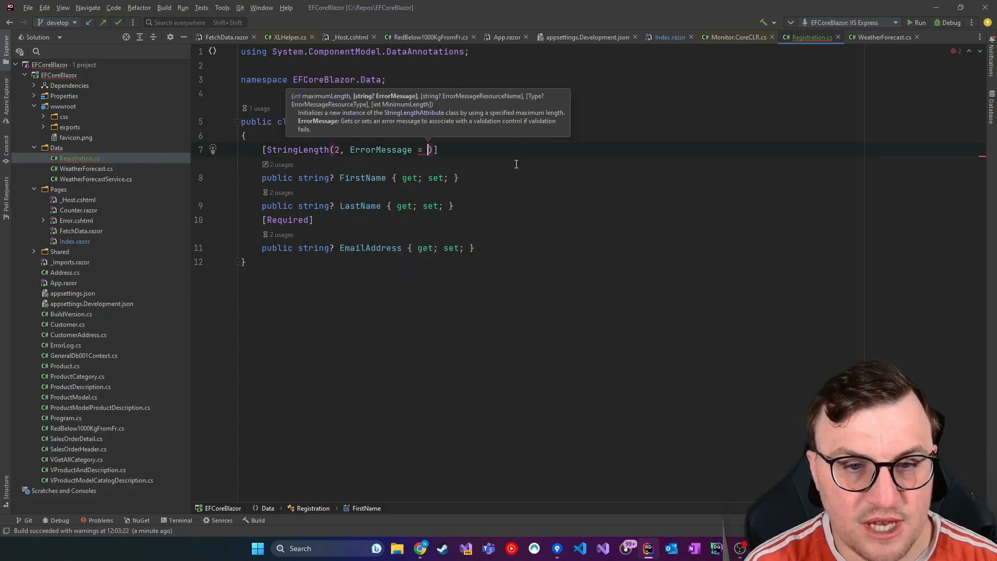
pyautogui.write('"Fir"')
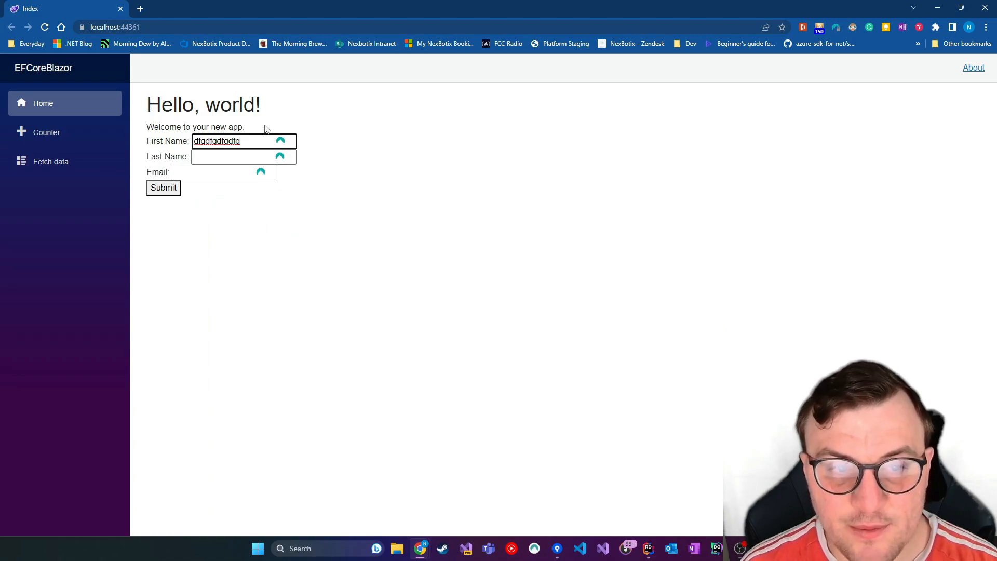
pyautogui.moveTo(310, 67)
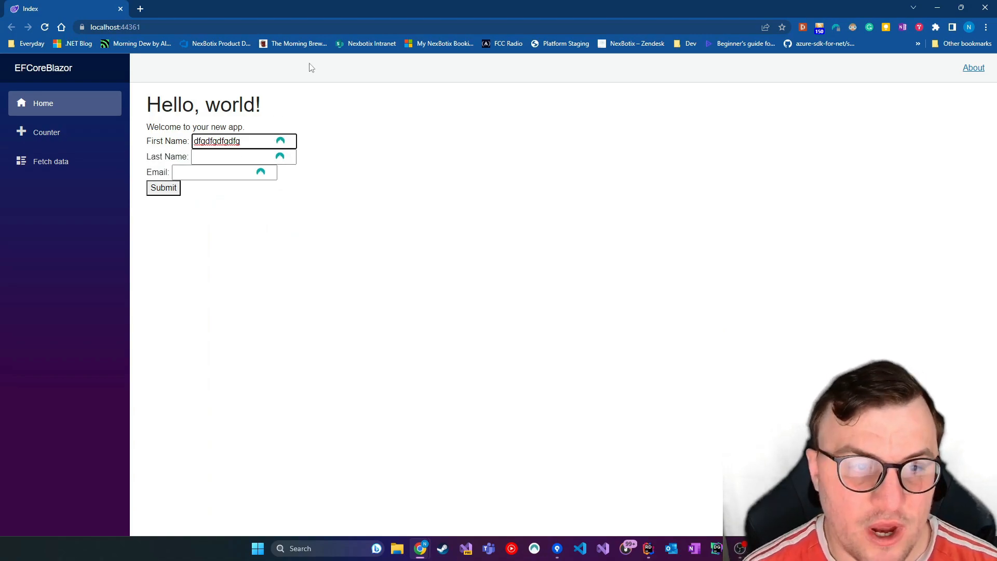
# - Move focus to Last Name so the overlong First Name shows 'First Name is too long'
pyautogui.click(163, 187)
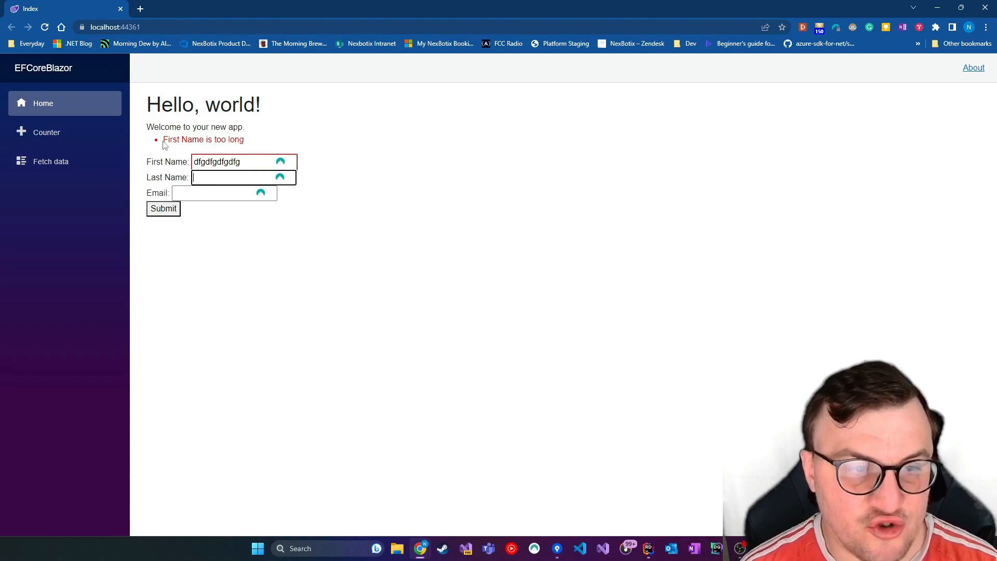